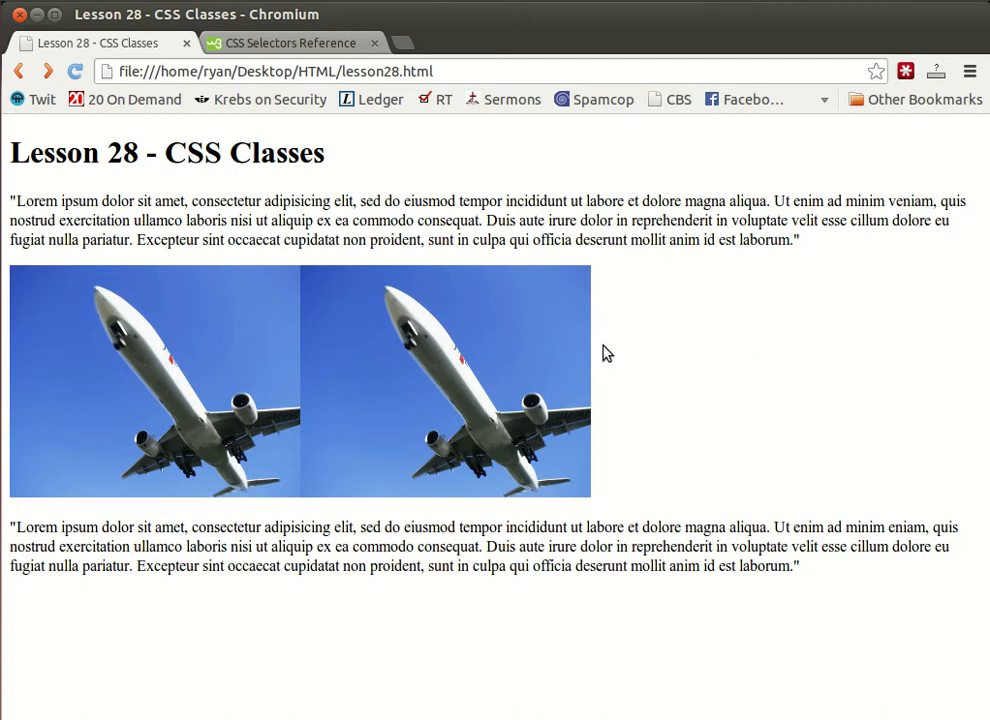
mouse_move(211, 160)
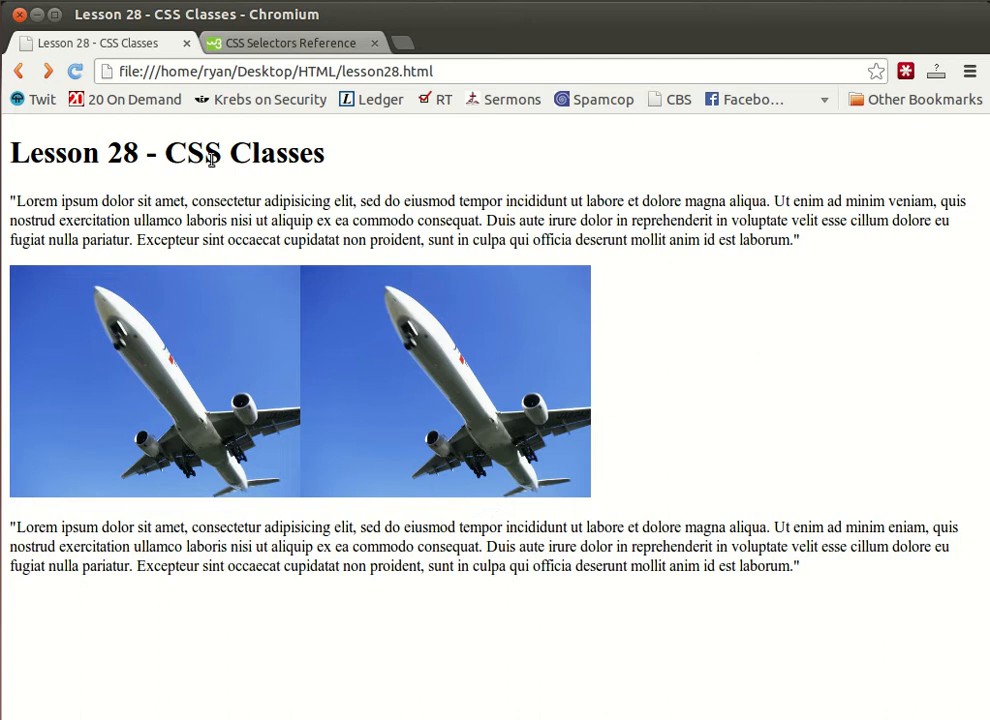
mouse_move(350, 228)
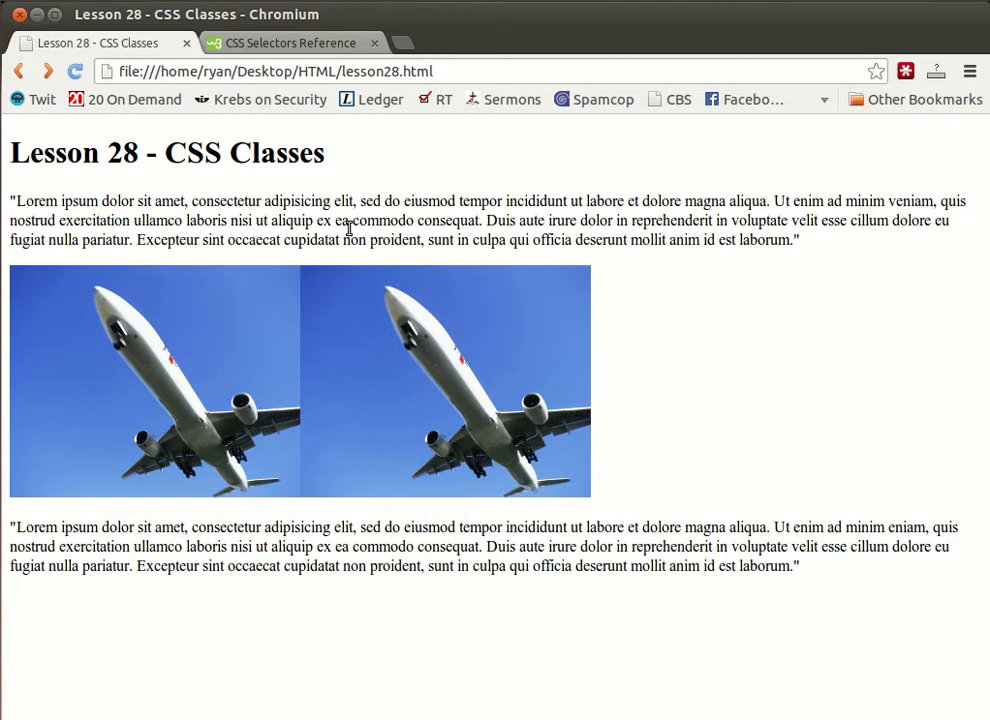
mouse_move(295, 288)
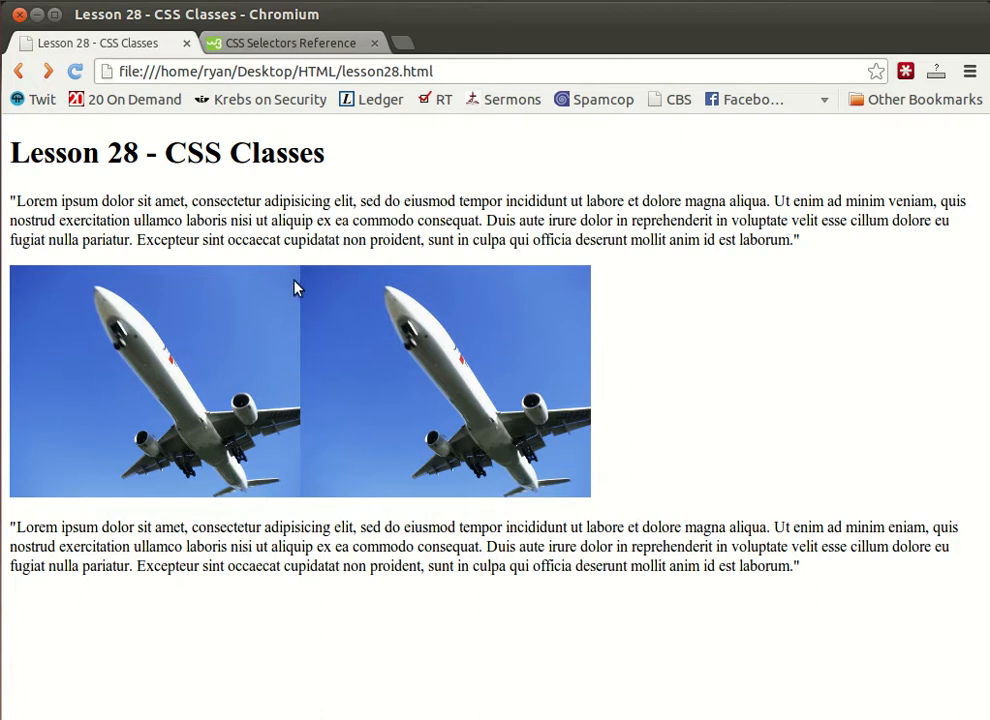
mouse_move(793, 236)
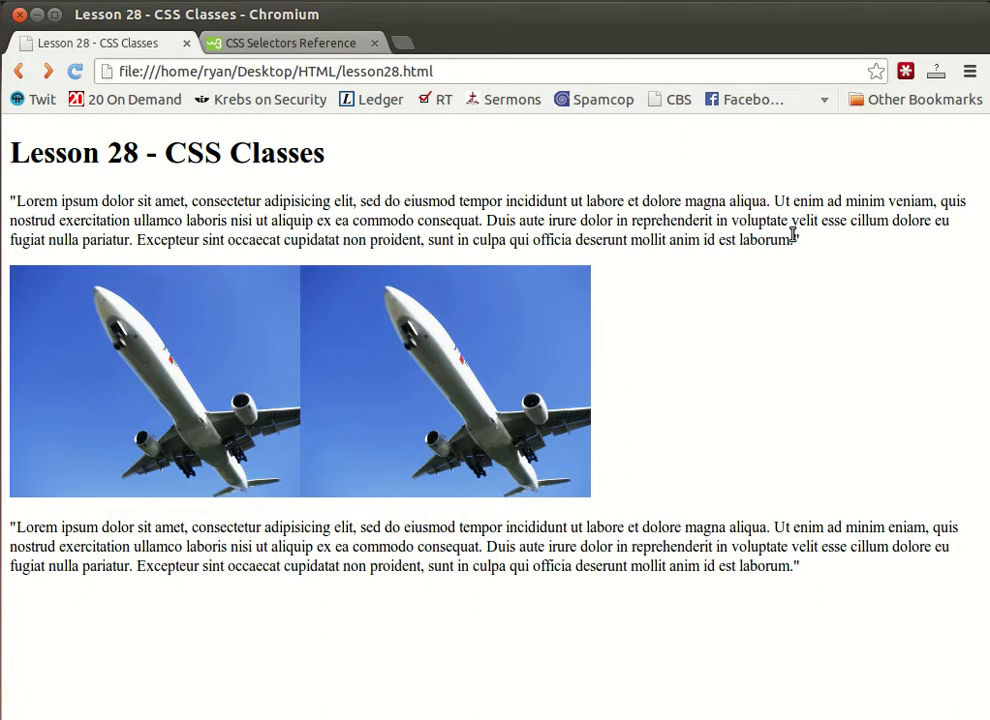
mouse_move(815, 228)
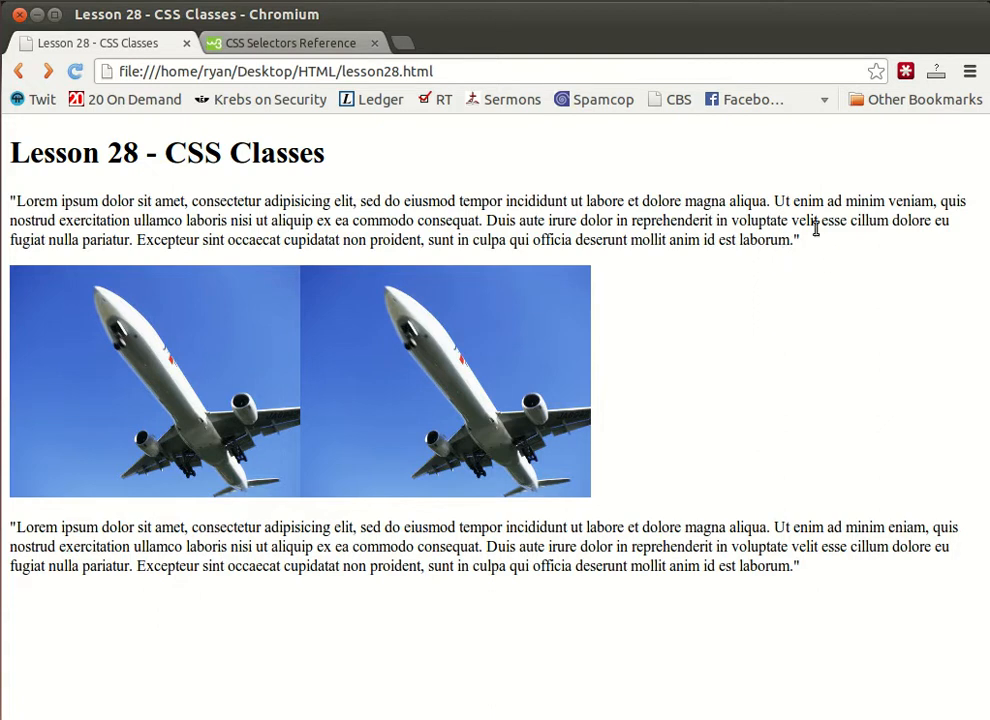
Drag across the unstyled Lesson 28 page in Chromium to review its text.
left_click_drag(270, 221, 799, 239)
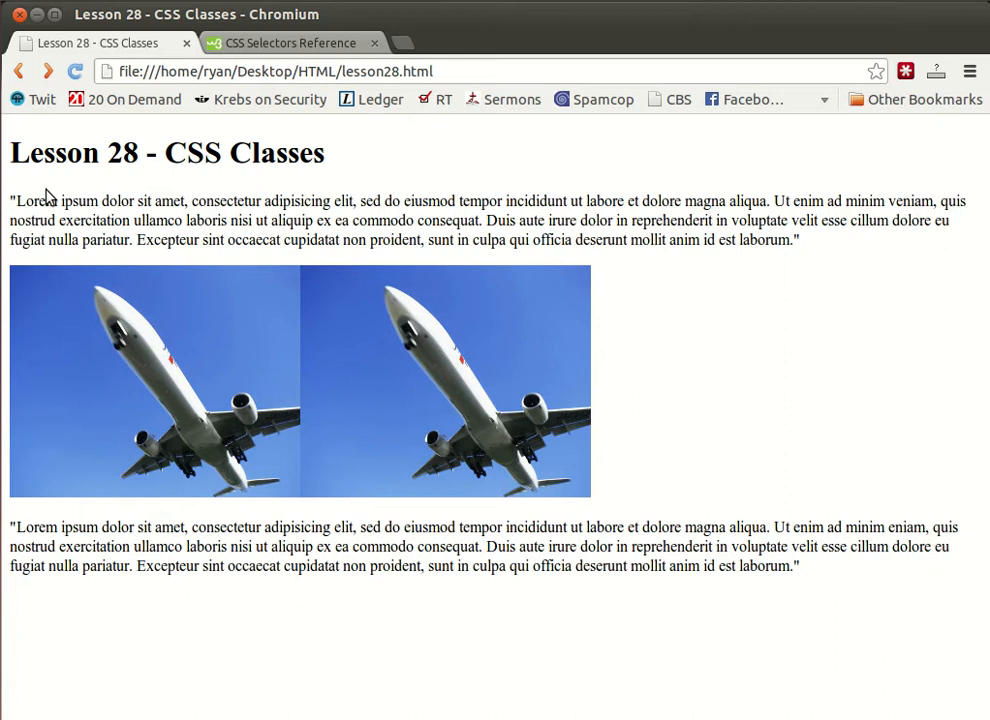
mouse_move(268, 236)
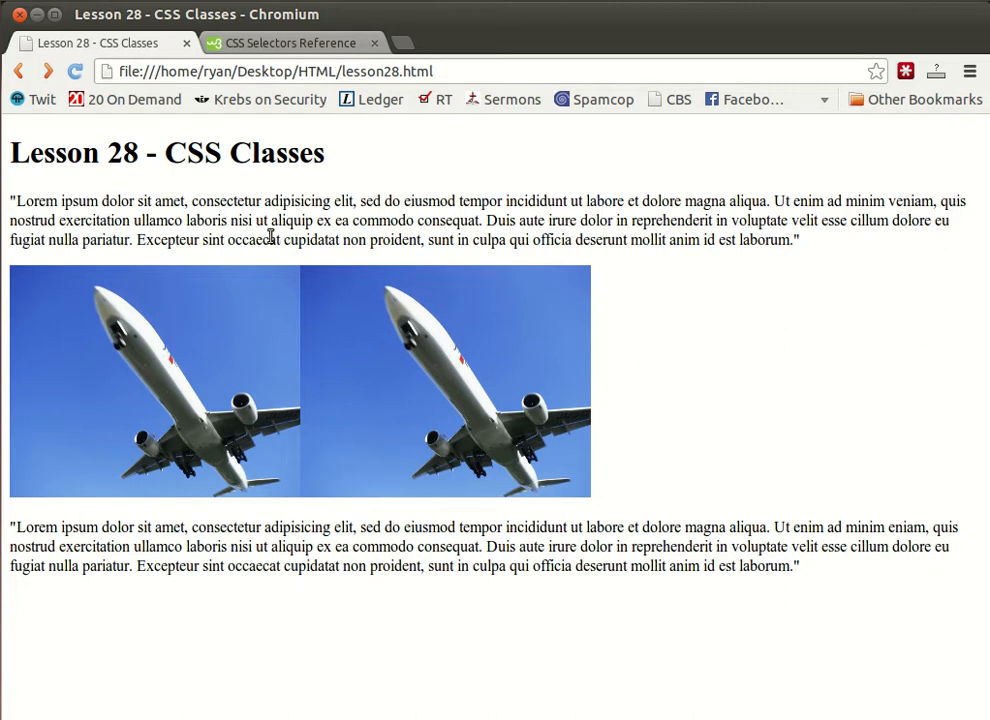
mouse_move(240, 394)
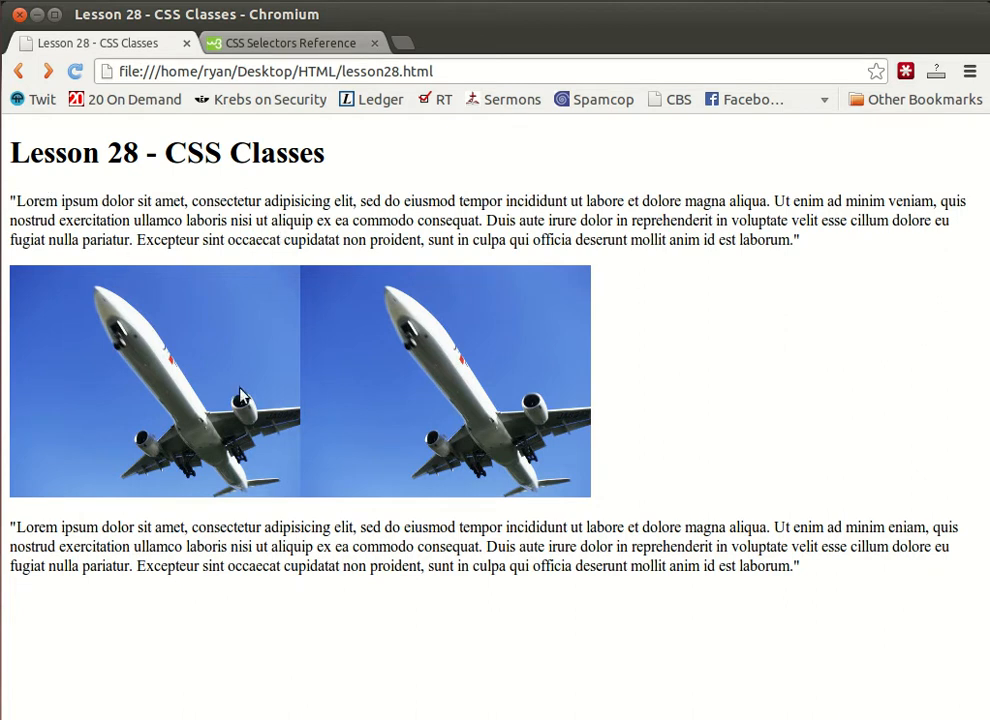
mouse_move(84, 280)
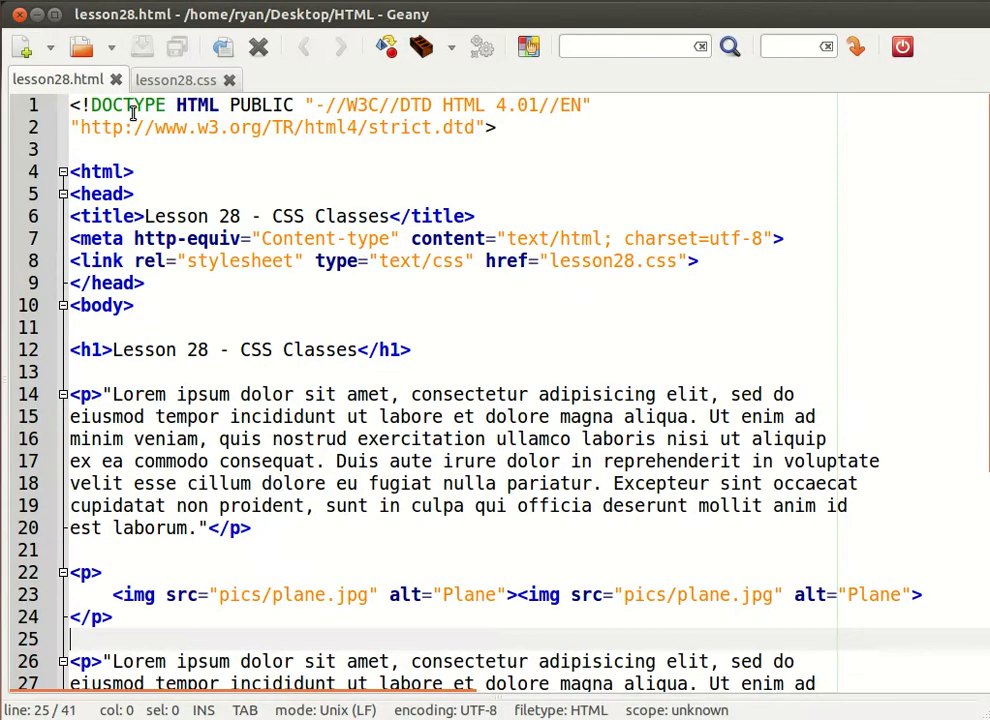
Add a p rule with font:12px arial to lesson28.css and save it.
left_click(180, 79)
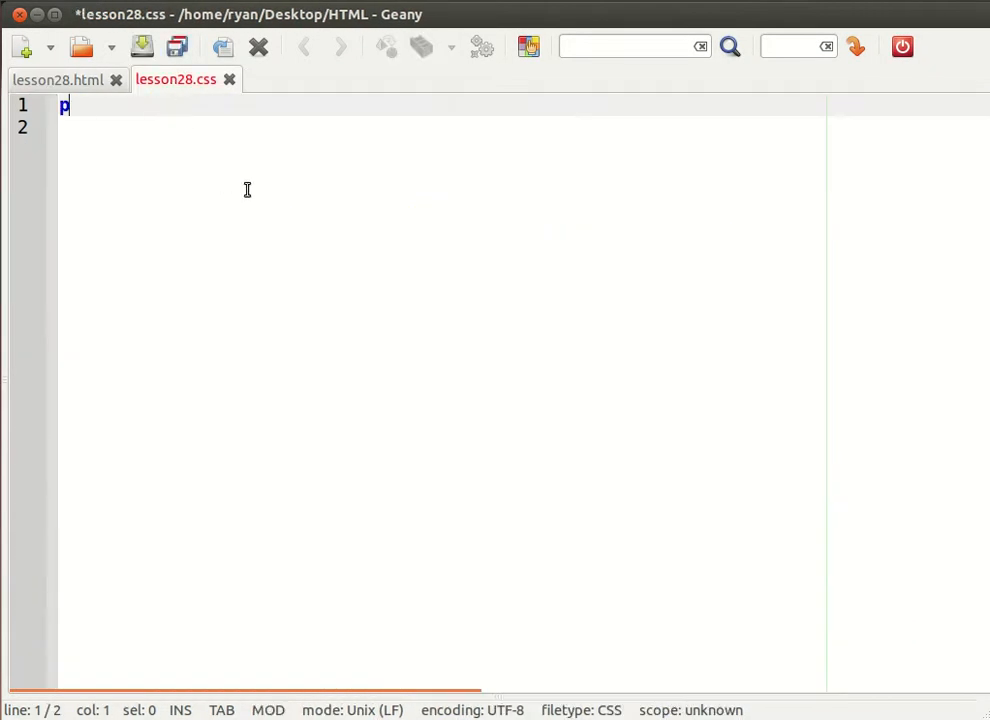
type("{")
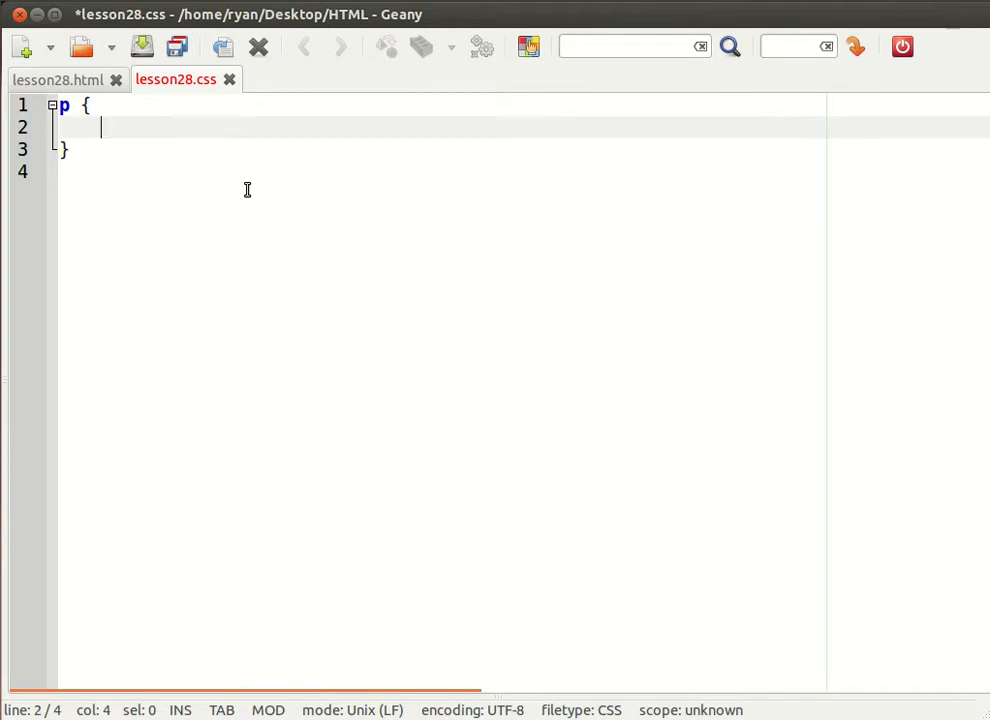
type("font:12p")
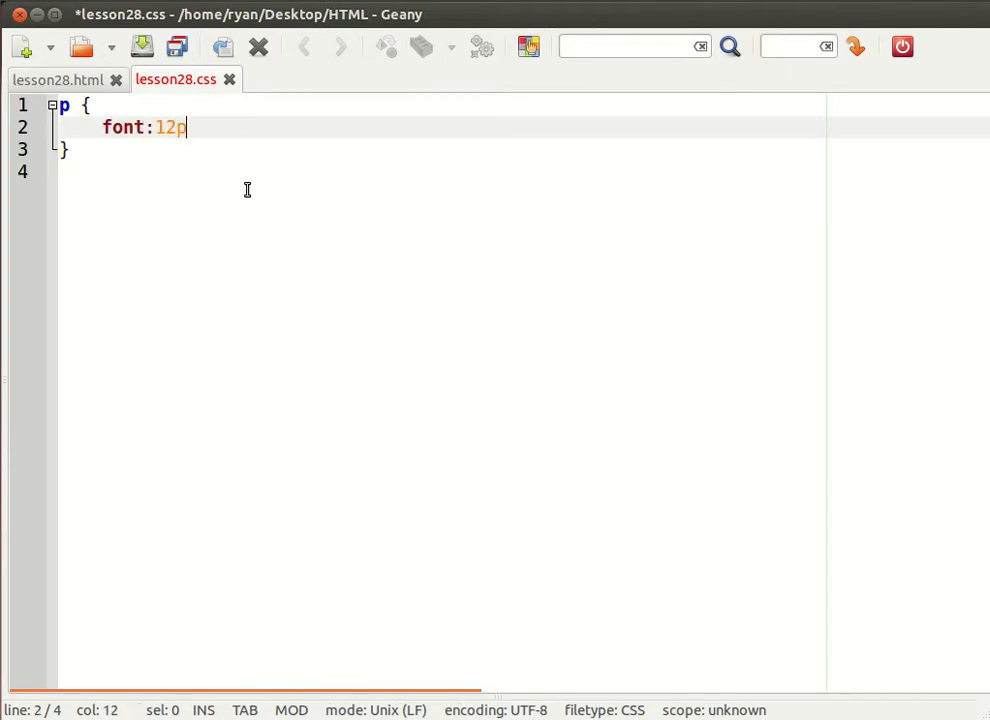
type("x arial")
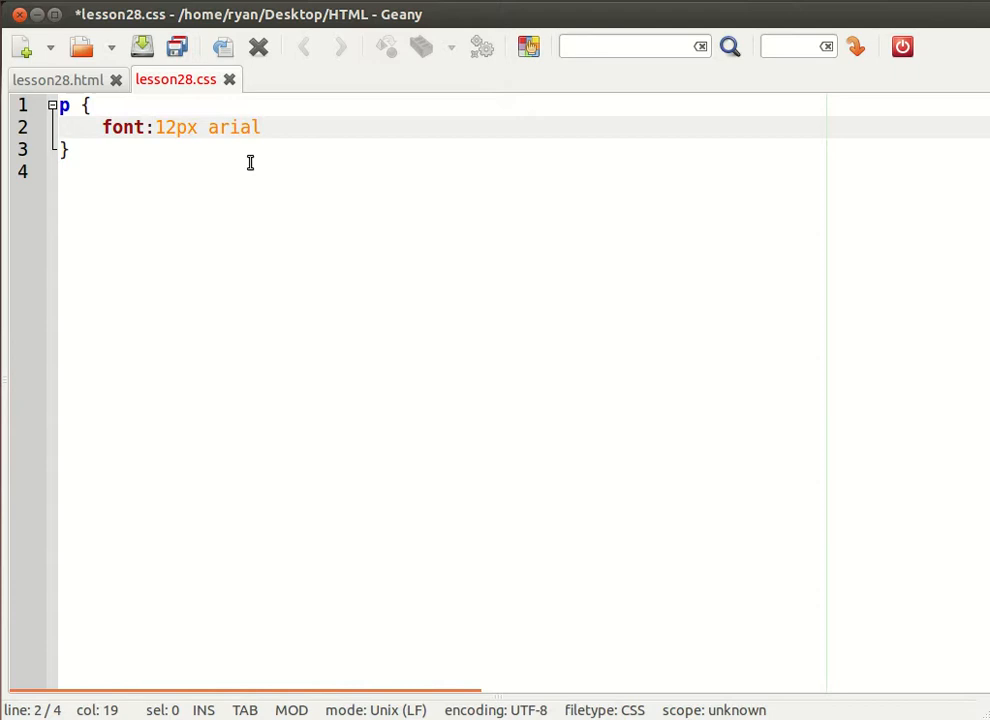
type(";")
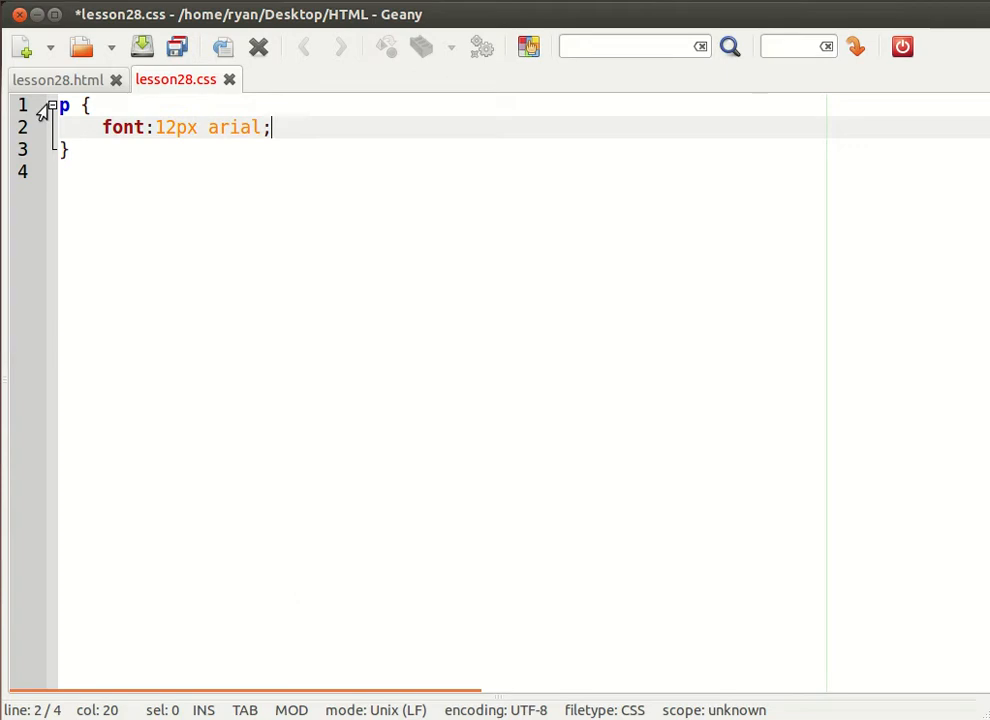
key("ctrl+s")
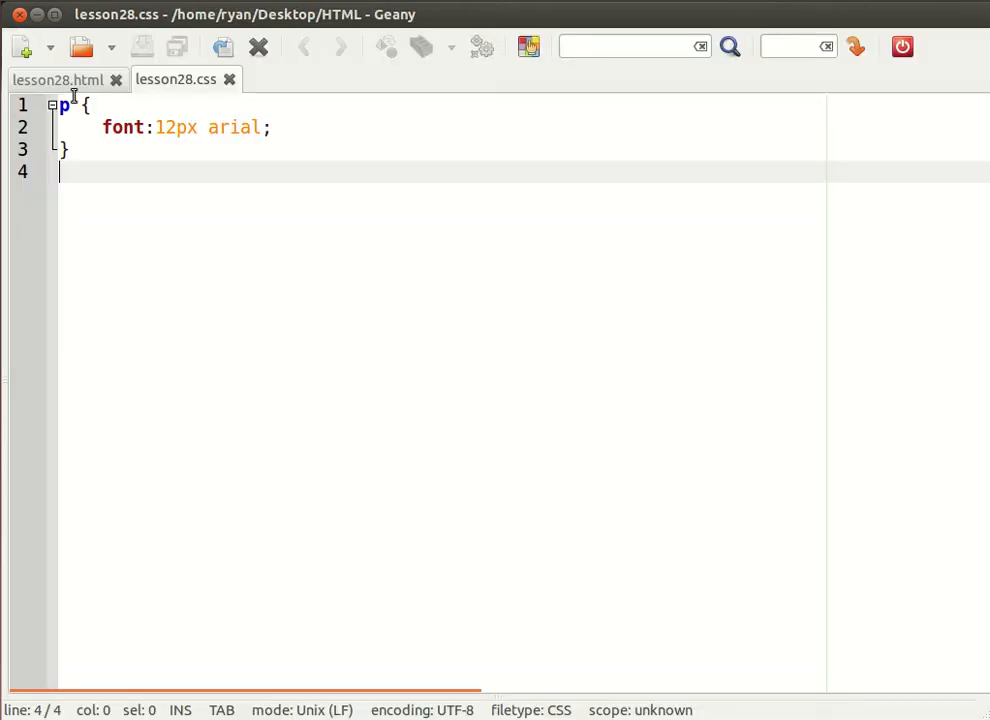
Check that paragraphs render in 12px Arial, then go back to the stylesheet.
left_click(48, 79)
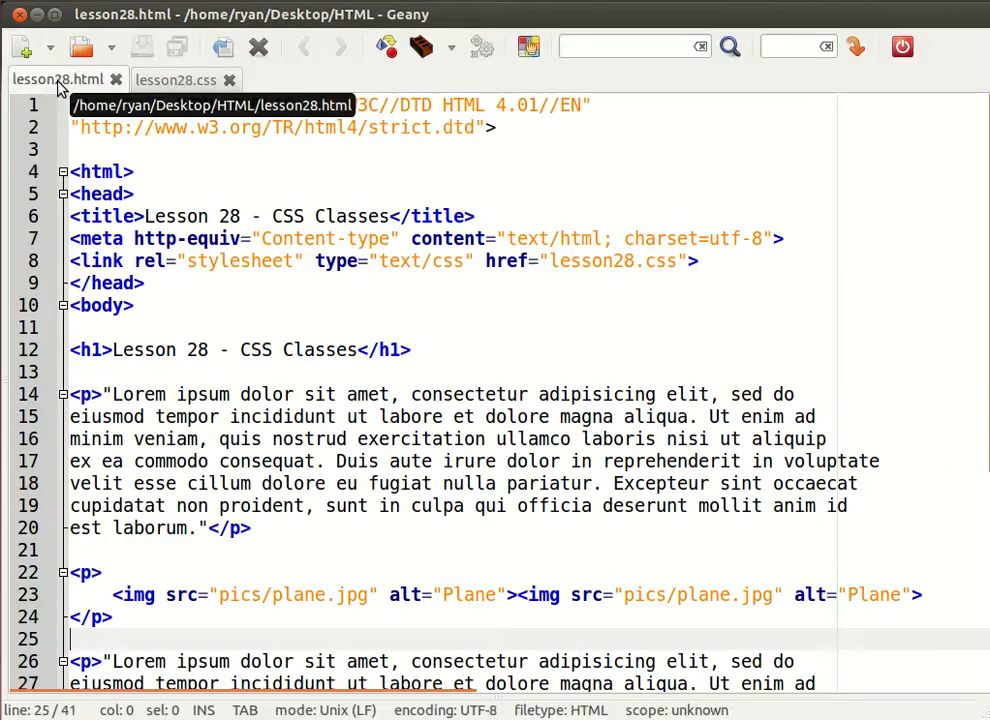
left_click(180, 79)
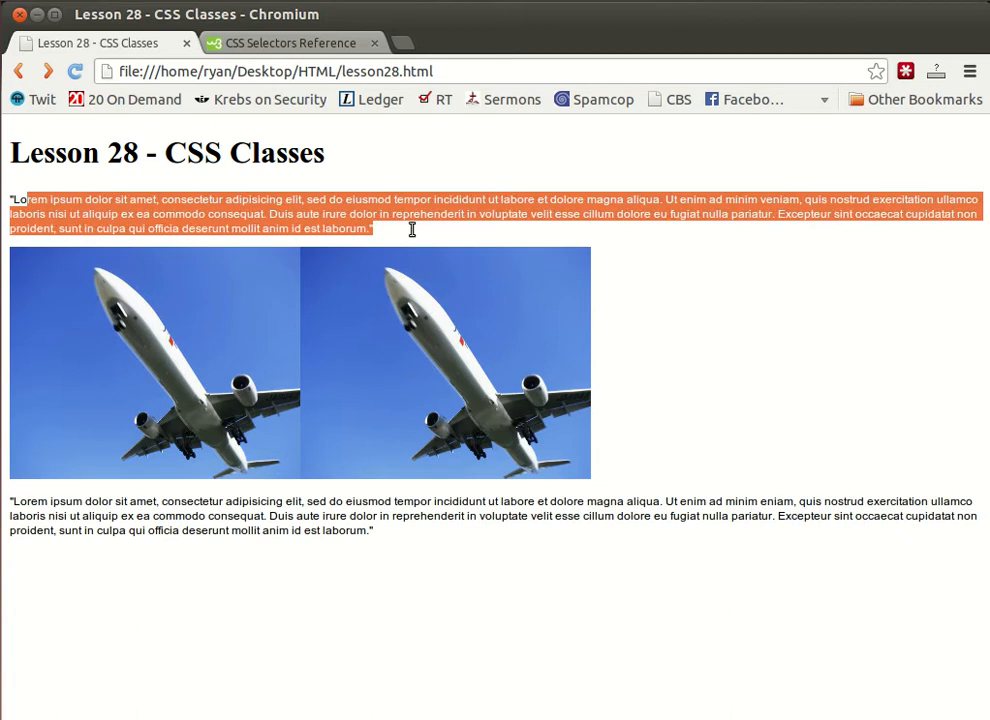
left_click(462, 306)
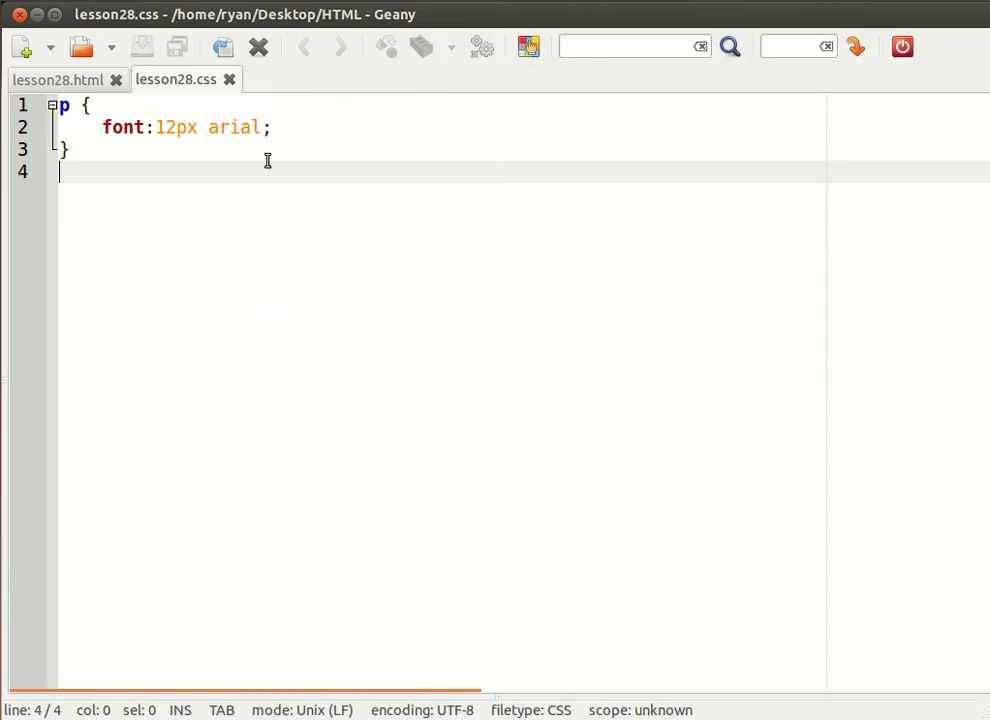
Type the .redtext rule with color:red, removing a stray underscore along the way.
type(".")
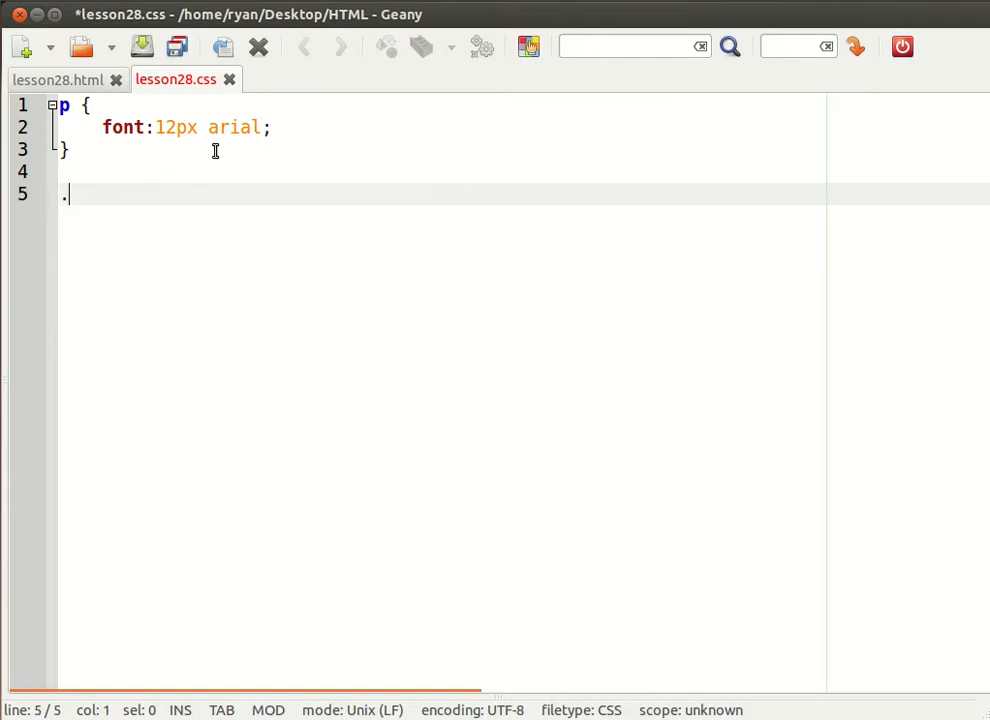
type("redtext")
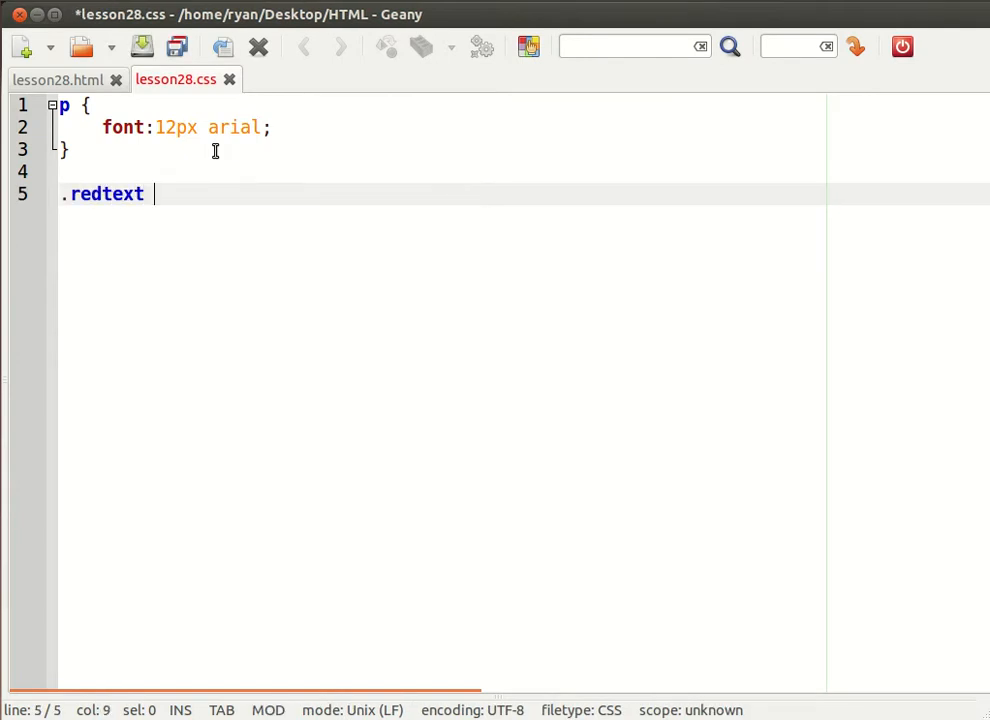
type("{")
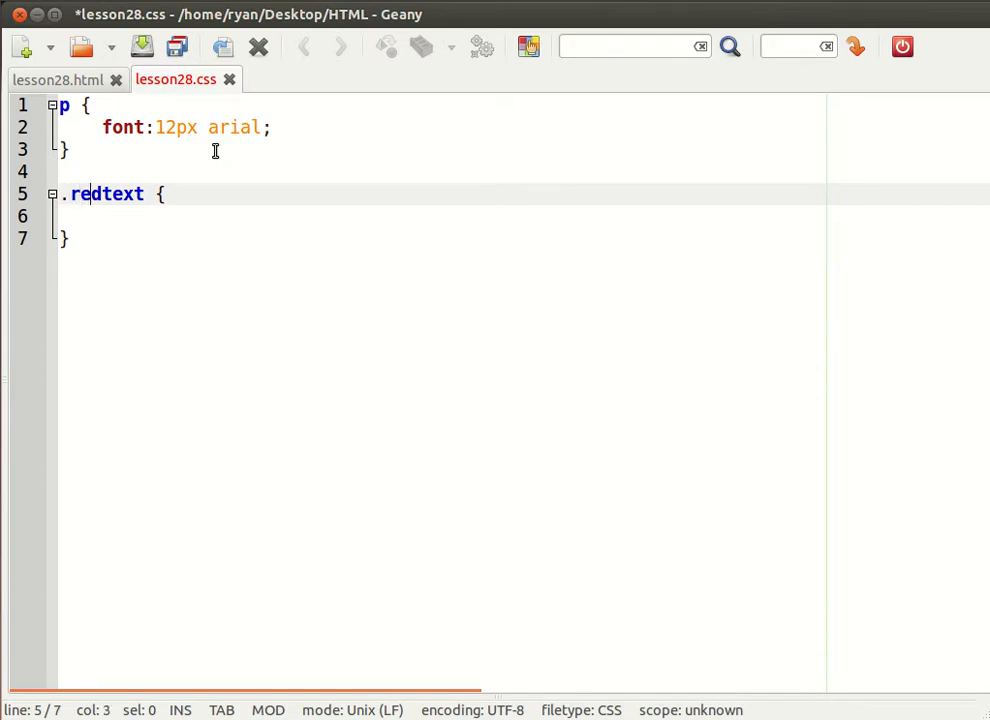
type("_")
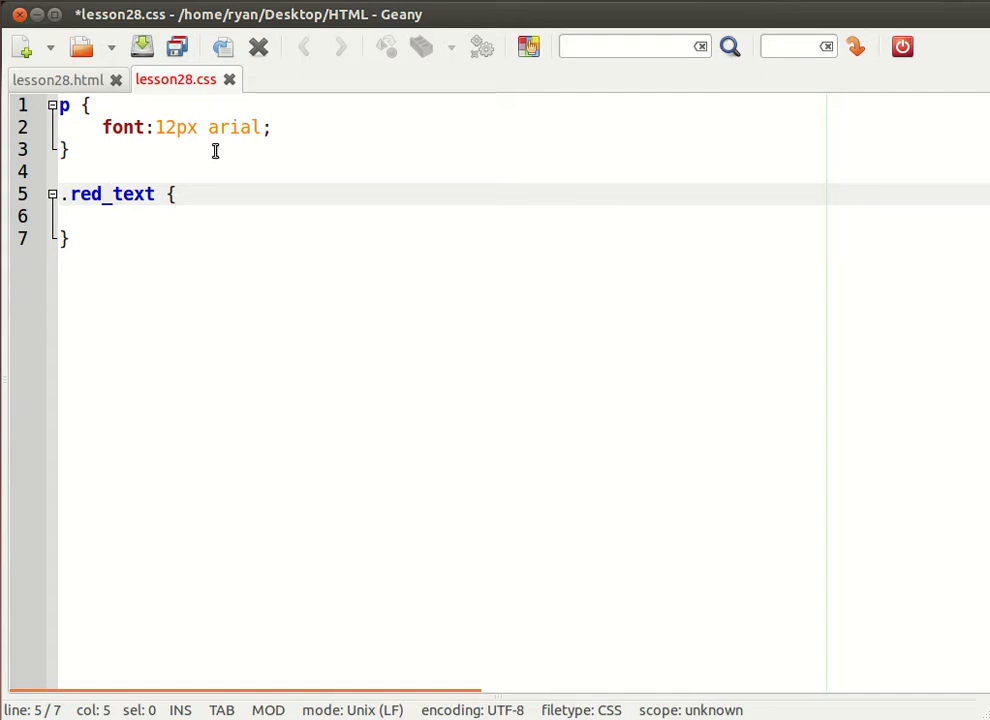
key("BackSpace")
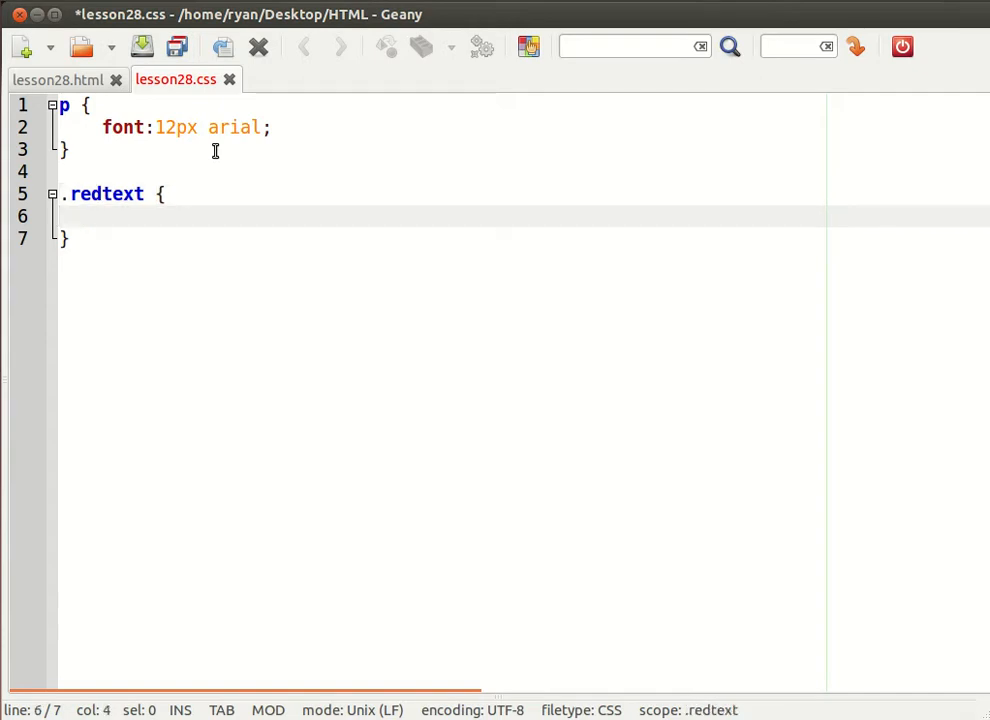
type("co")
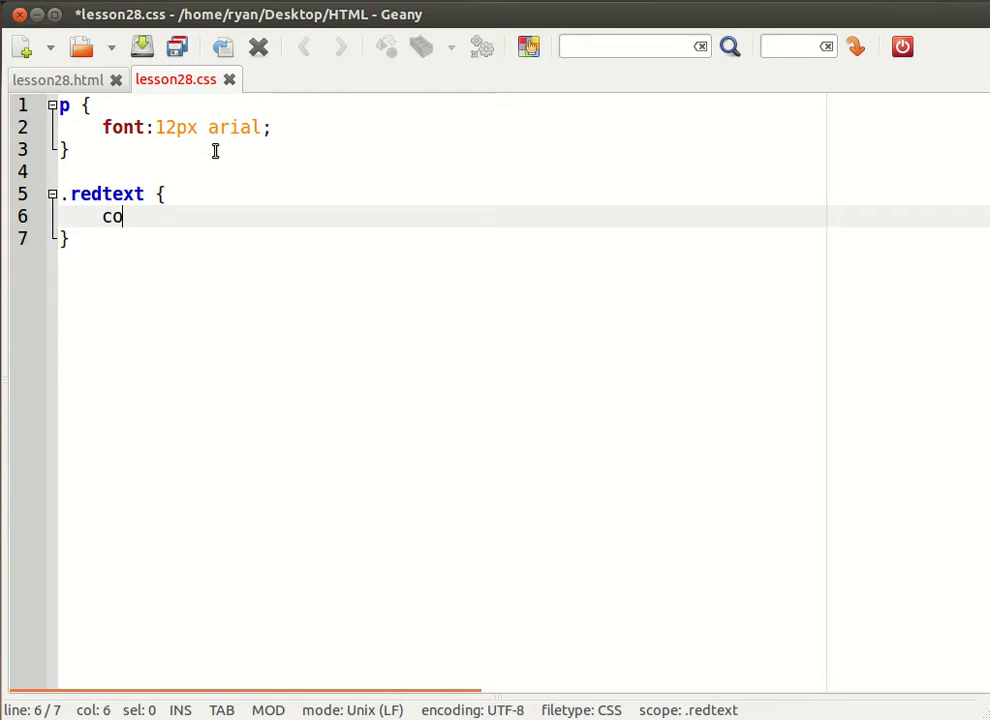
type("lor:red")
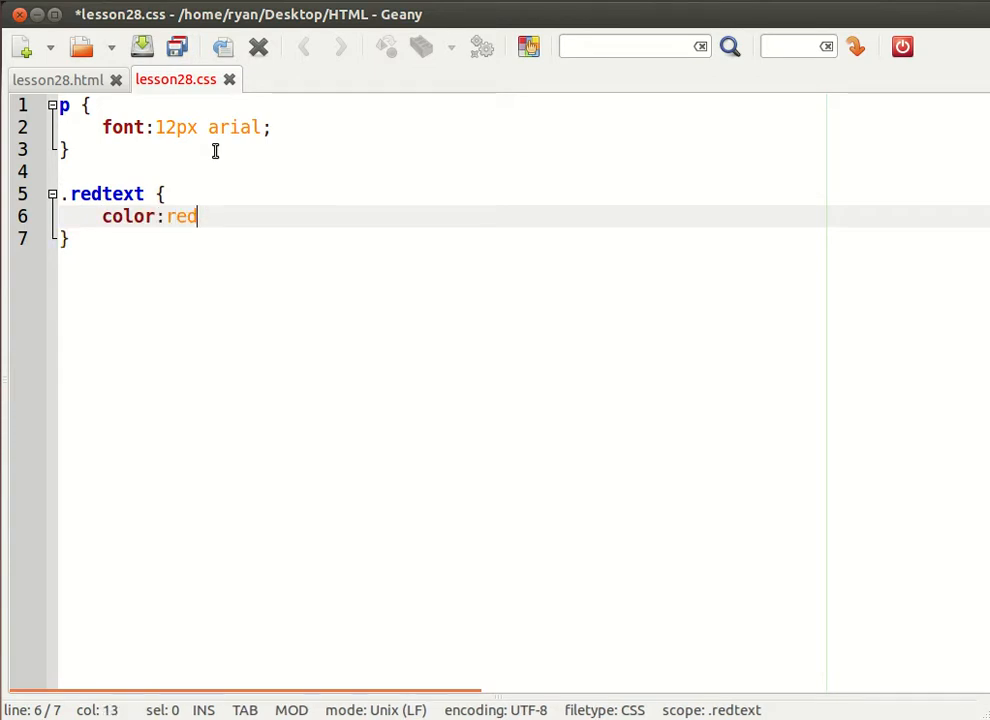
type(";")
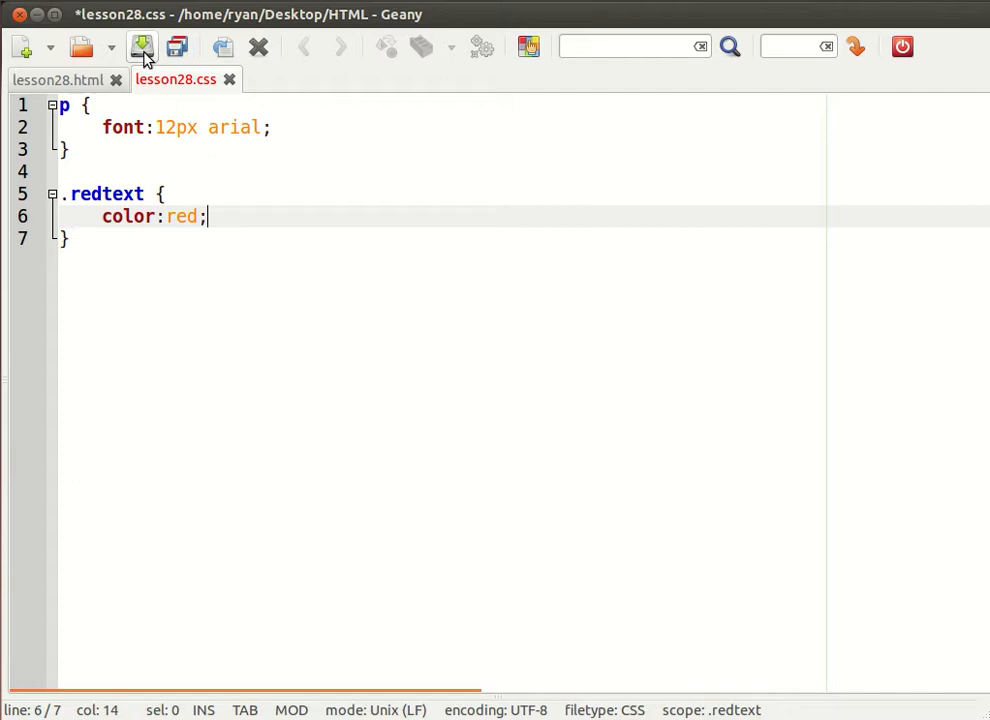
Add class="redtext" to the first Lorem ipsum paragraph and highlight the class name.
left_click(62, 79)
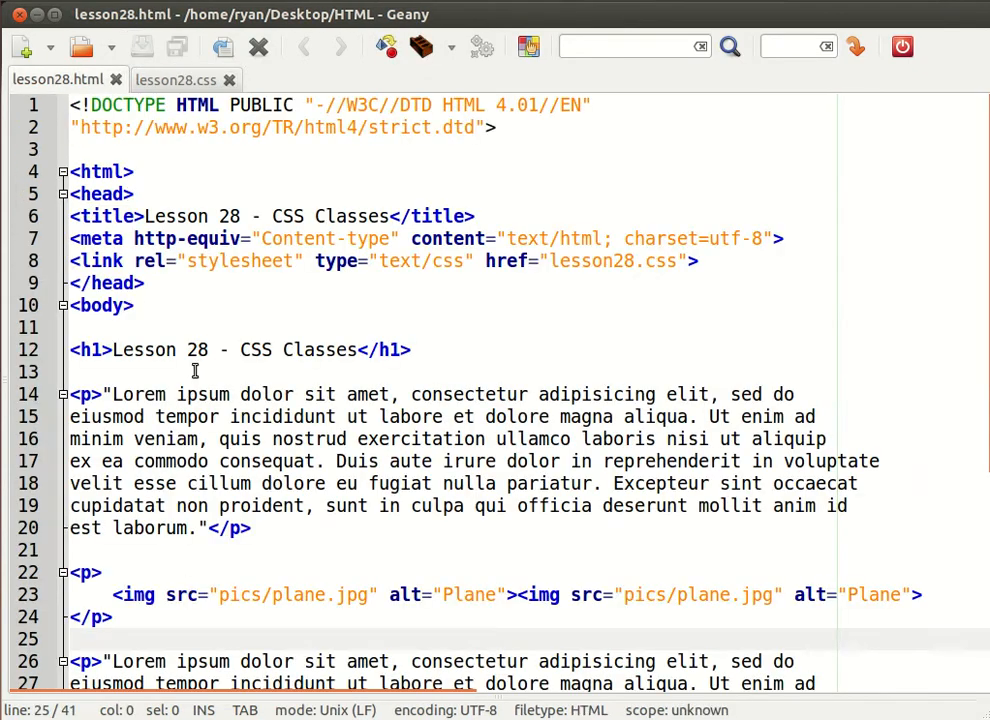
scroll("down", 3)
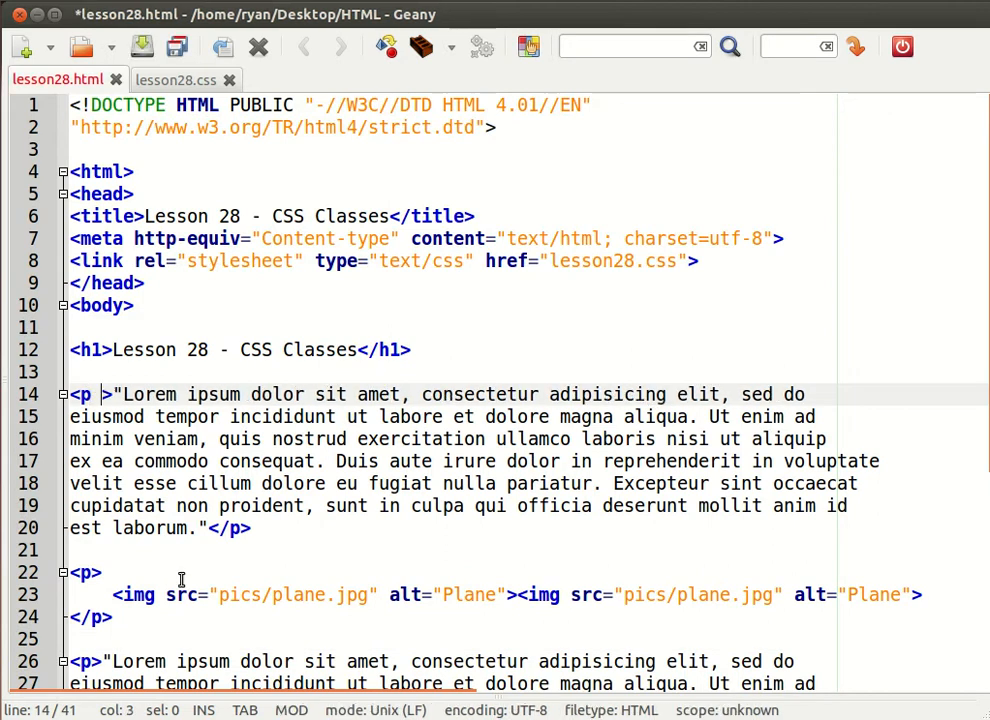
type("clas")
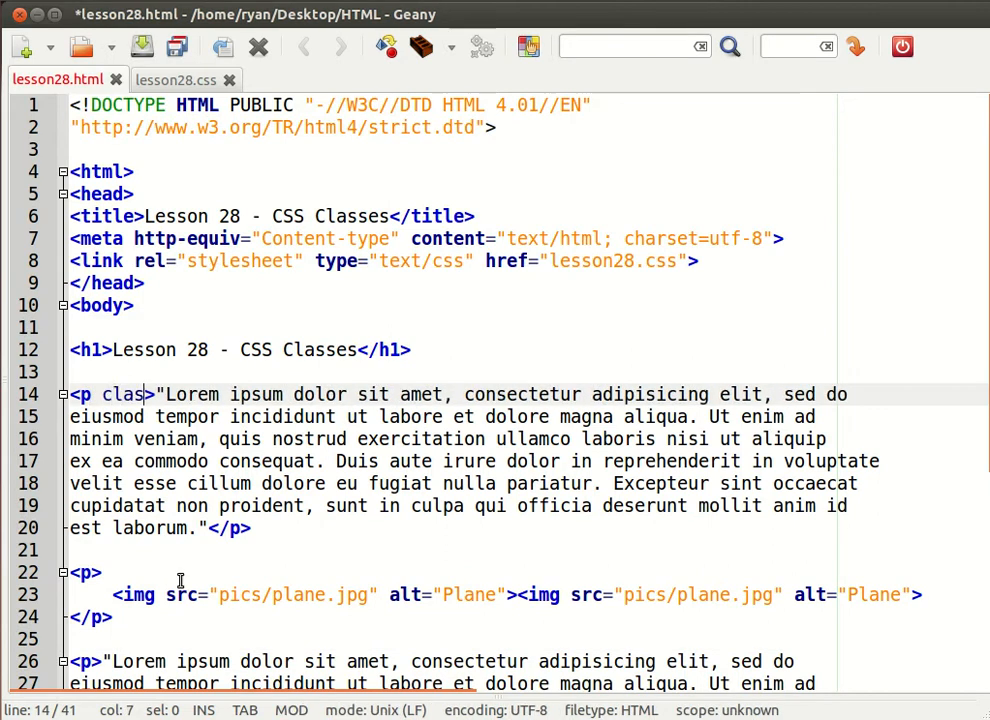
type("s=\"redtext")
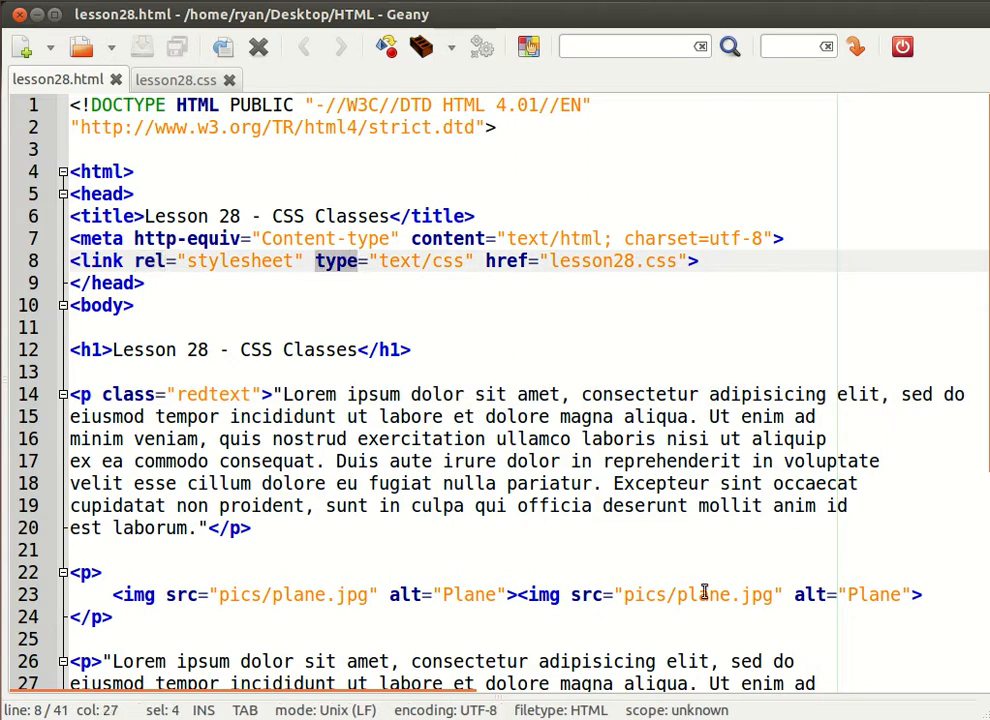
double_click(130, 394)
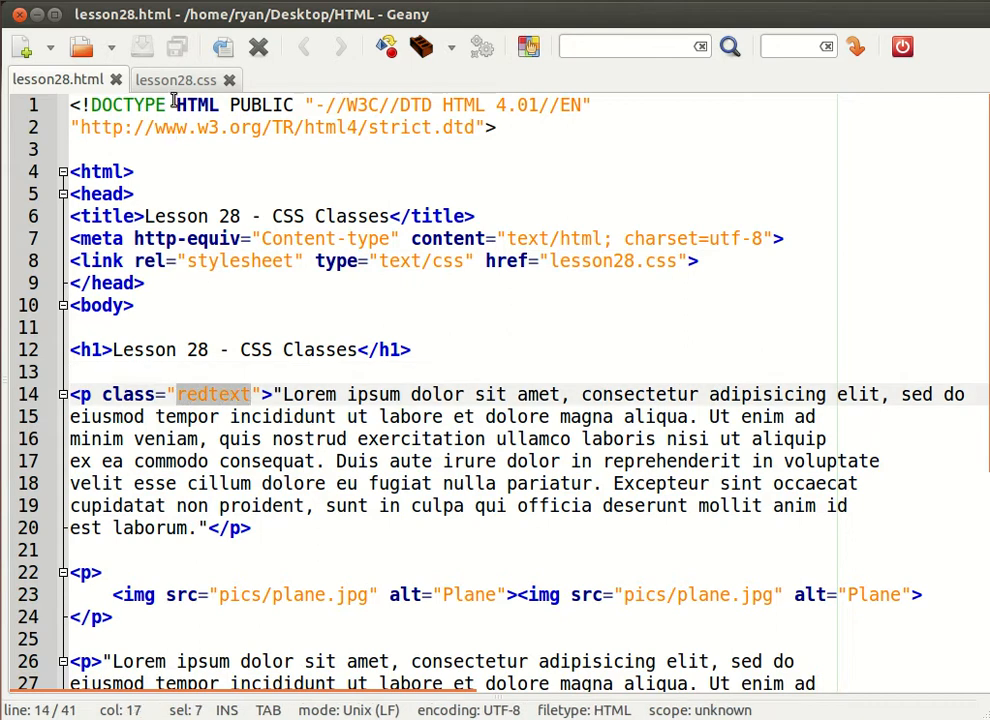
Display the .redtext rule in lesson28.css before turning to the selector reference.
left_click(175, 79)
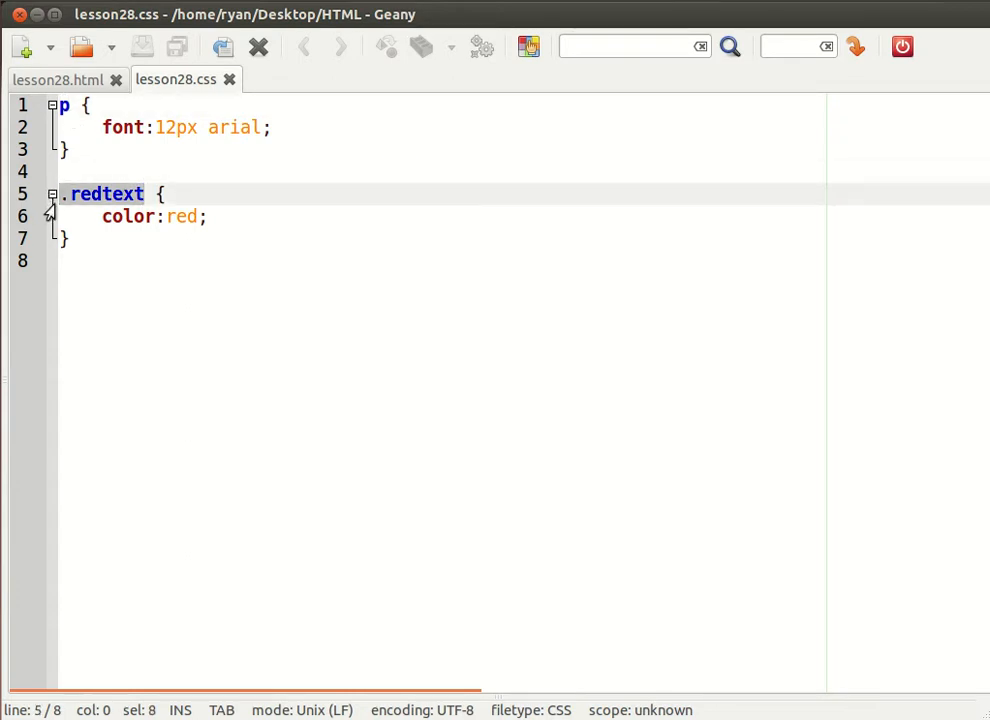
left_click(52, 80)
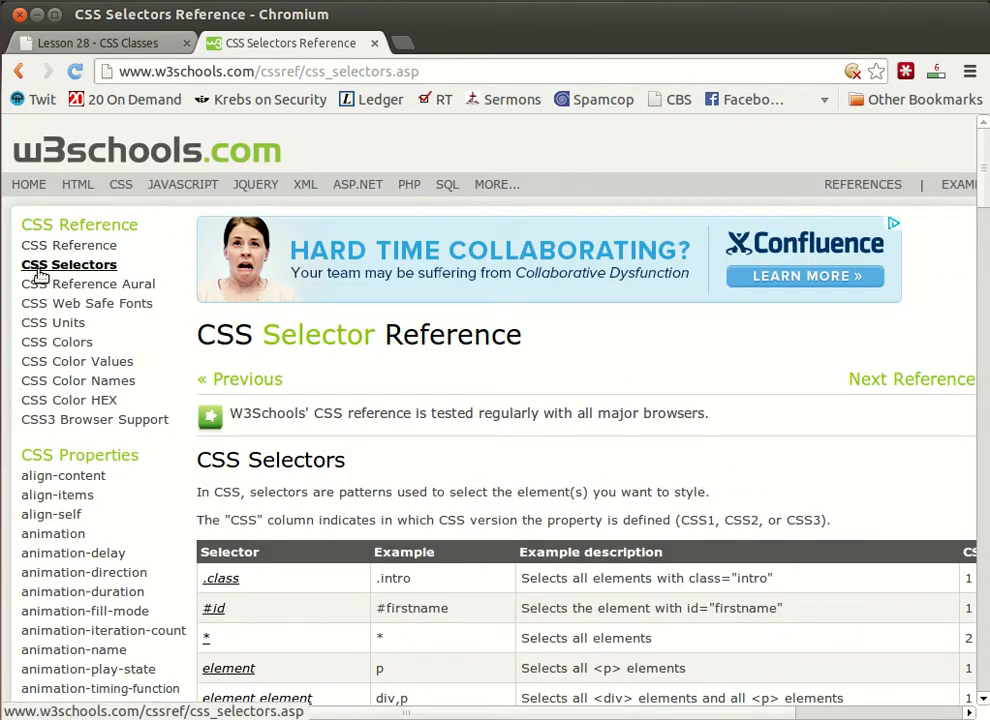
Scroll the Selector Reference table and view the .class selector page with its .intro example.
scroll("down", 3)
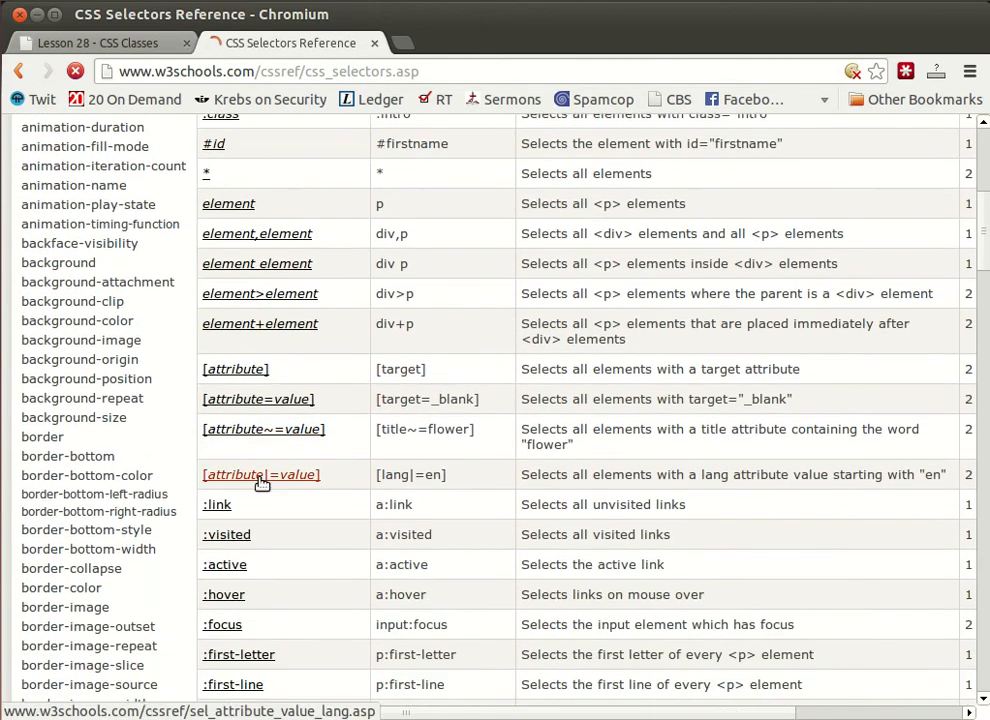
scroll("down", 3)
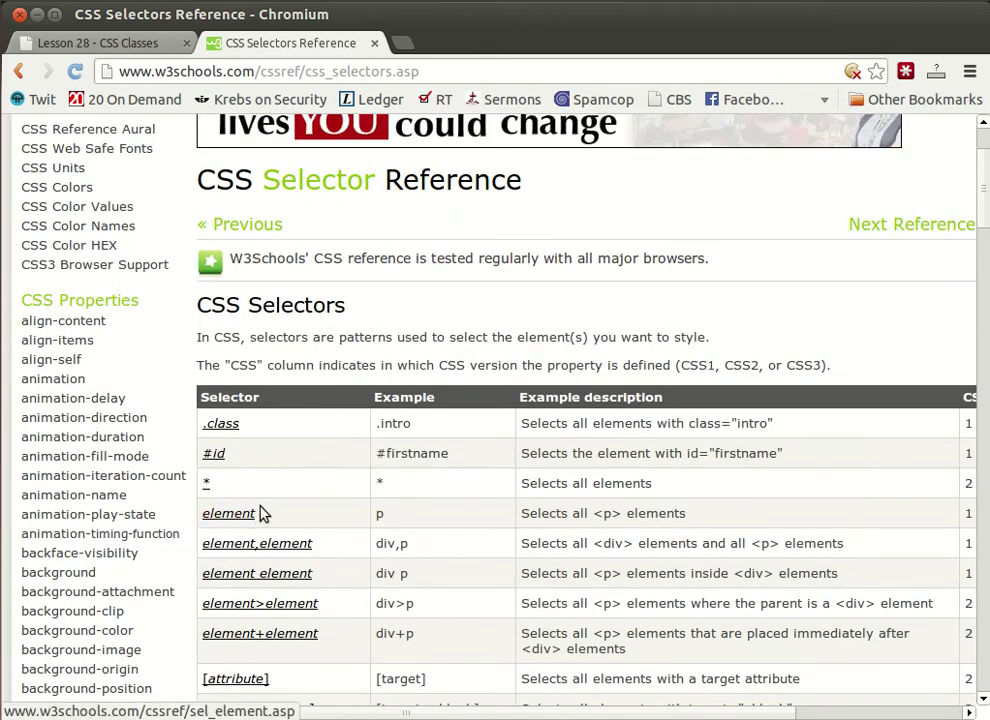
scroll("down", 3)
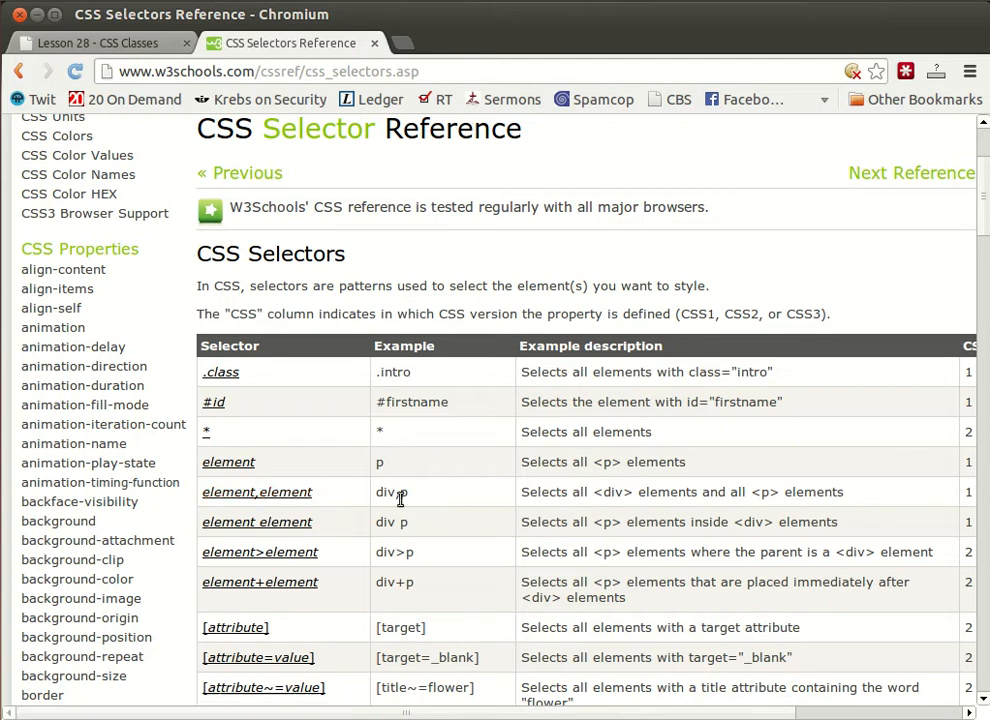
mouse_move(303, 520)
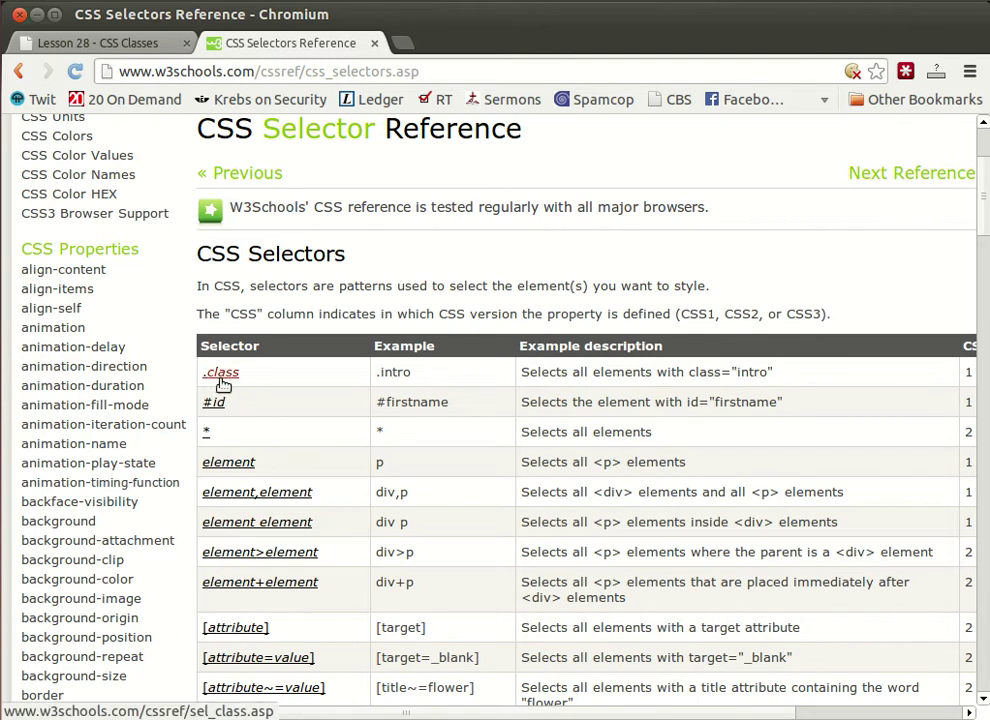
left_click(219, 372)
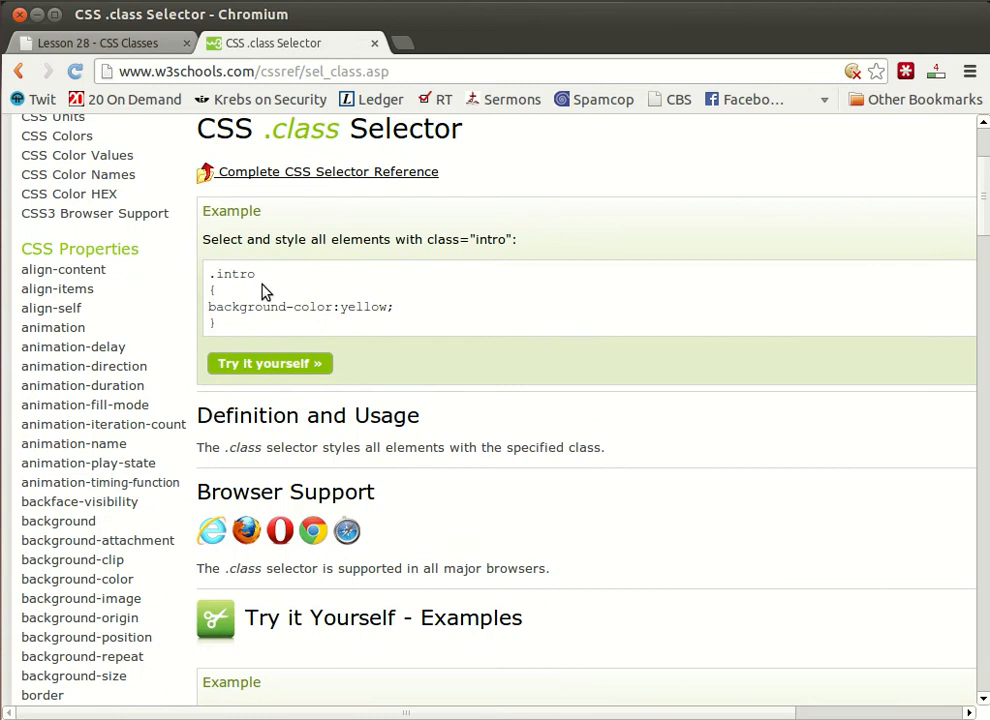
scroll("down", 3)
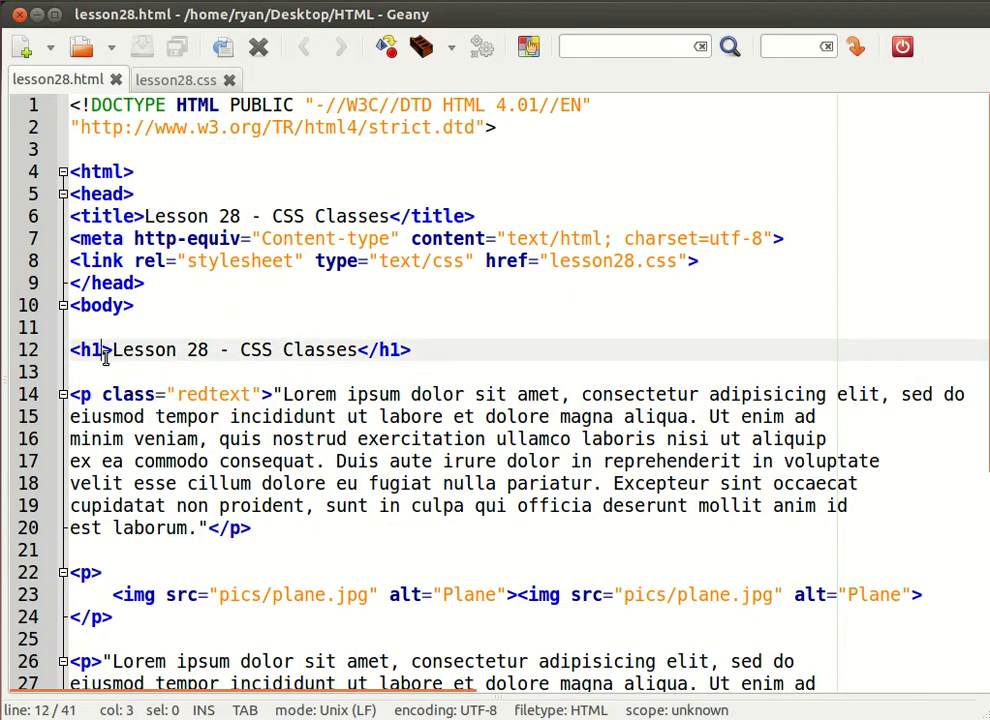
Add class=redtext to the h1 heading, save, and check it renders red.
type("class=")
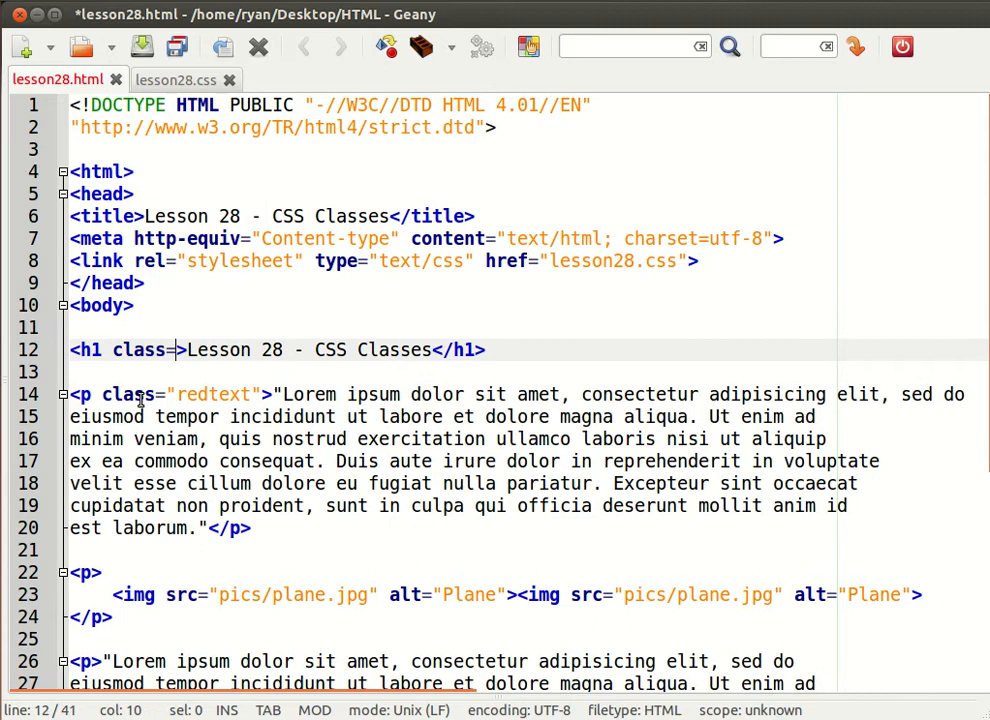
type("redtext\"")
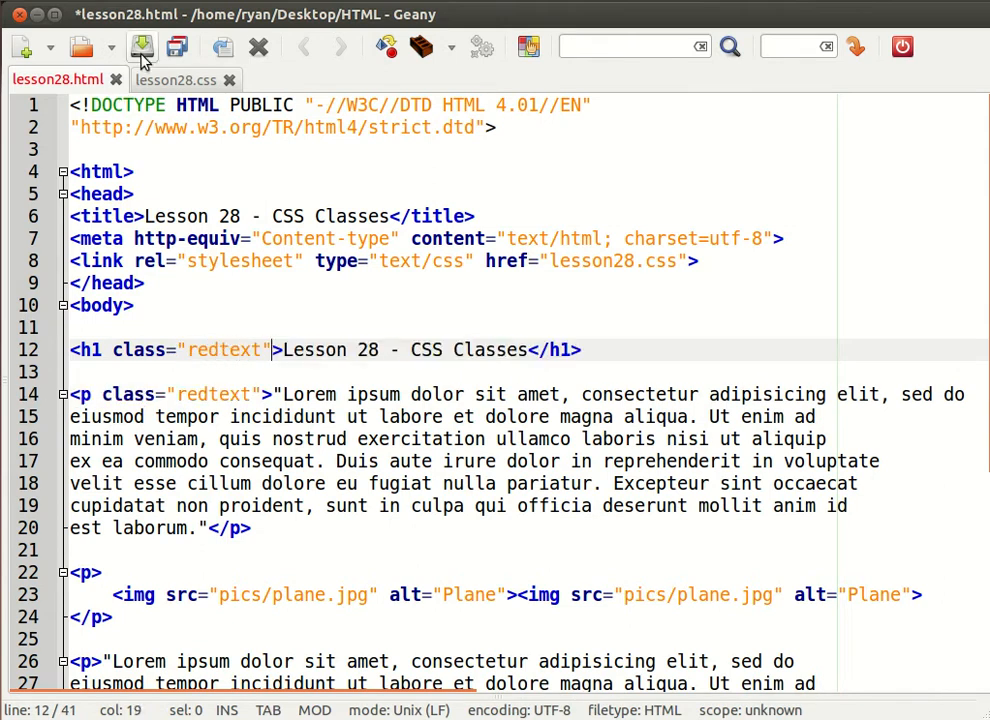
left_click(145, 48)
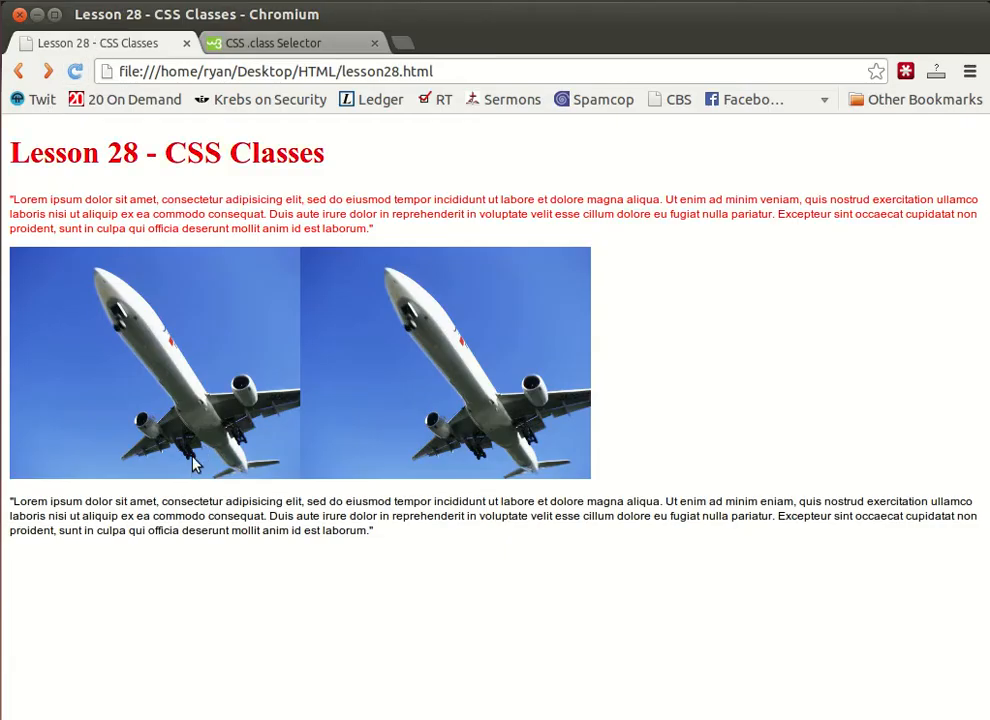
key("alt+Tab")
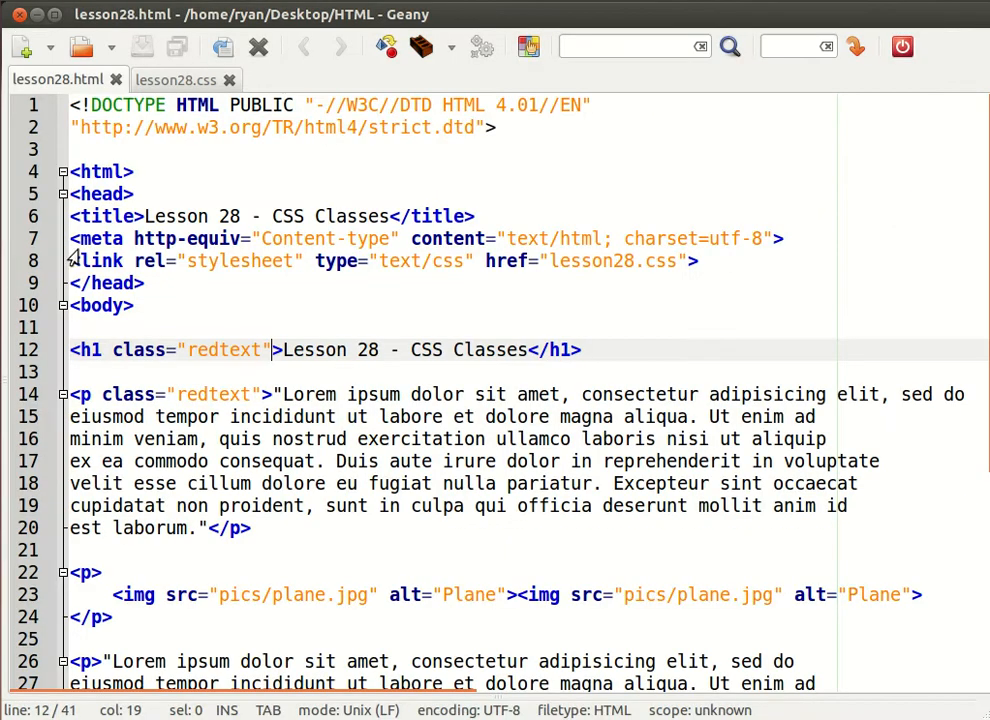
Type a .greenbg rule with background:green below .redtext in lesson28.css.
left_click(178, 79)
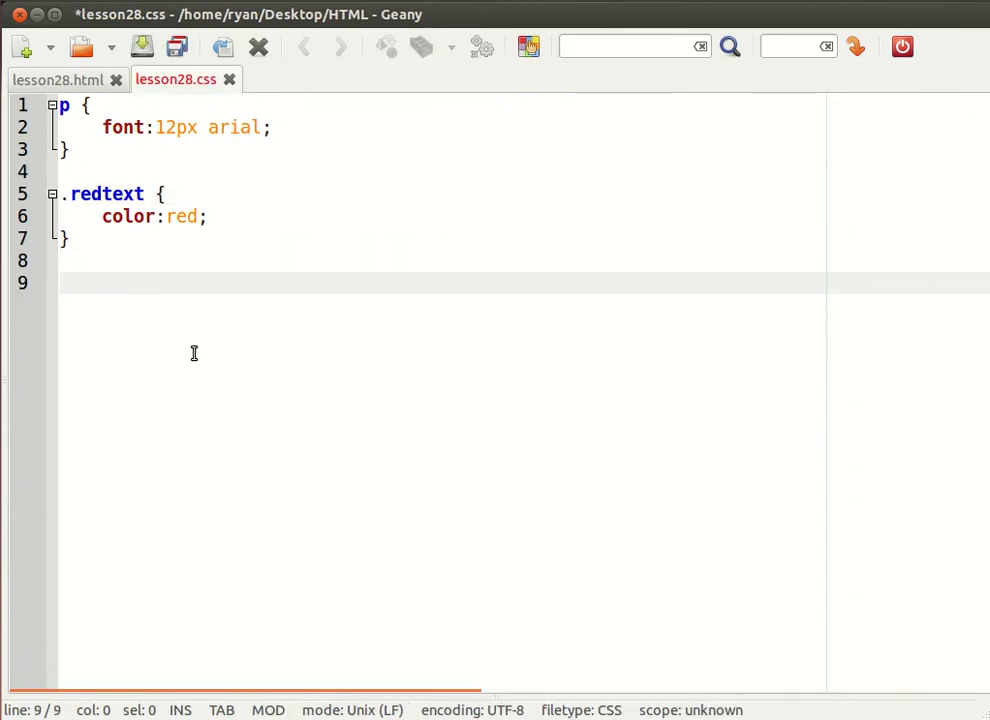
type(".")
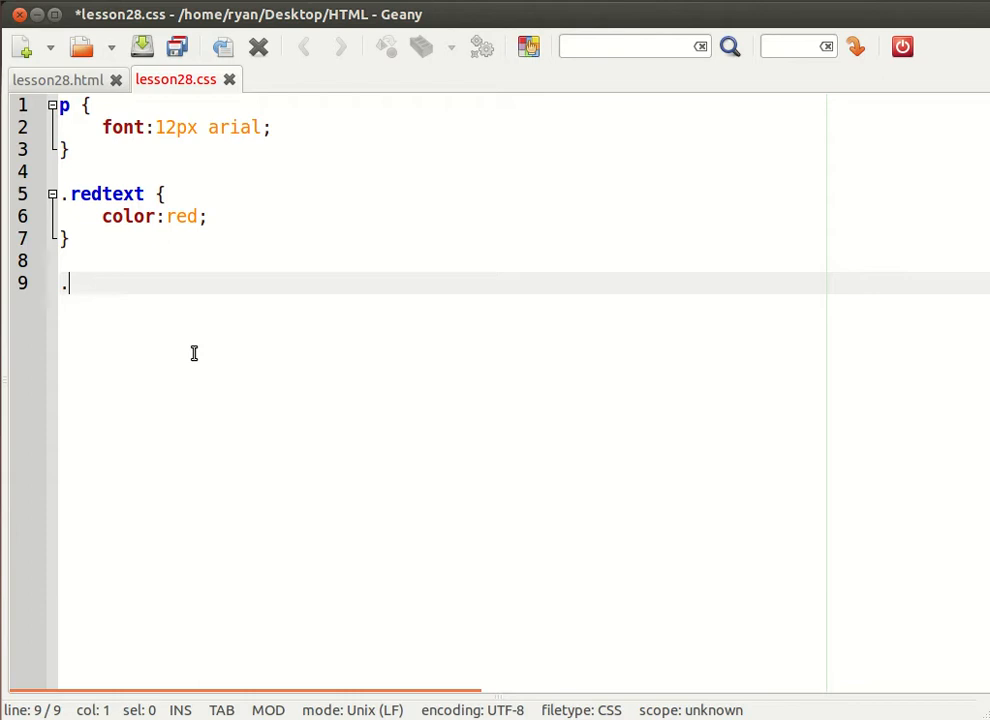
type("p")
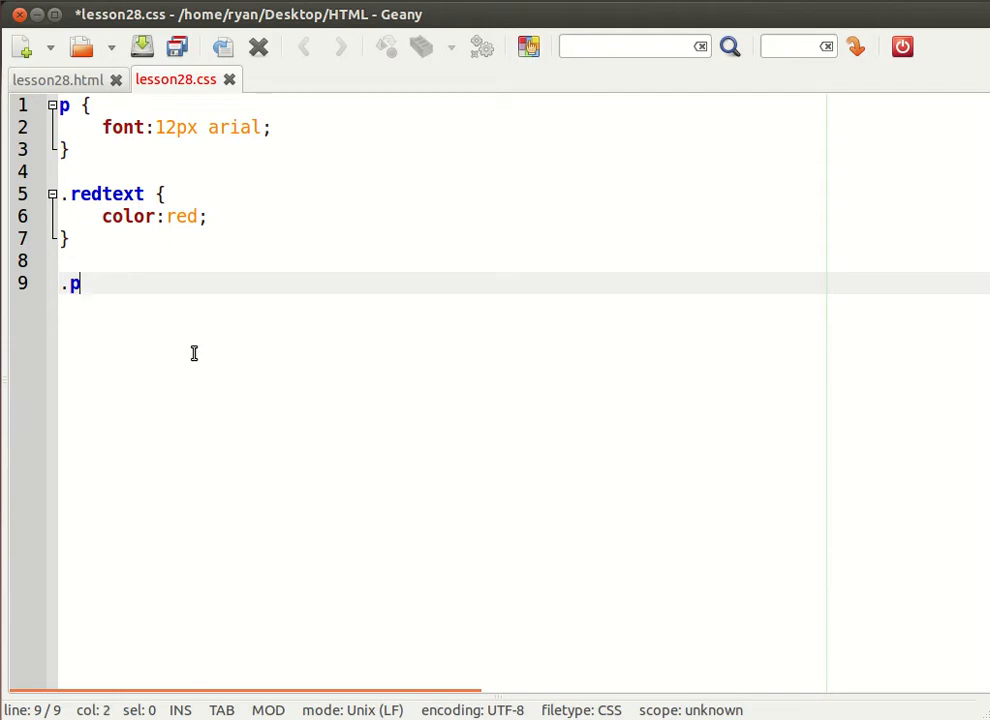
type("gren")
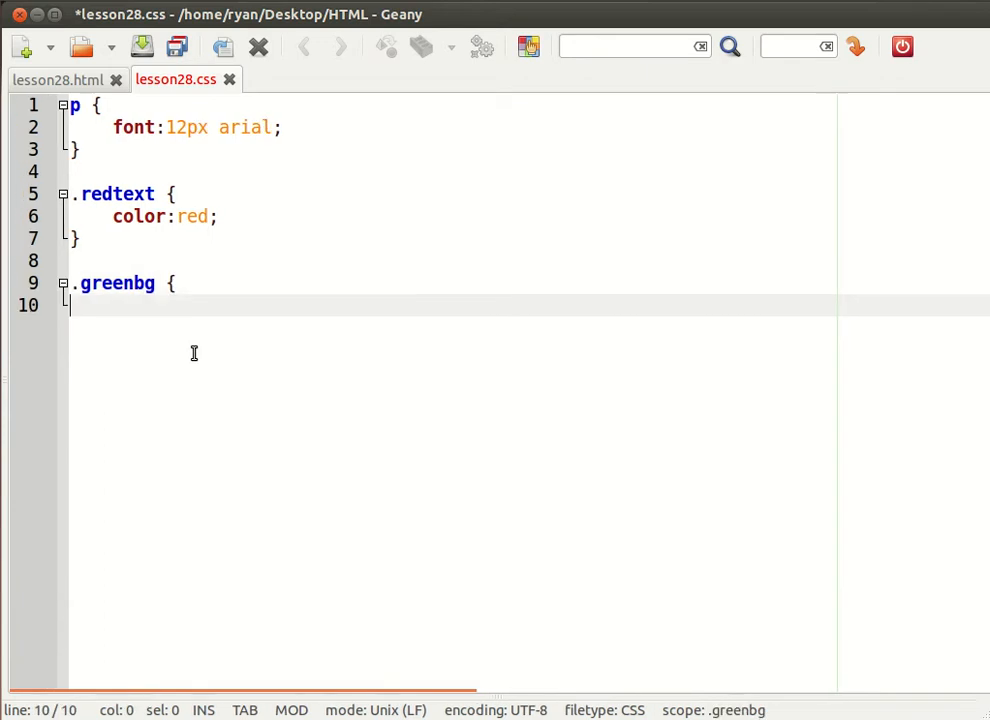
type("}")
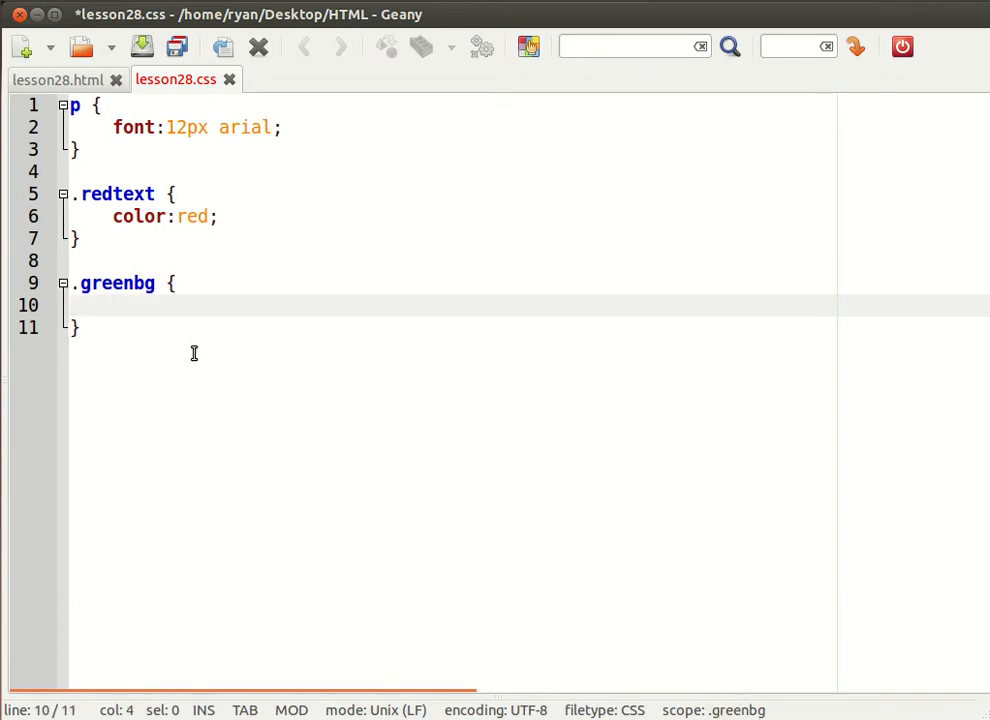
type("background:g")
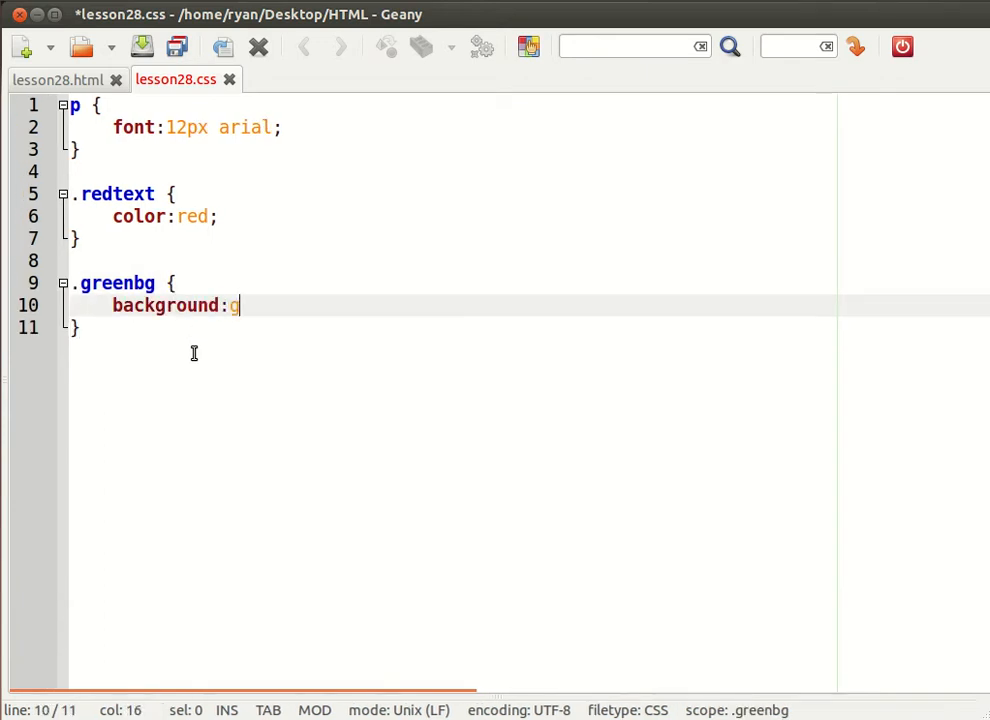
type("reen;")
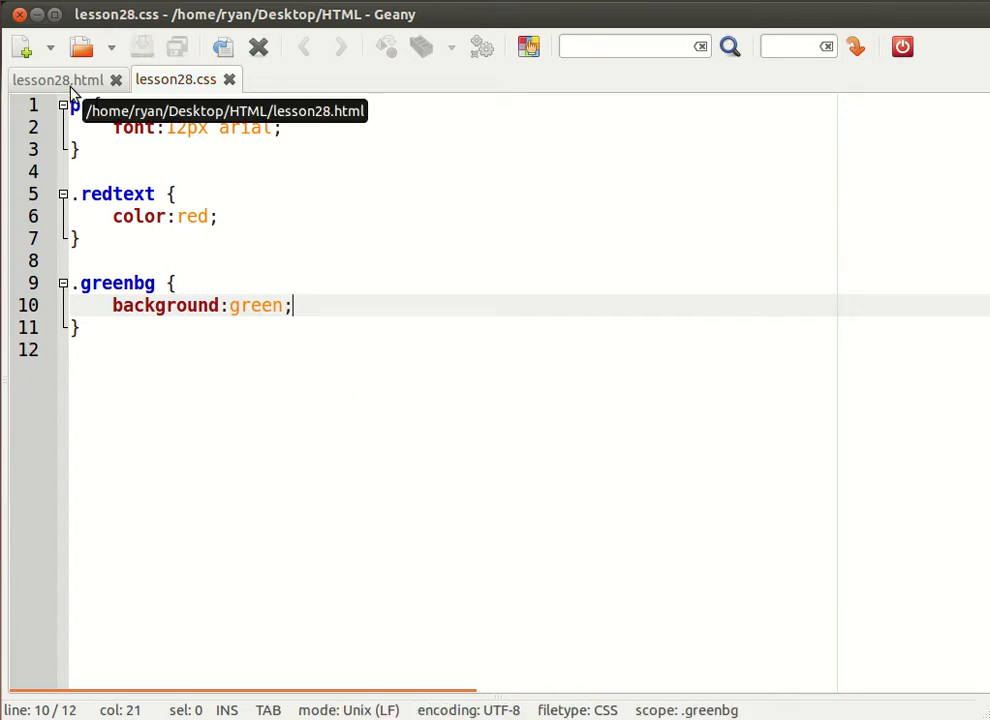
Give the planes paragraph greenbg and the heading "redtext greenbg", then save lesson28.html.
left_click(57, 81)
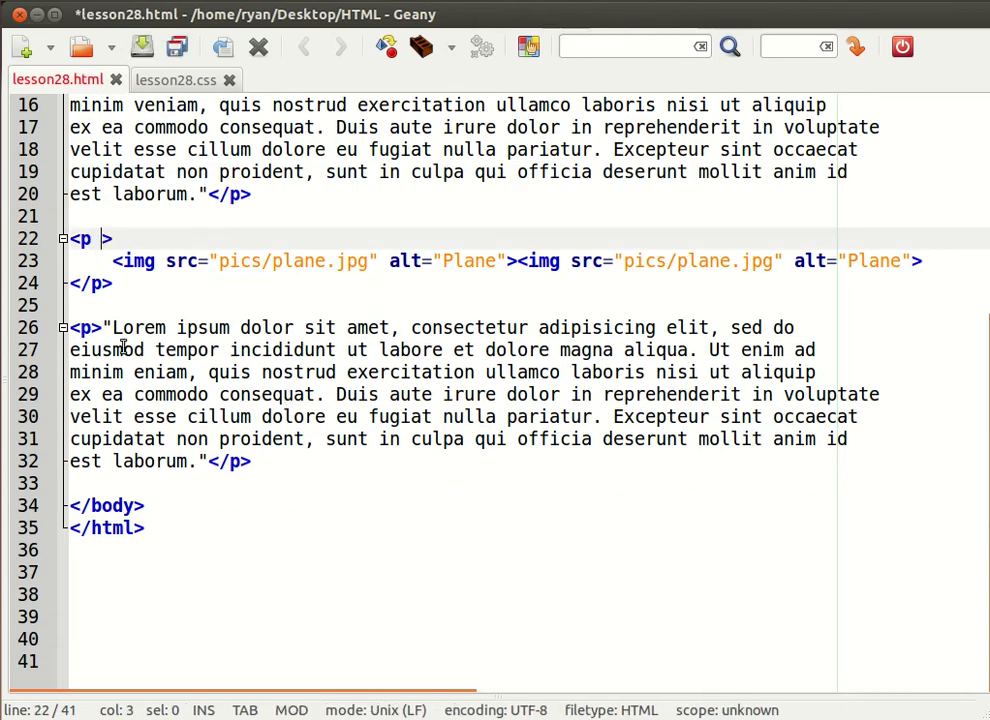
type("class=\"\"")
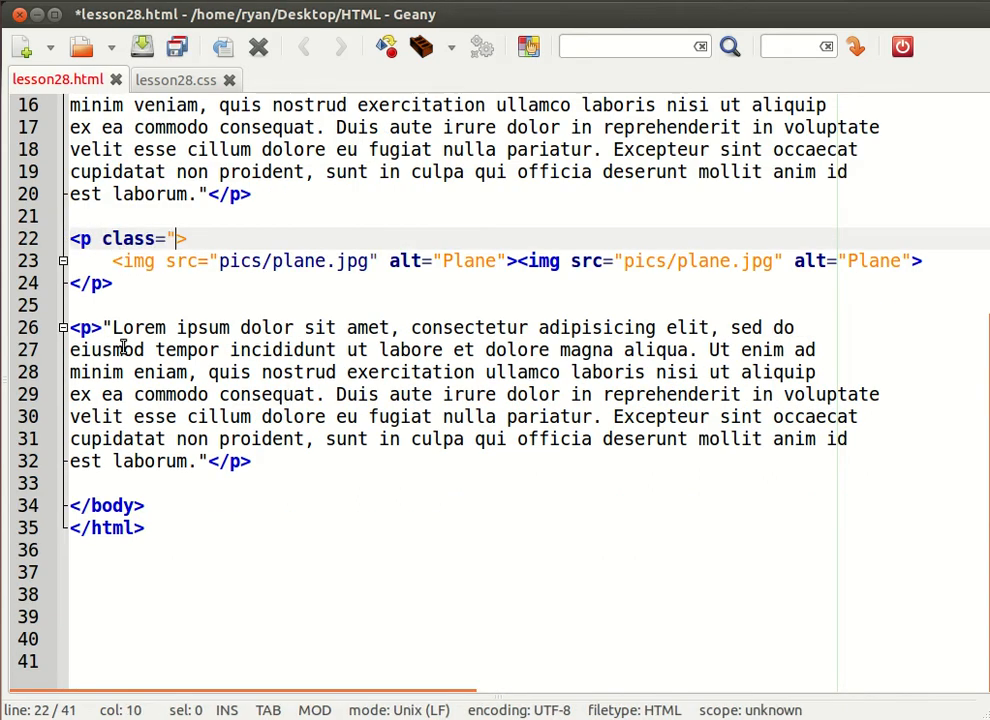
type("greenbg")
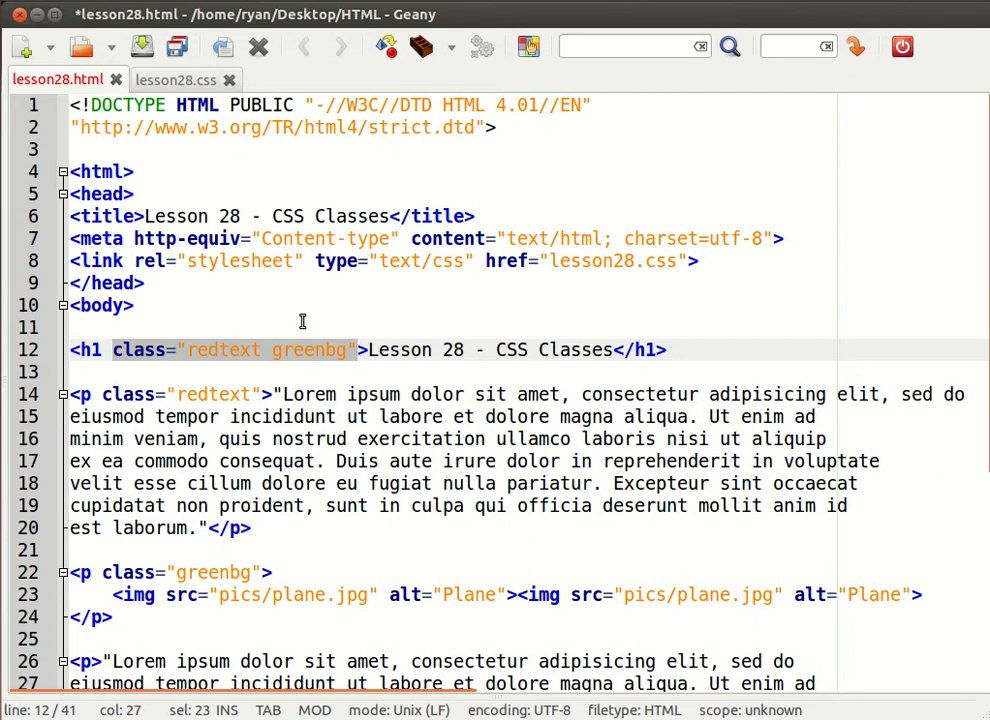
double_click(222, 349)
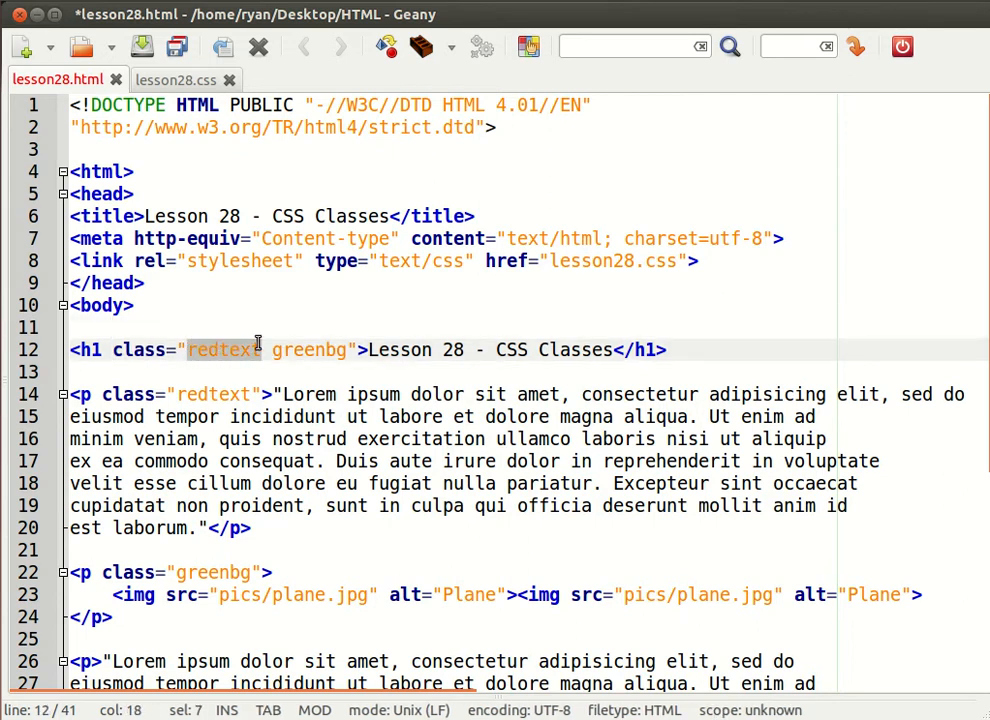
double_click(310, 349)
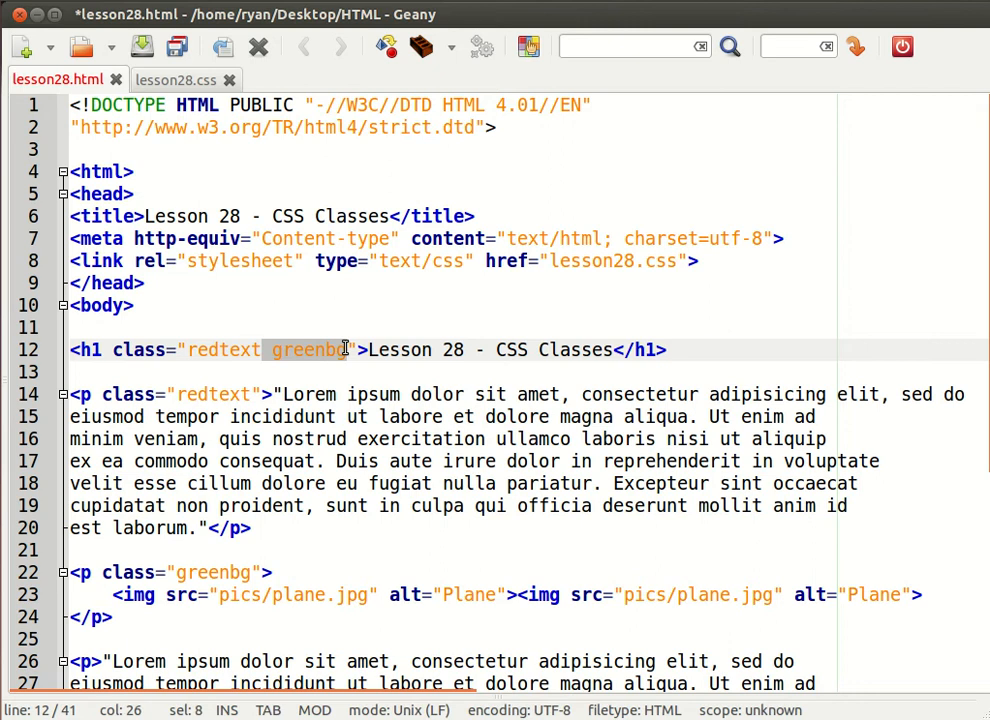
key("ctrl+s")
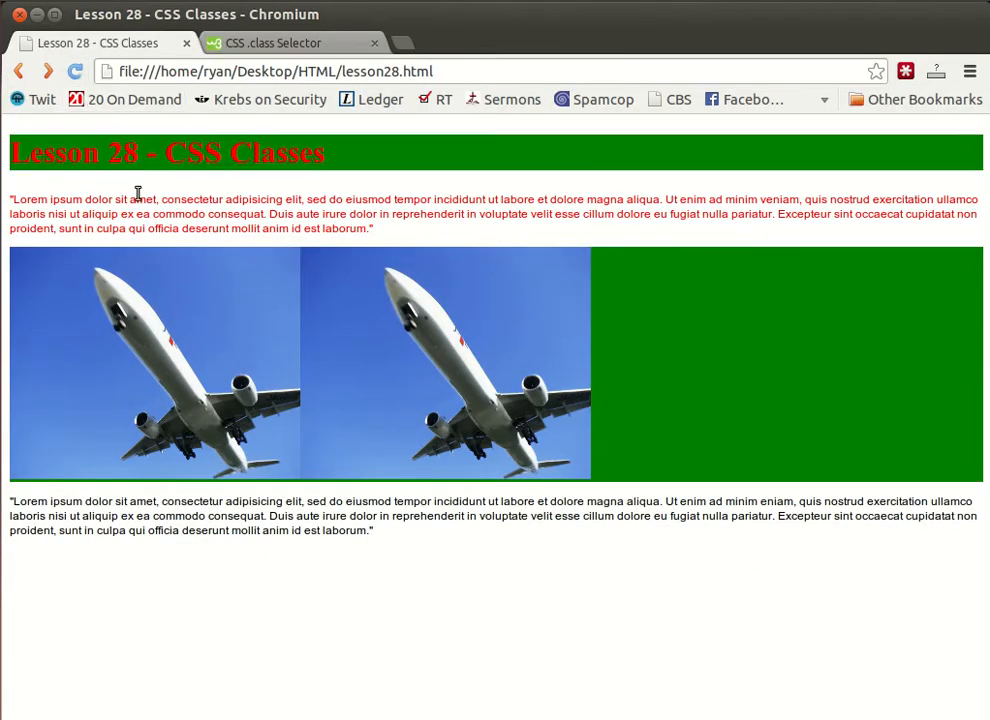
mouse_move(510, 285)
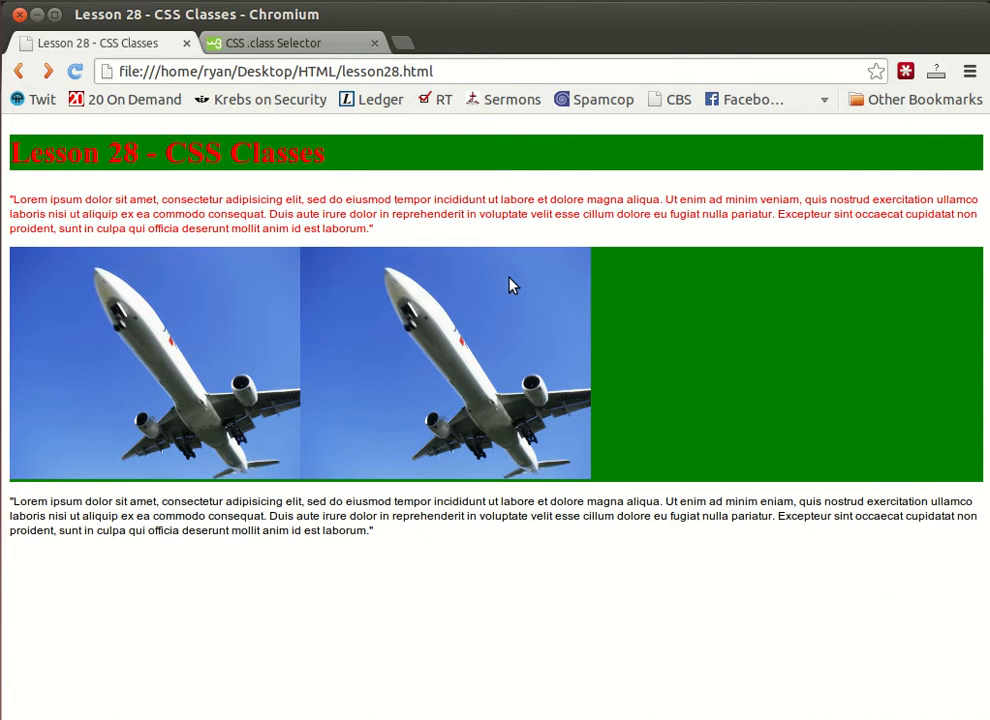
mouse_move(514, 278)
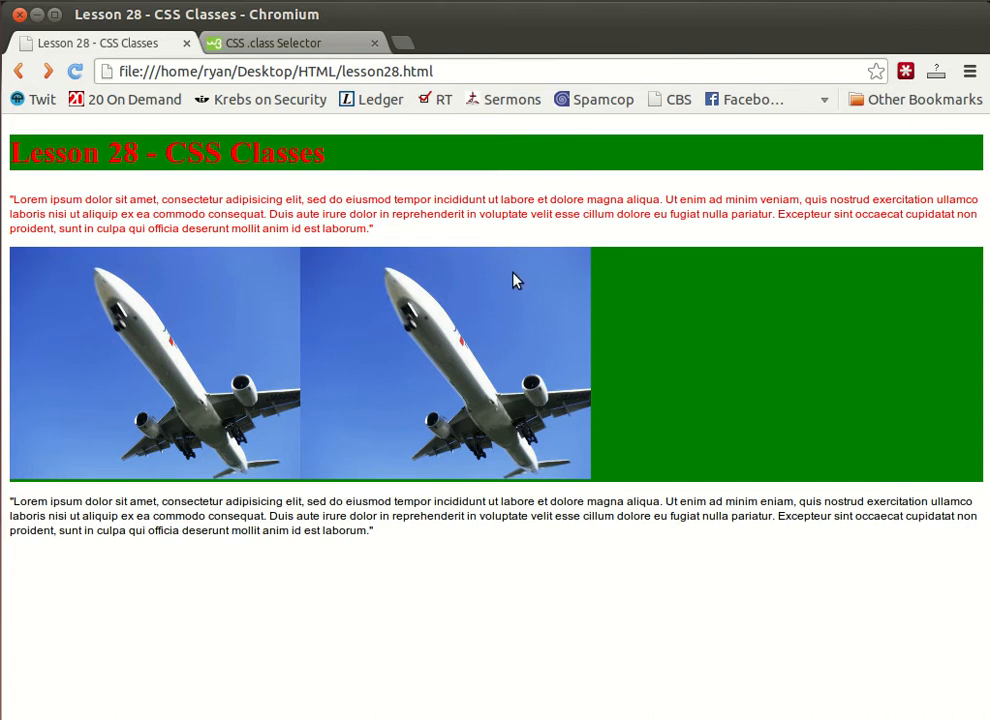
mouse_move(252, 333)
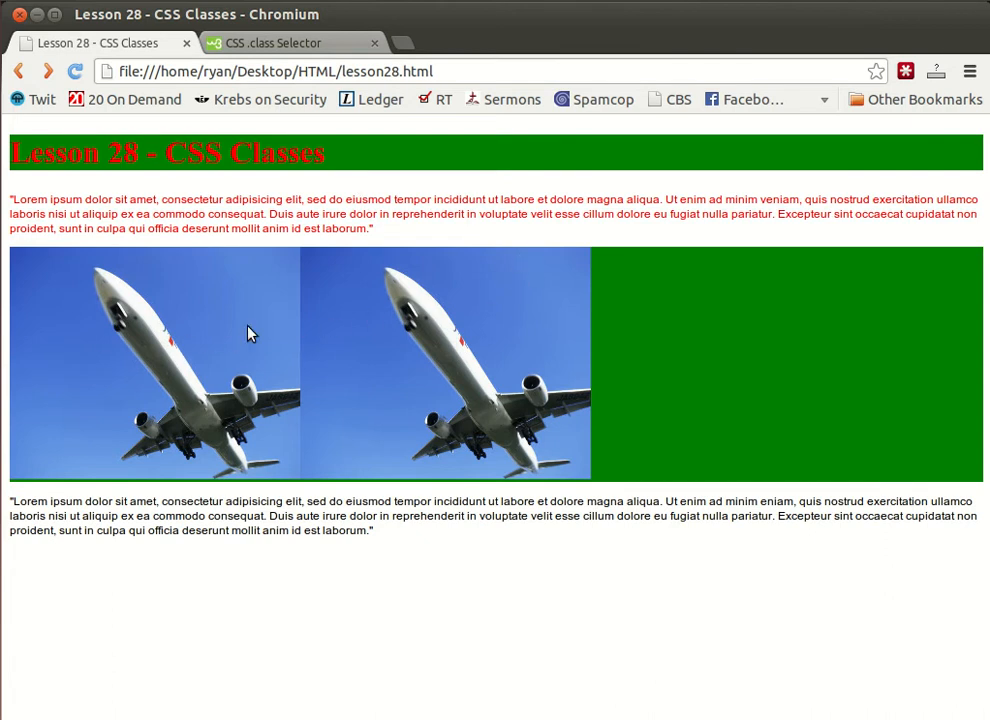
mouse_move(831, 365)
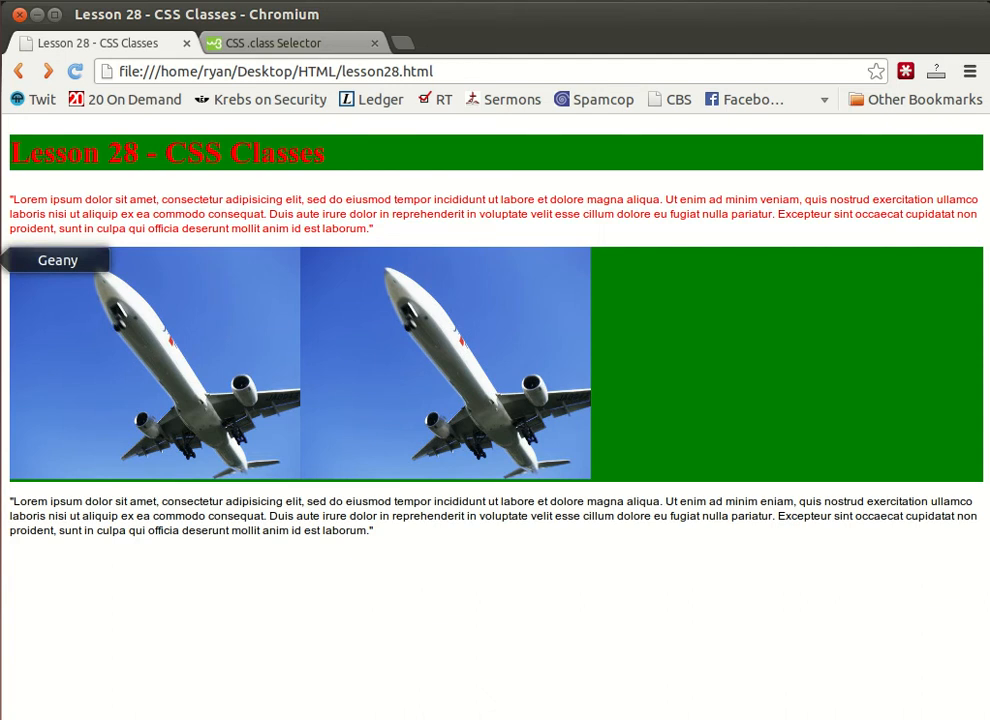
Return to Geany and type a text-align:center; line into the p rule.
left_click(57, 259)
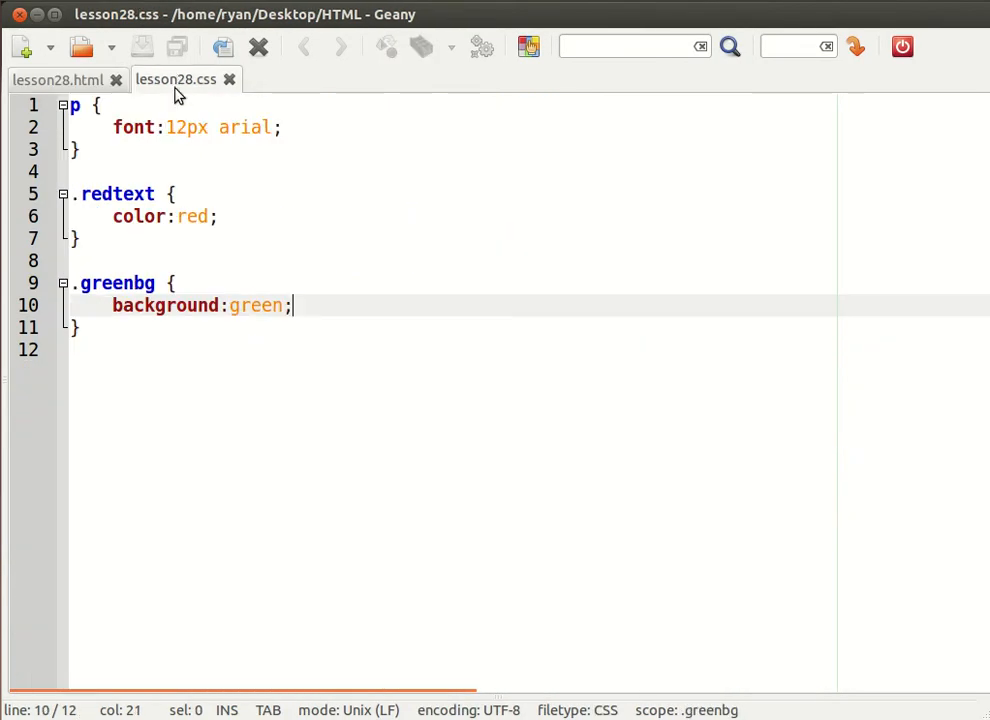
type("text-align:C")
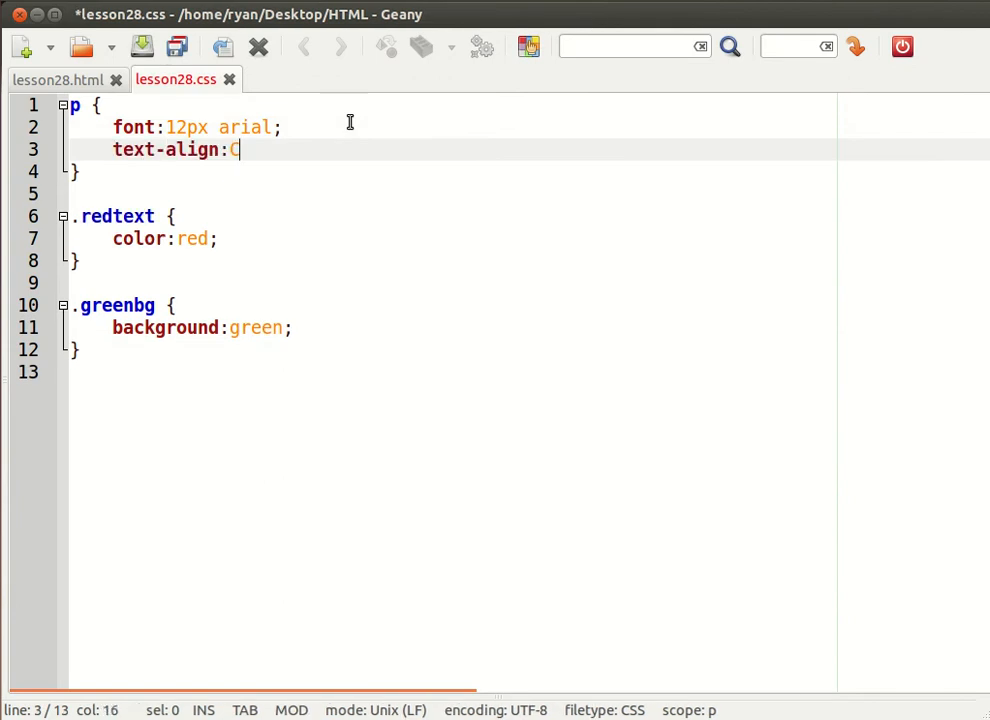
type("en")
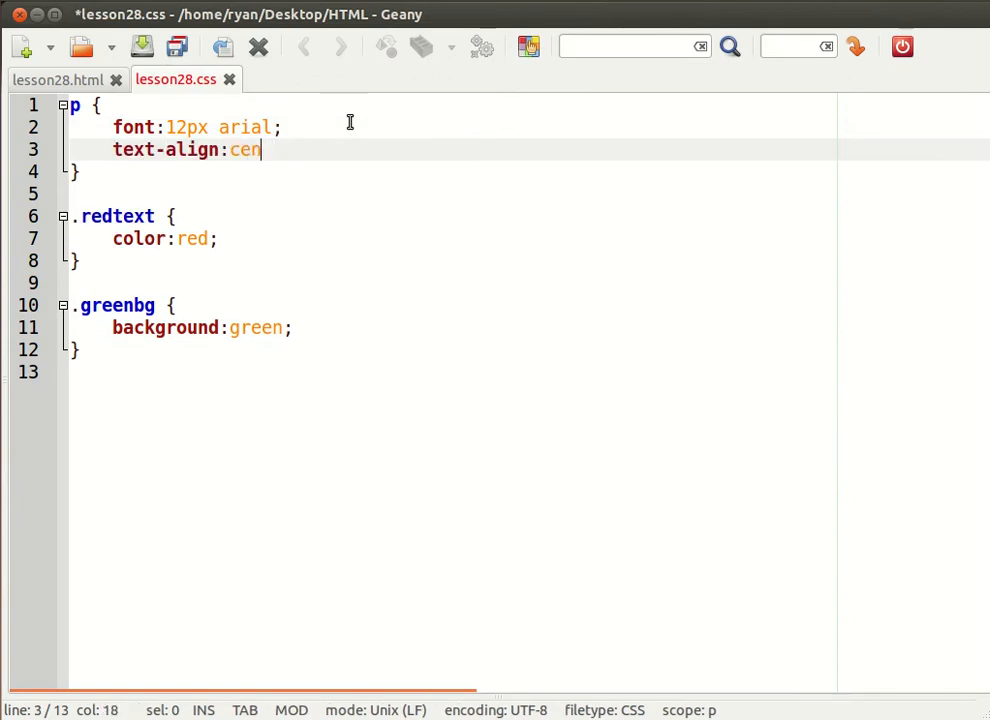
type("ter;")
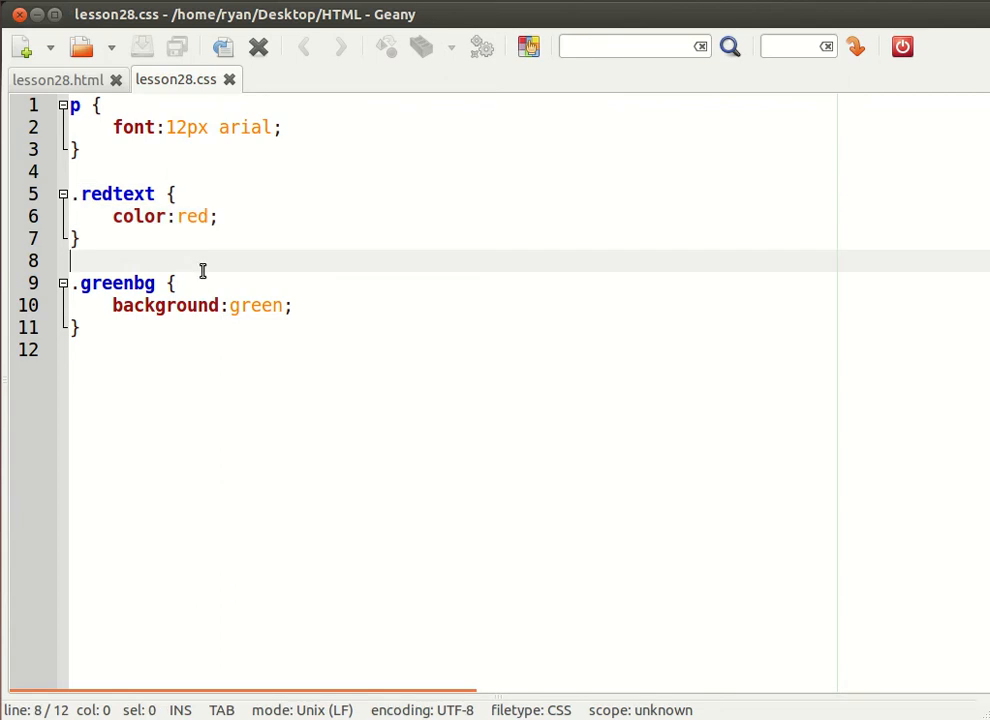
mouse_move(205, 268)
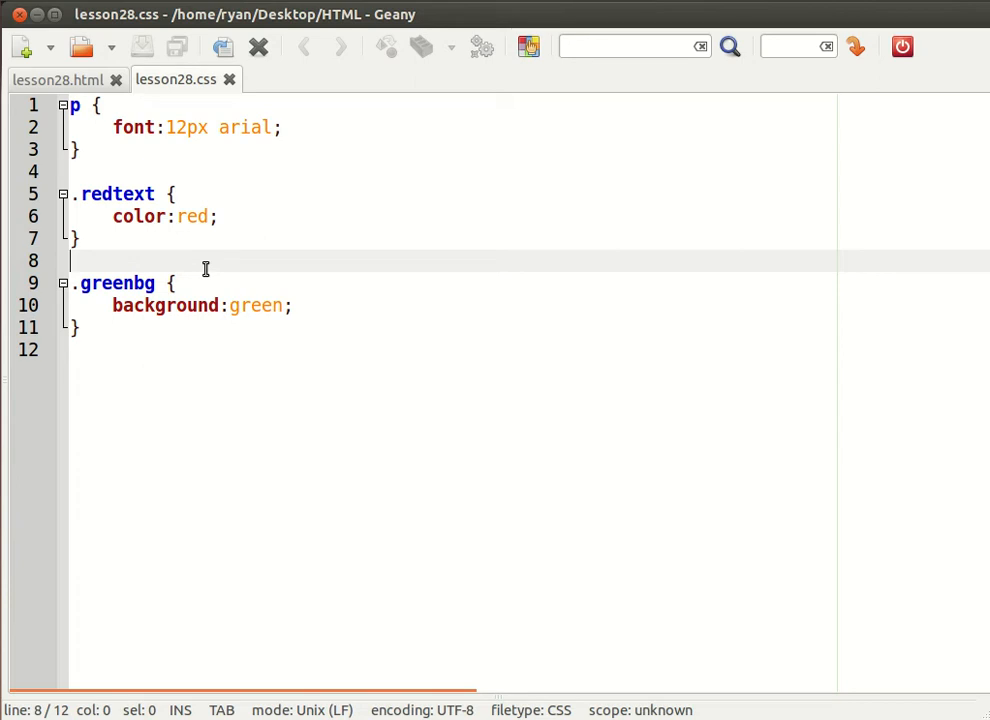
mouse_move(327, 297)
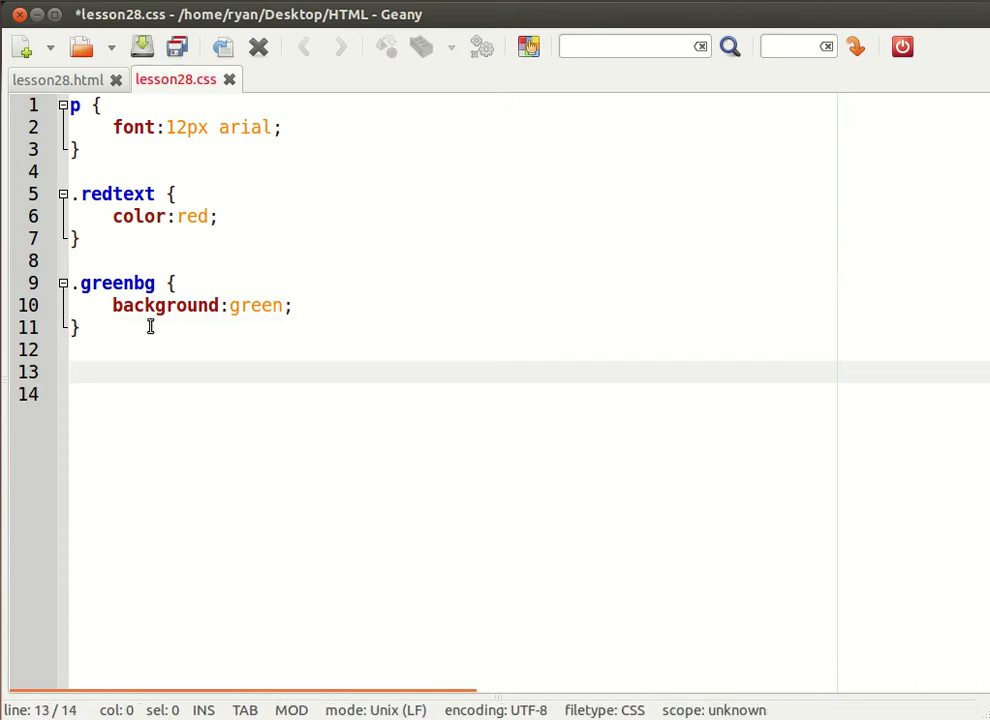
Append a .center { text-align:center; } rule to lesson28.css, then return to lesson28.html.
type(".")
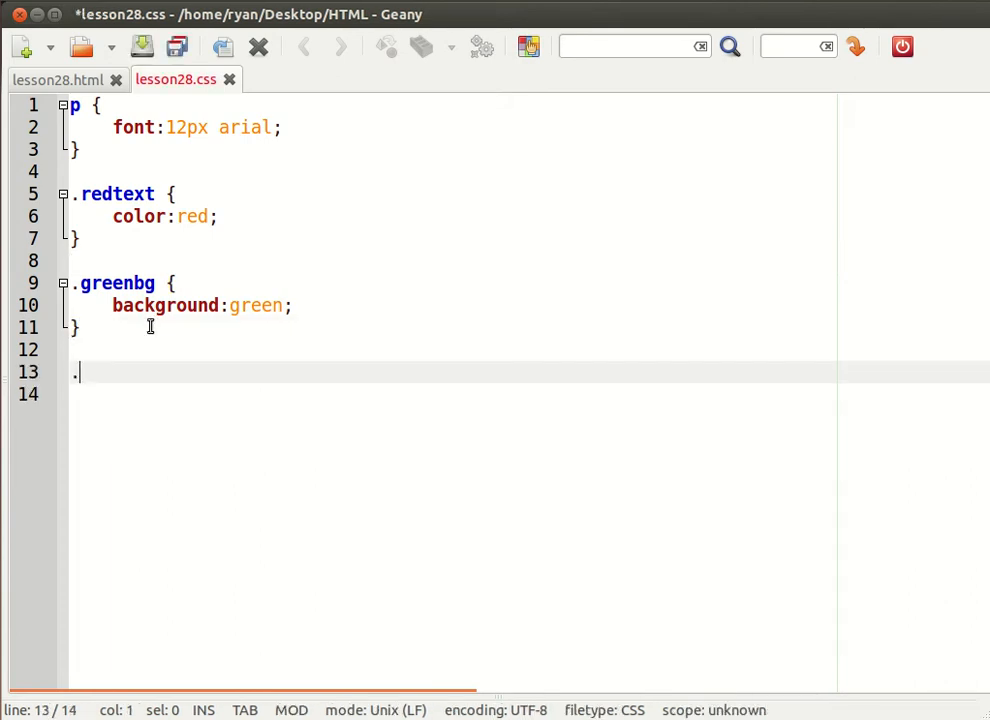
type("center {")
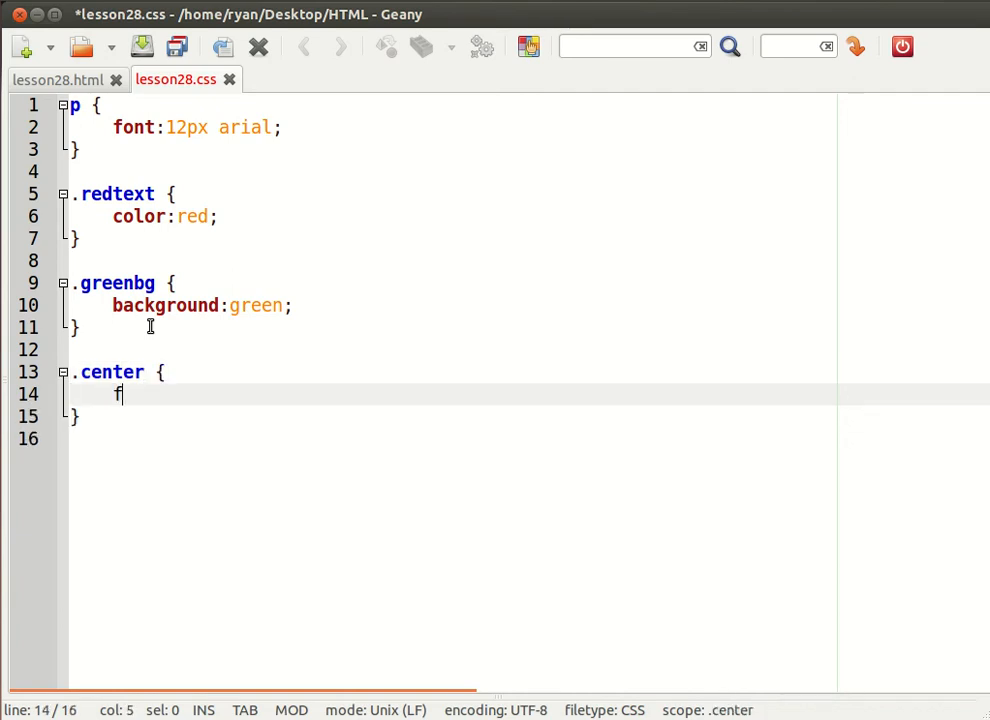
type("ext-align:")
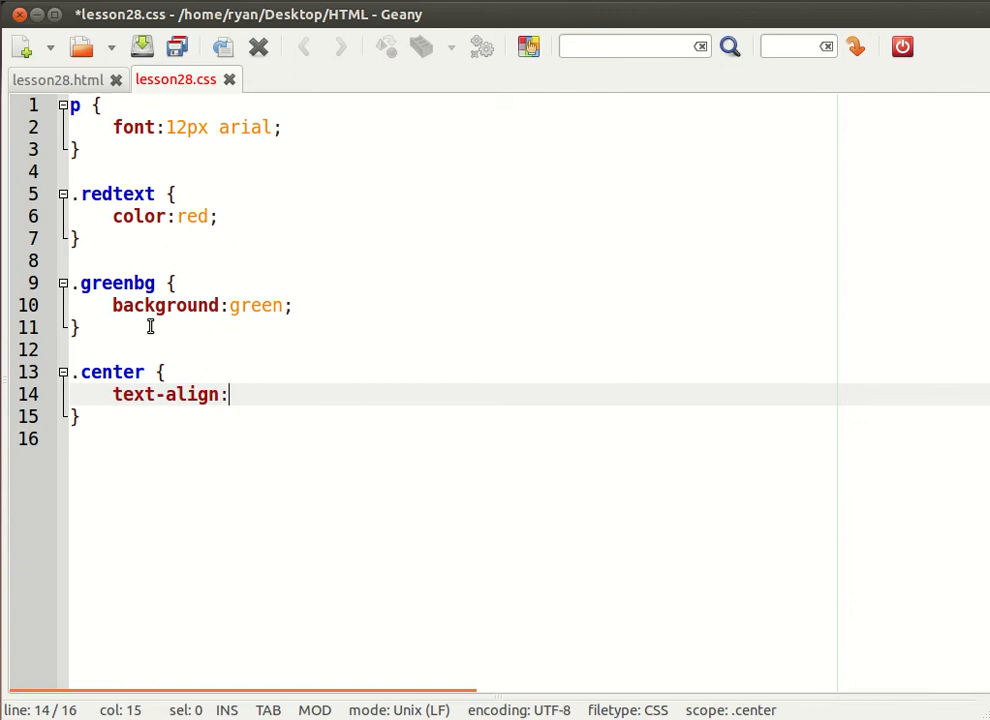
type("center;")
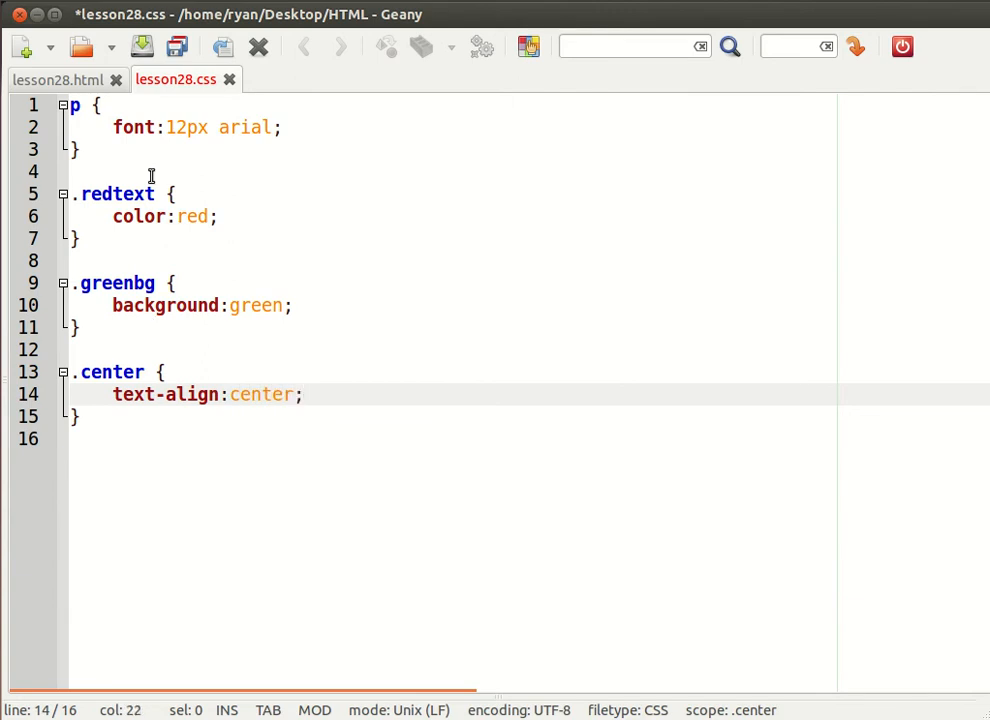
left_click(60, 80)
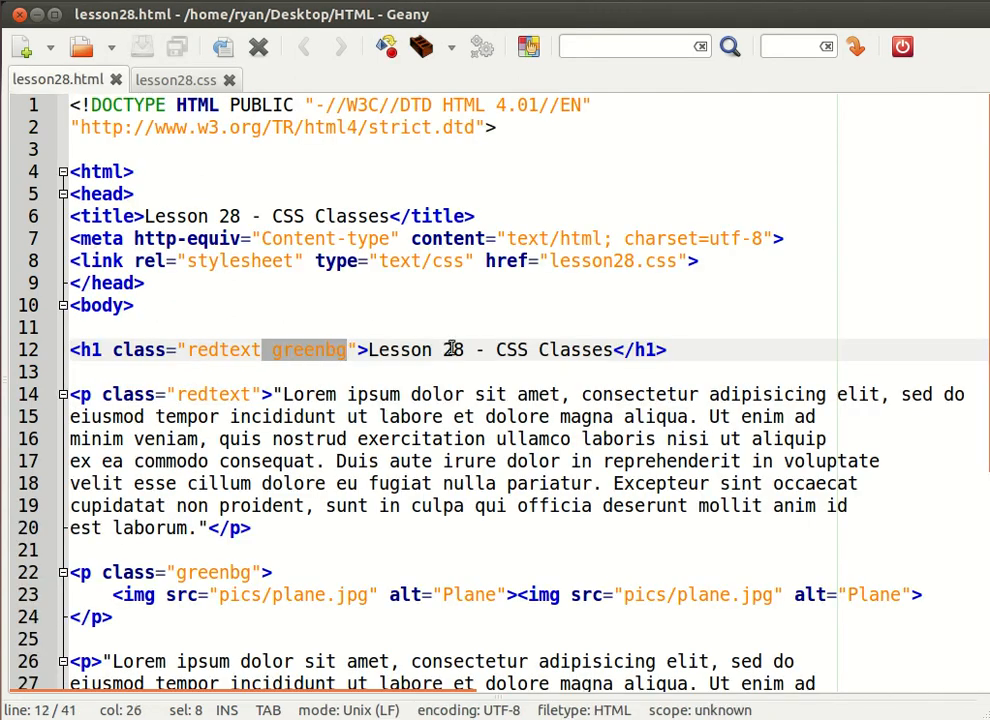
Append ' center' after greenbg in the plane images' <p> class attribute.
scroll("down", 3)
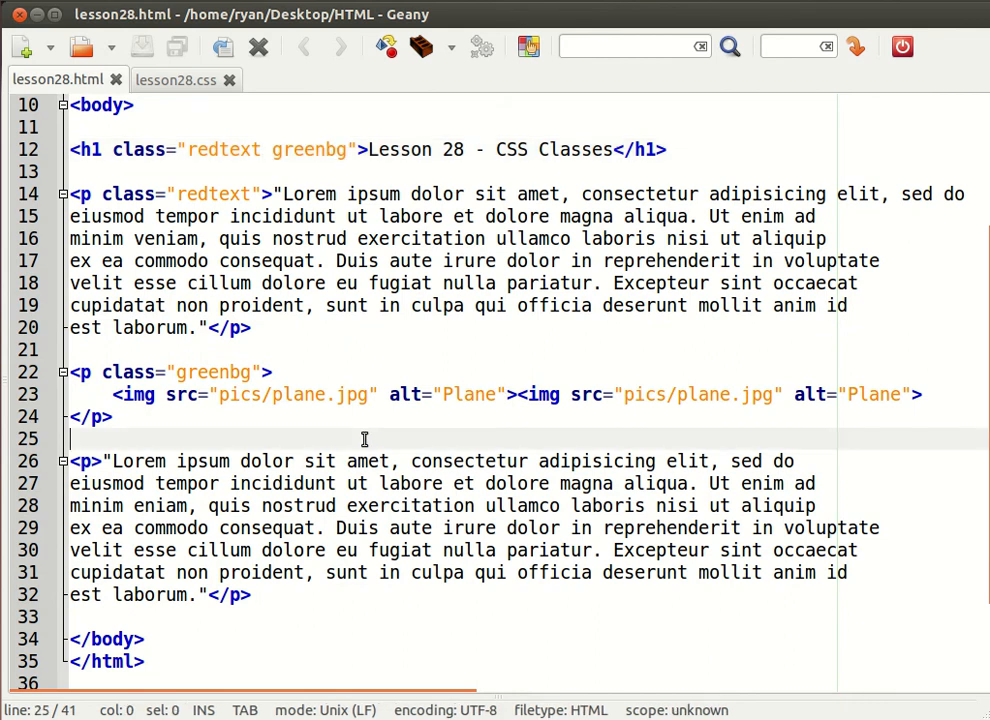
mouse_move(380, 430)
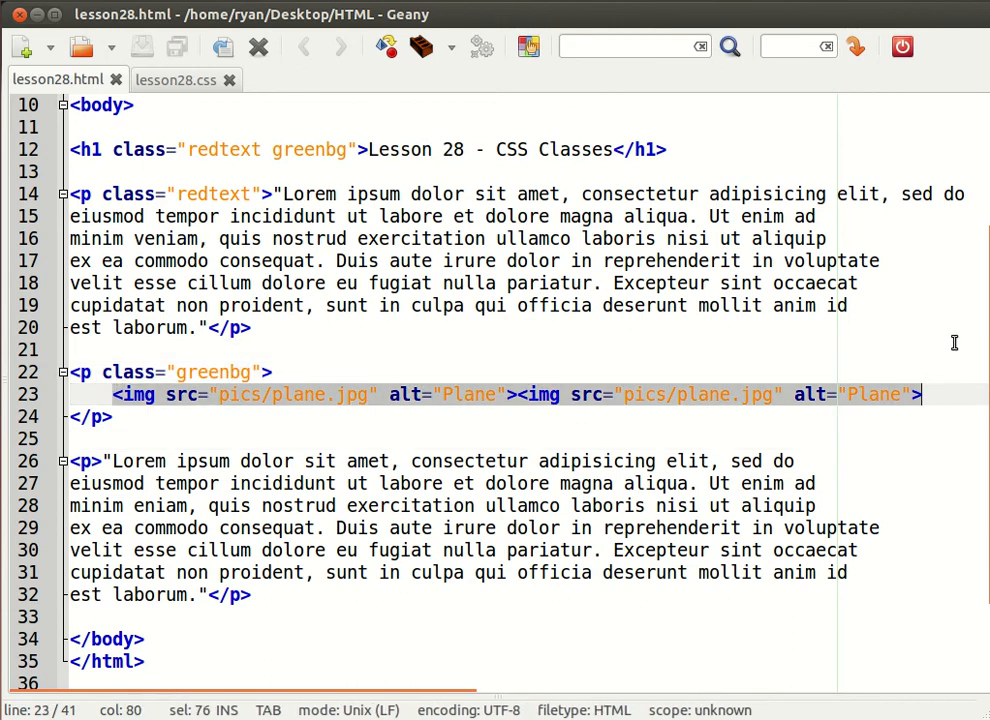
mouse_move(722, 428)
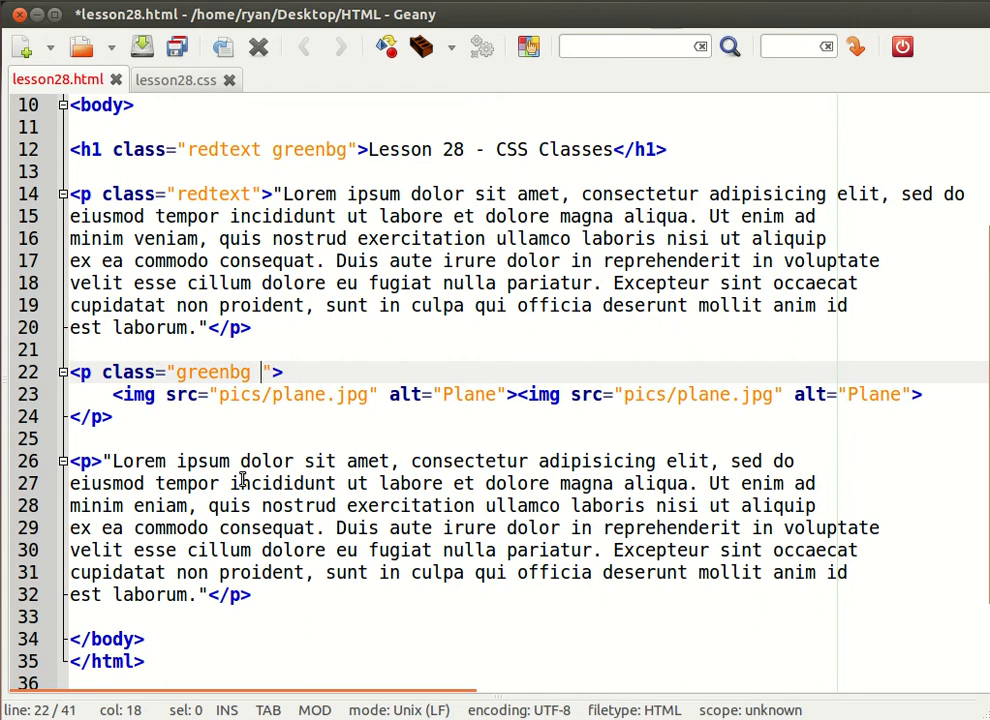
type("center")
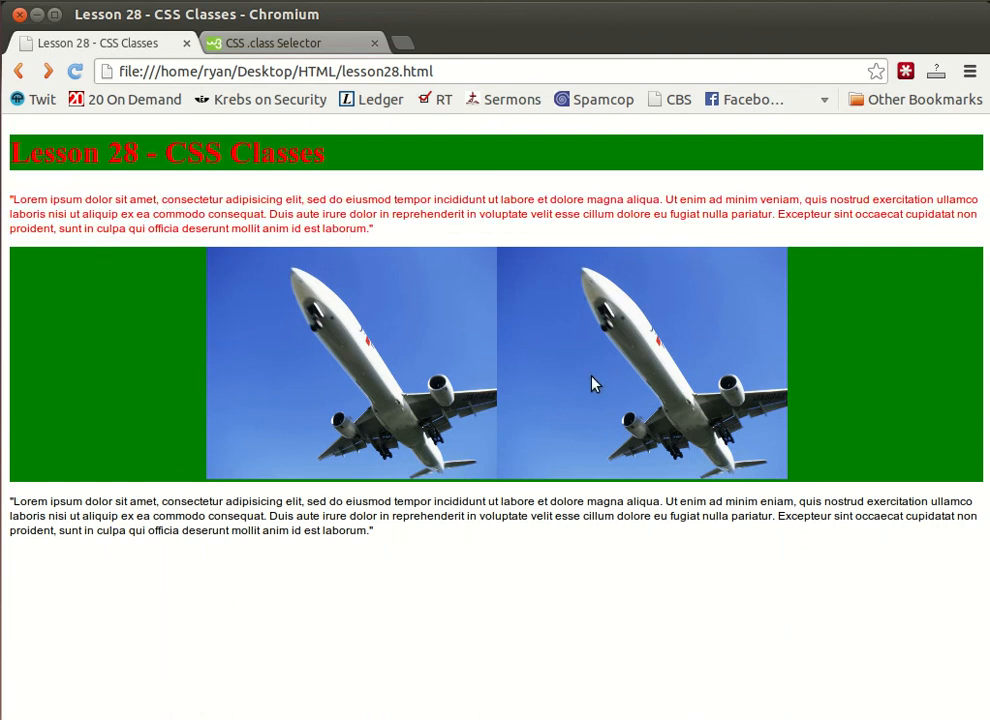
mouse_move(739, 419)
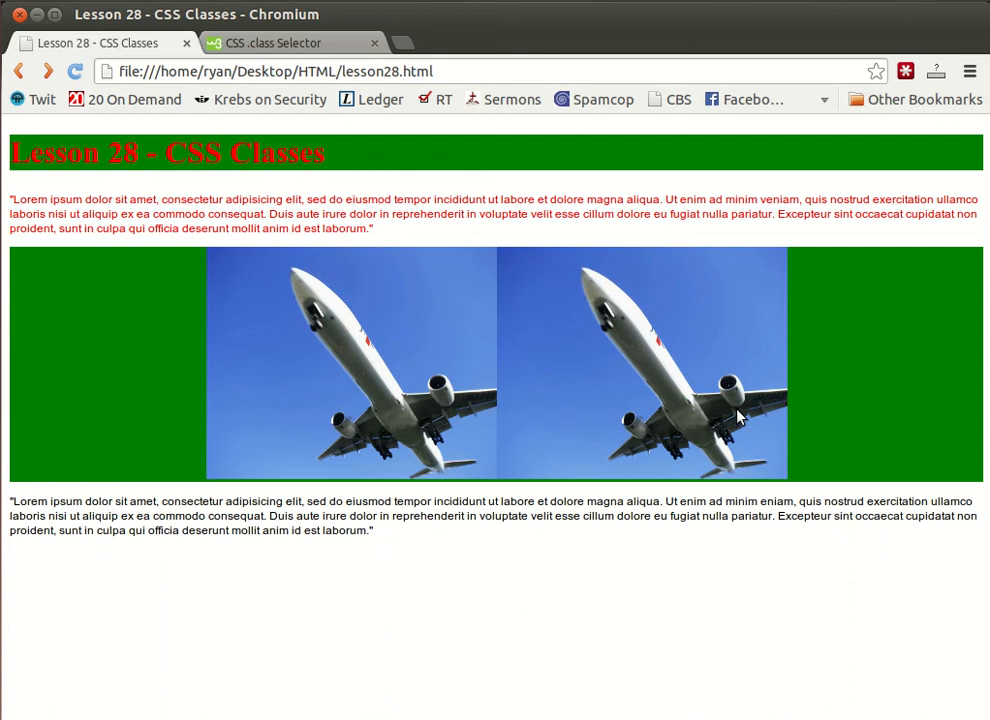
mouse_move(687, 407)
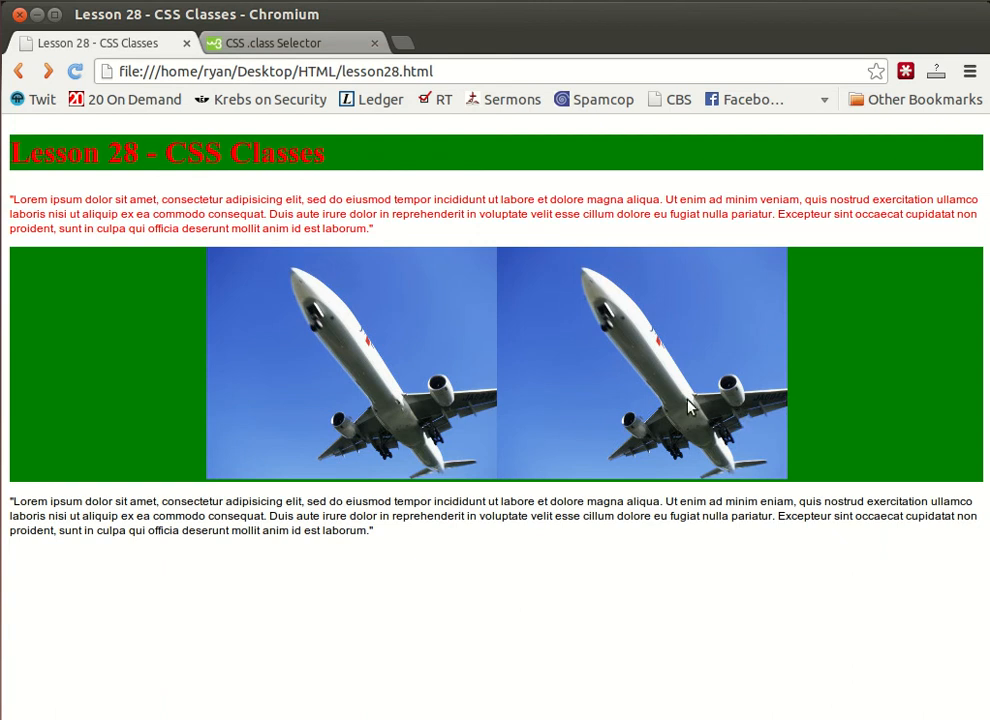
mouse_move(486, 274)
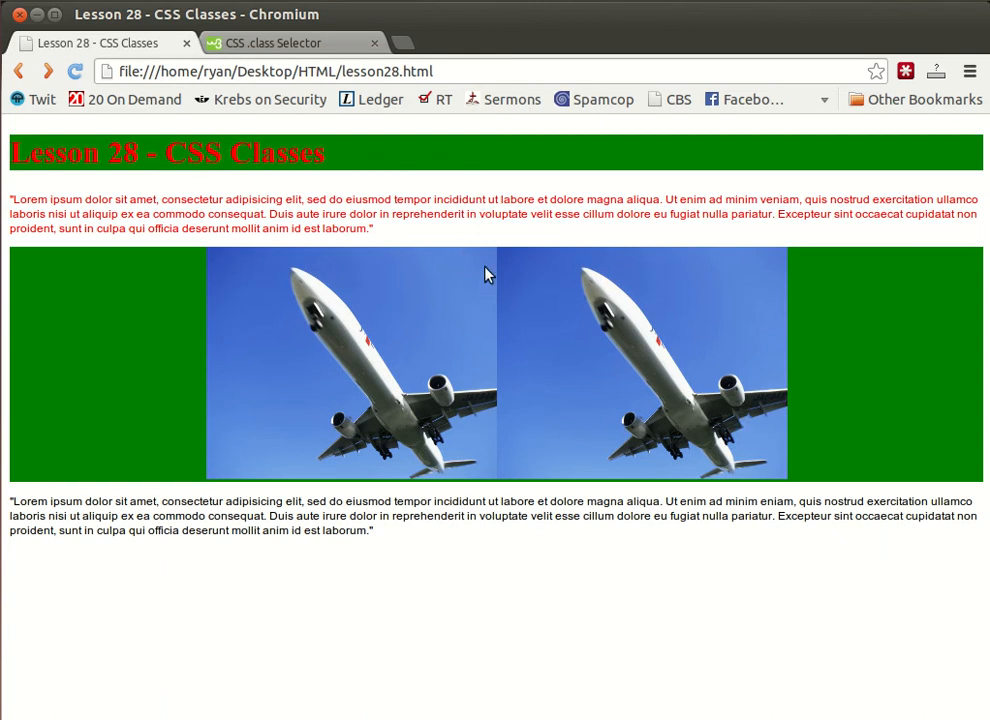
mouse_move(502, 421)
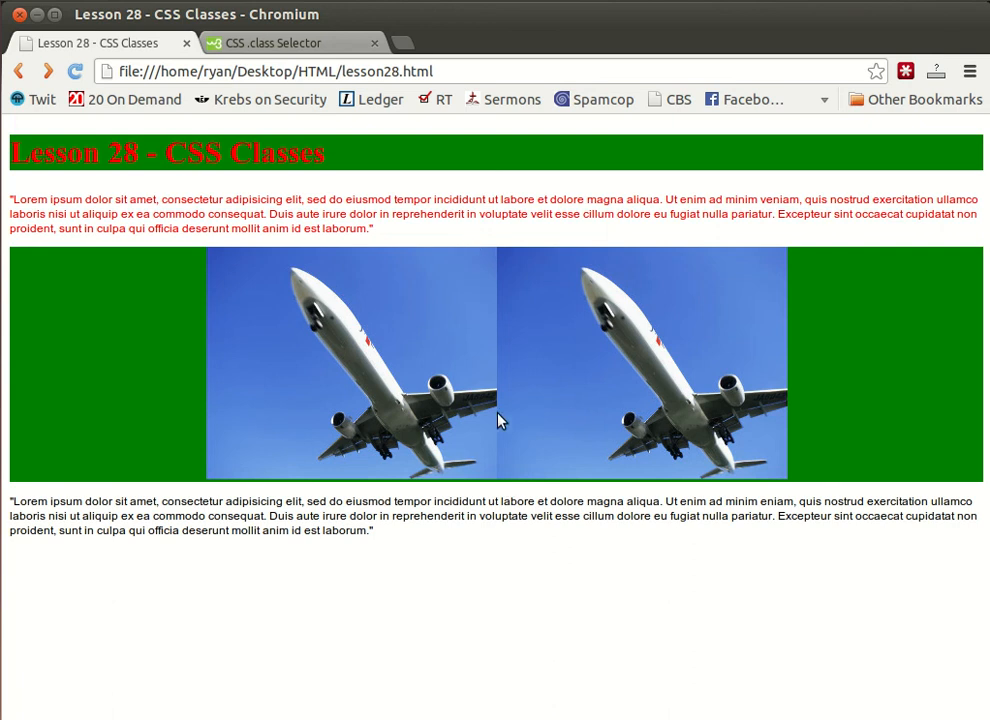
mouse_move(401, 366)
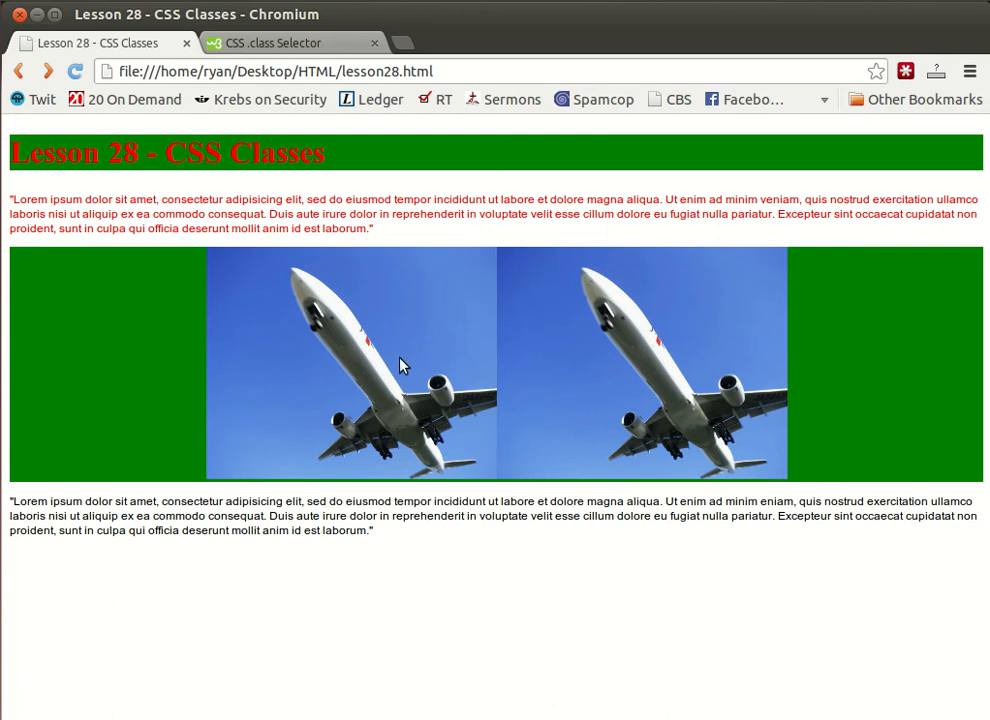
mouse_move(393, 381)
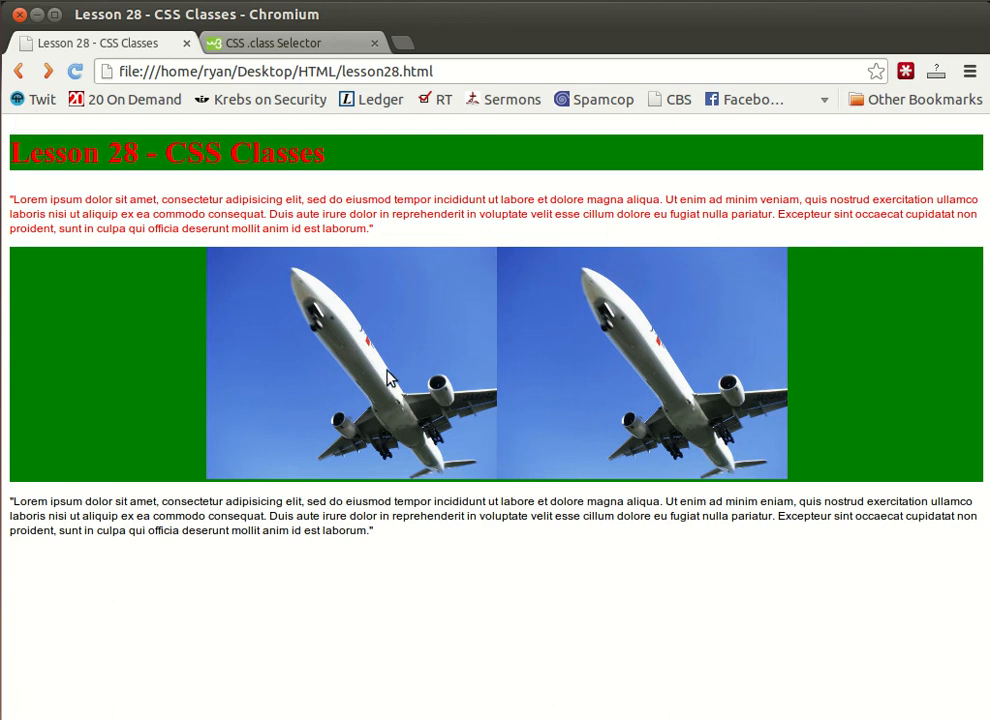
mouse_move(457, 365)
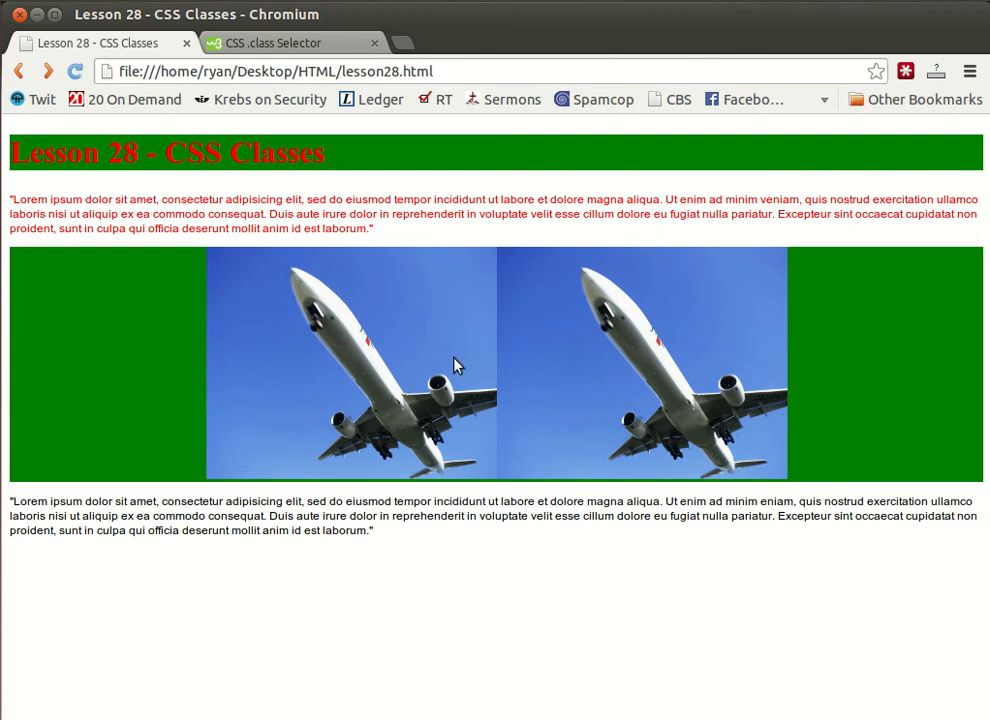
mouse_move(521, 305)
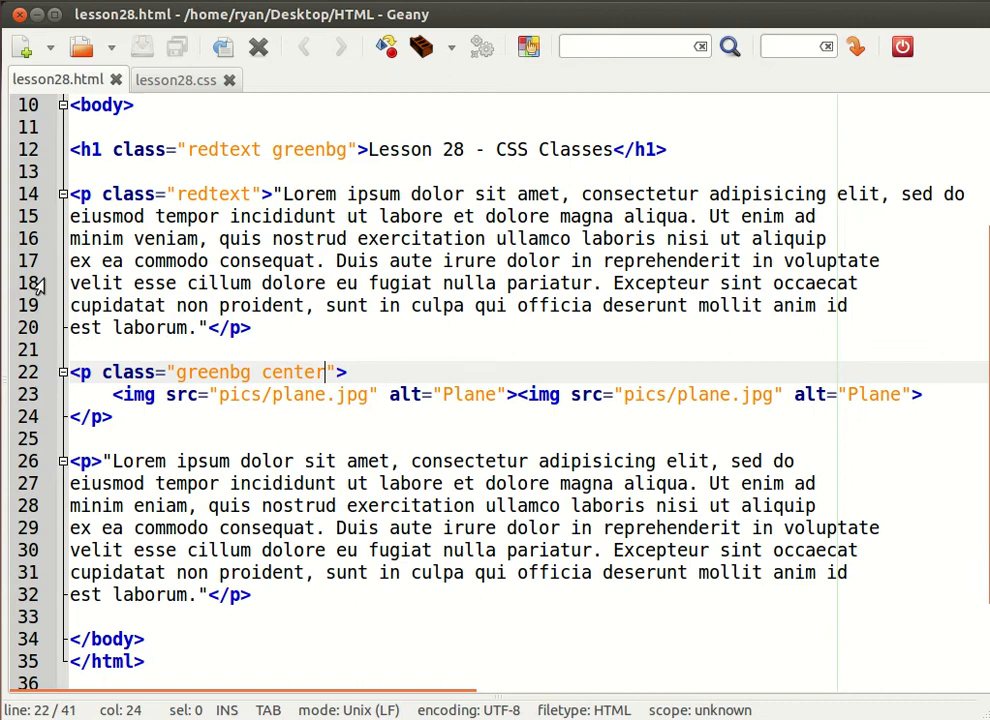
Write .rightmargin { margin-right:10px; } at the end of lesson28.css and save it.
left_click(181, 80)
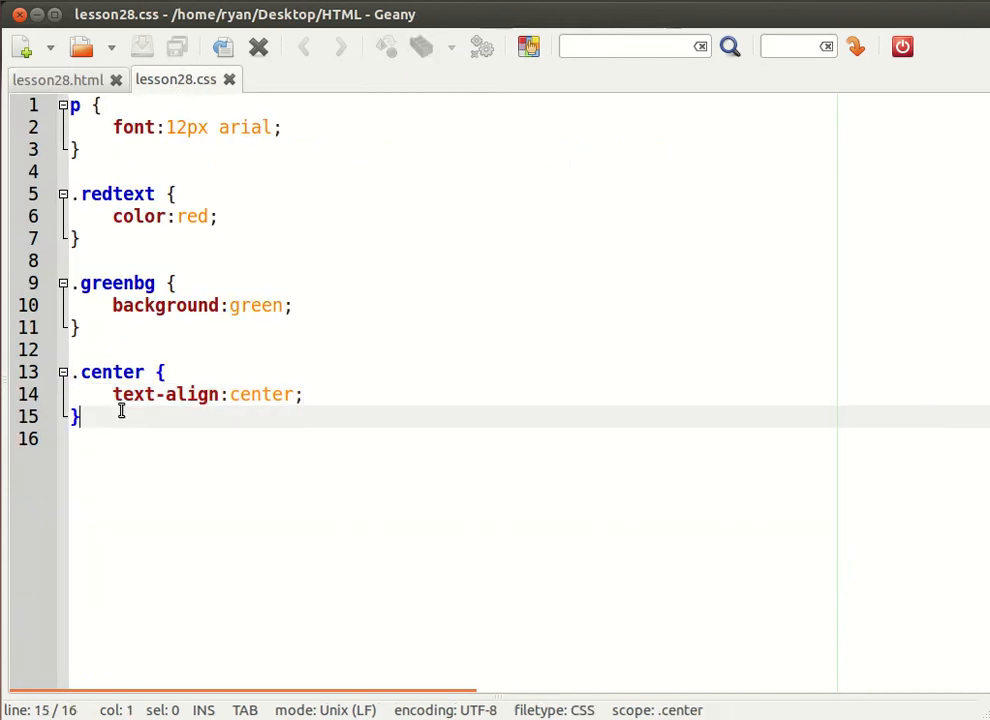
type(".")
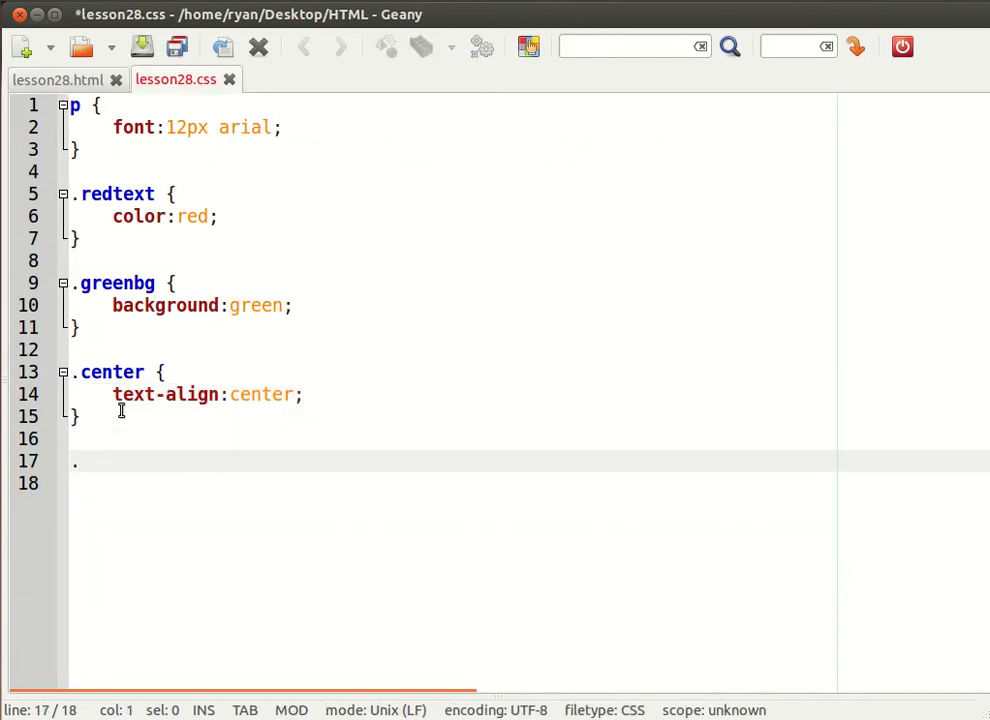
type("rightmargin {")
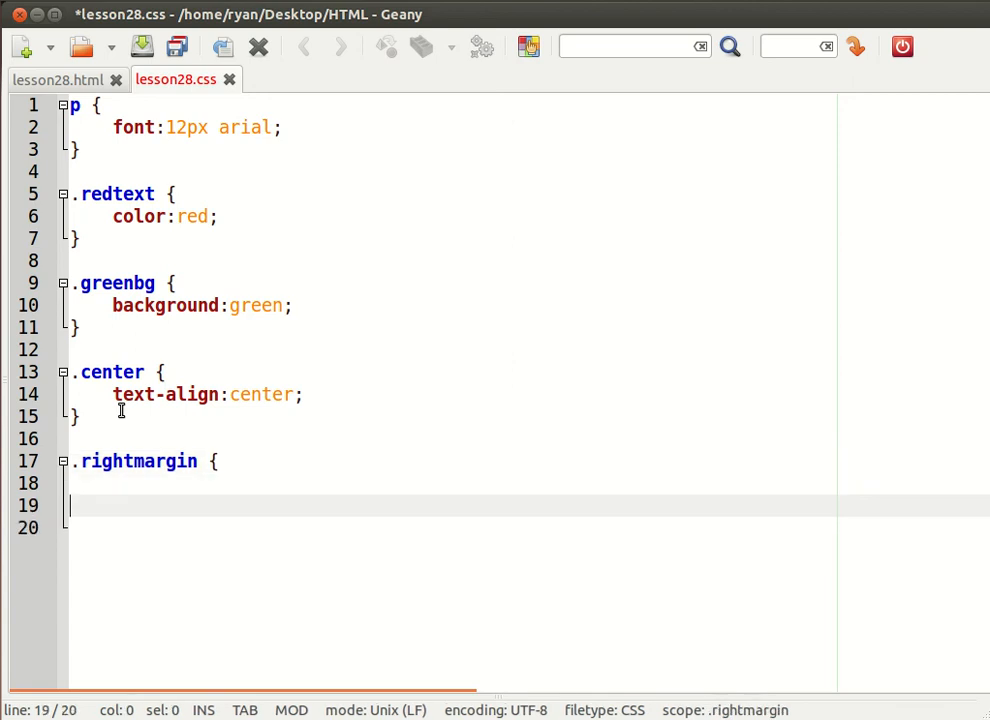
type("mar")
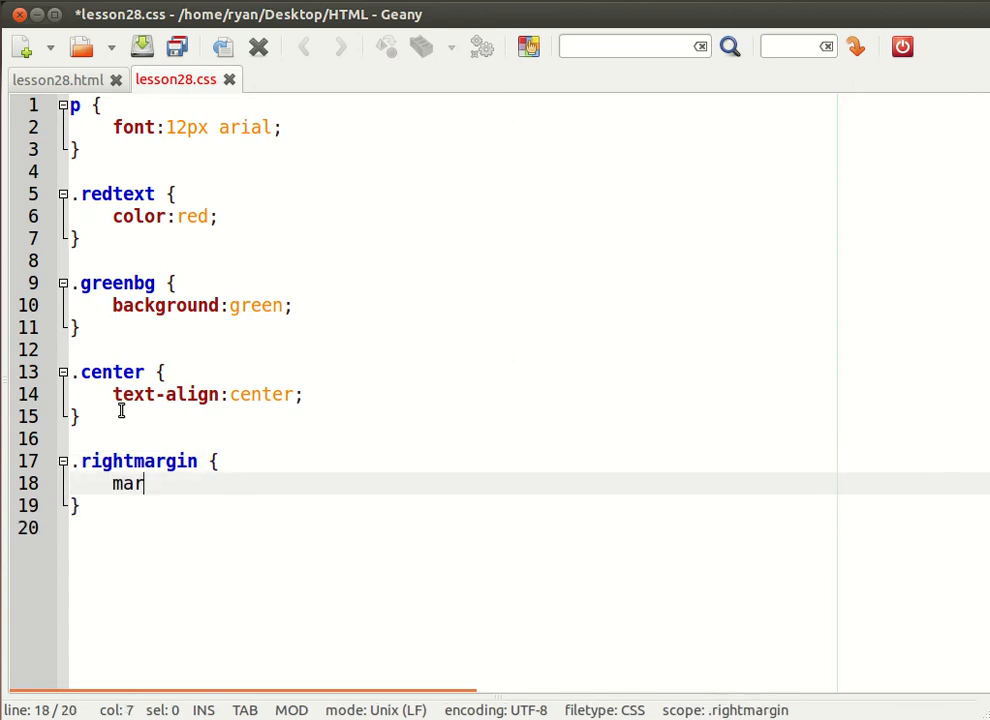
type("gin-right:10px")
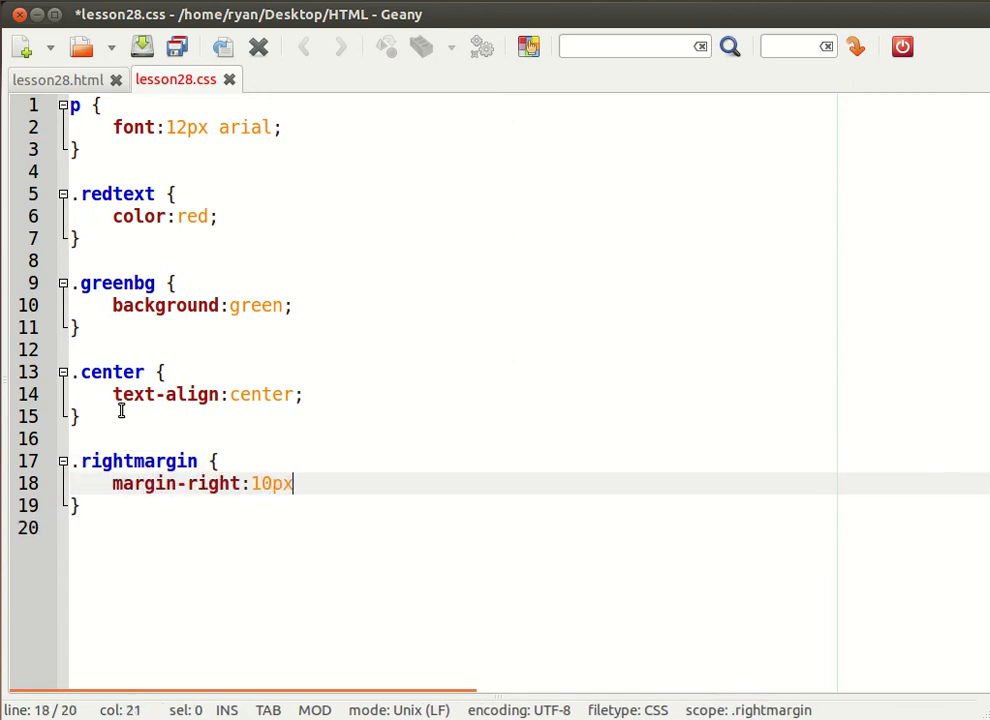
type(";")
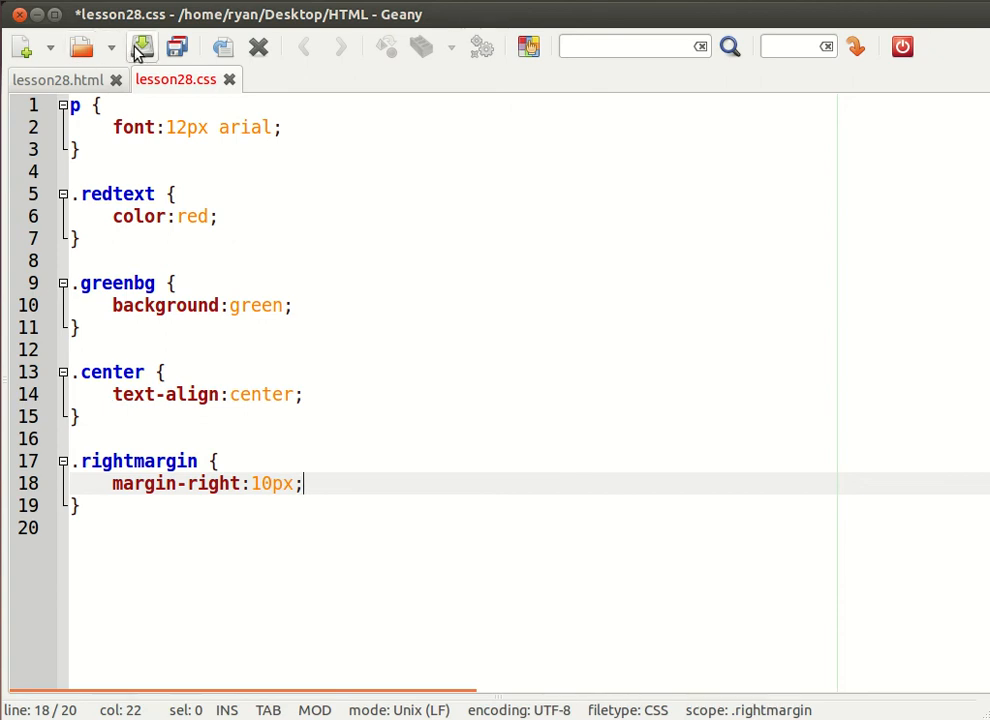
left_click(57, 80)
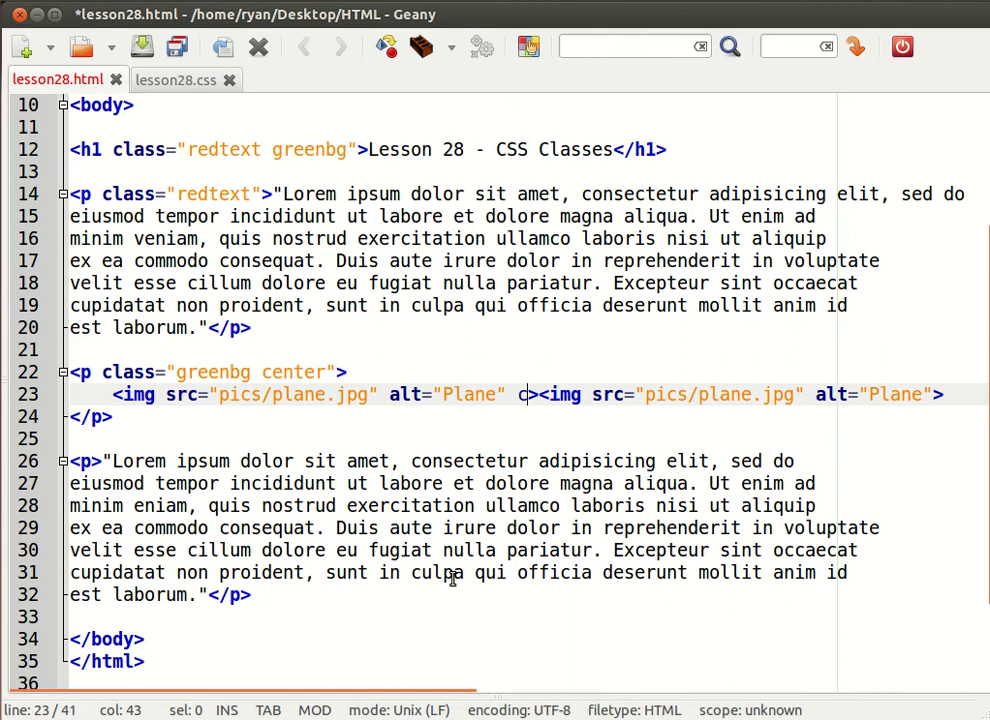
Give the first plane img class="rightmargin", correcting the name after checking the stylesheet.
type("class=\"m")
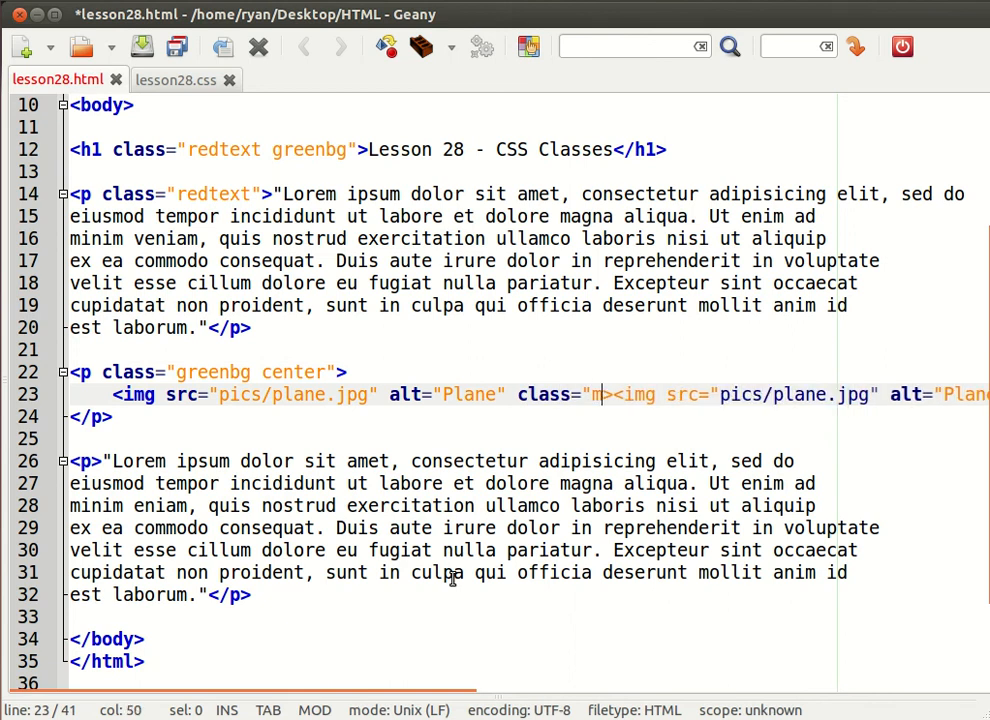
type("arginright")
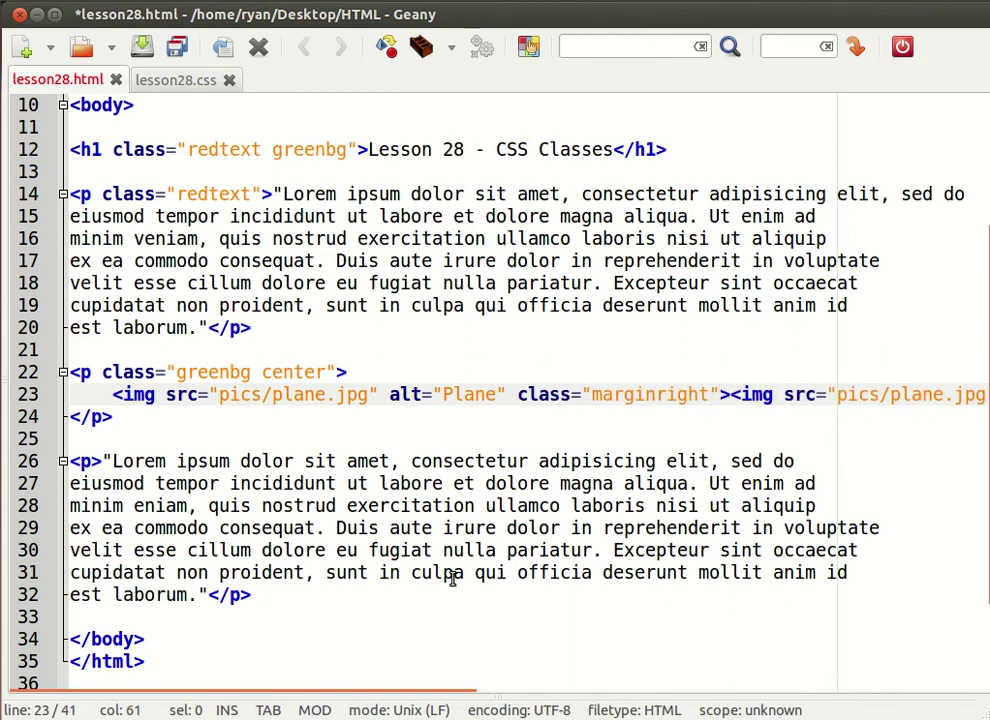
left_click(189, 80)
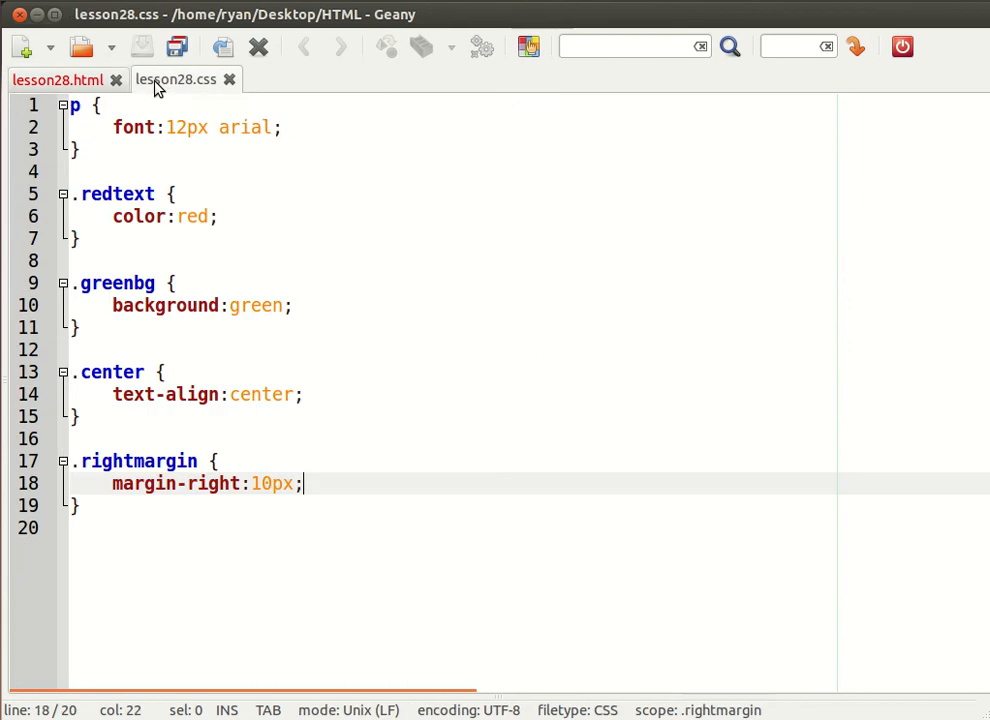
left_click(52, 80)
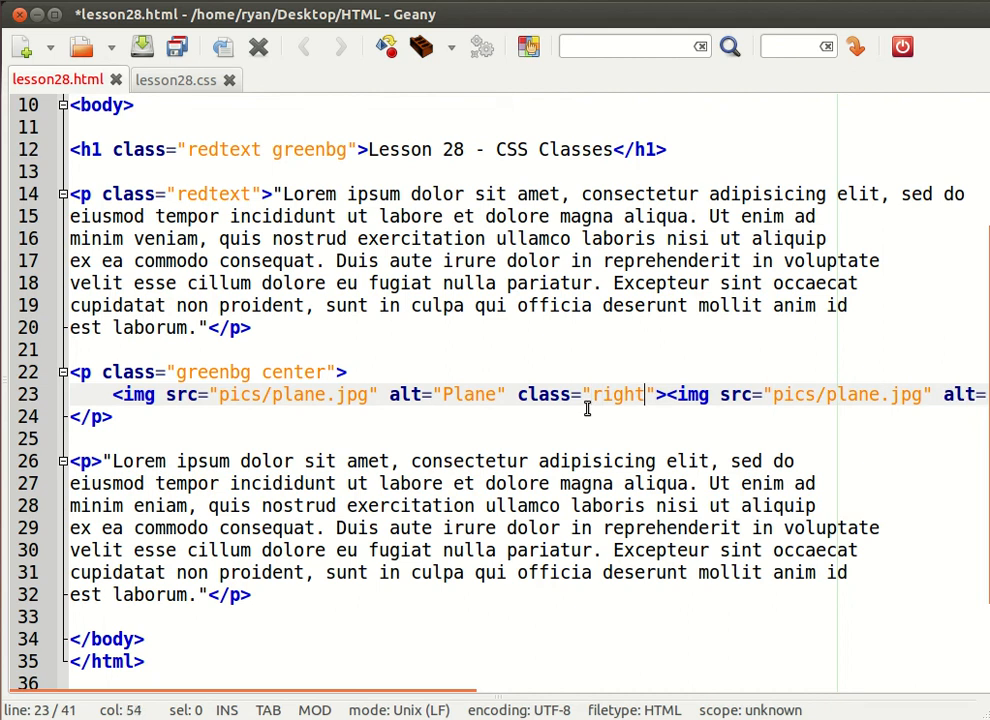
type("margin")
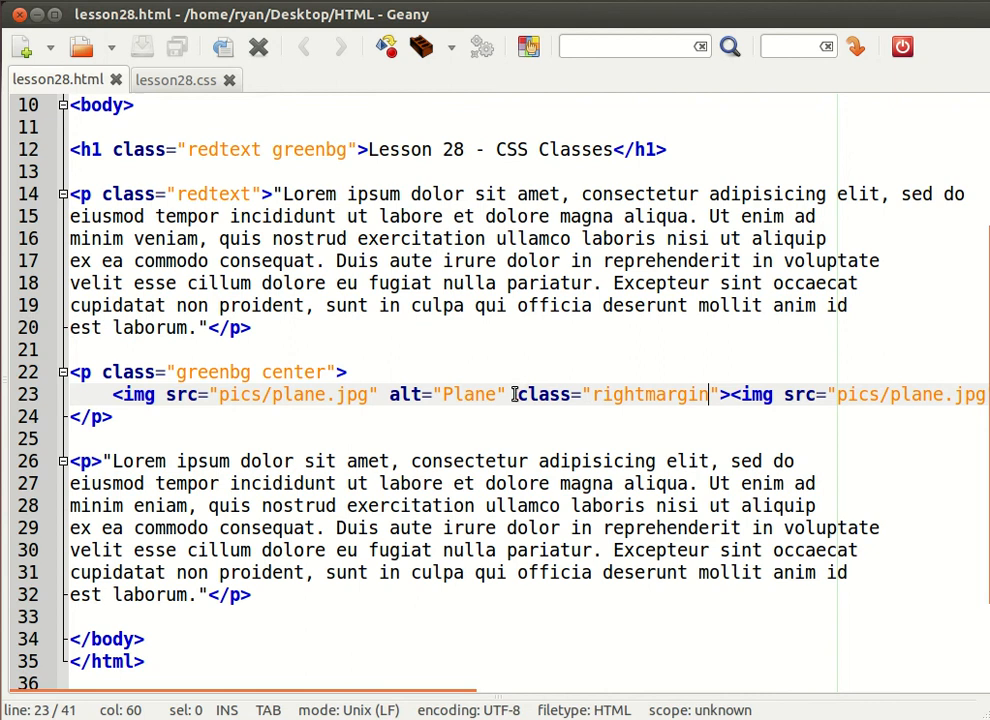
left_click_drag(517, 394, 710, 394)
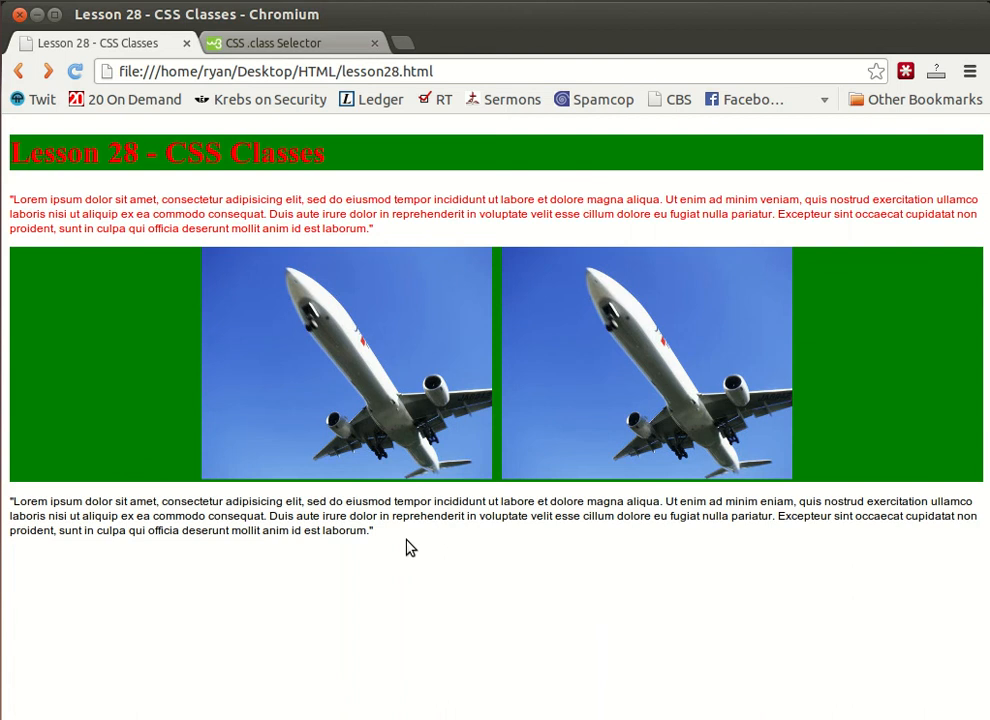
mouse_move(464, 644)
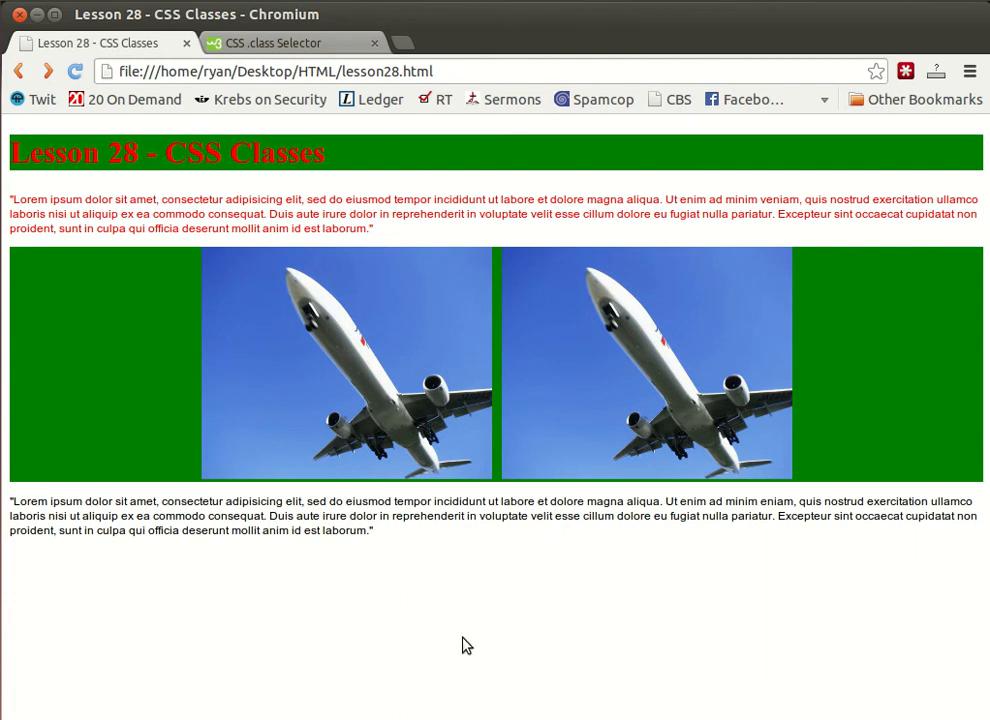
mouse_move(313, 513)
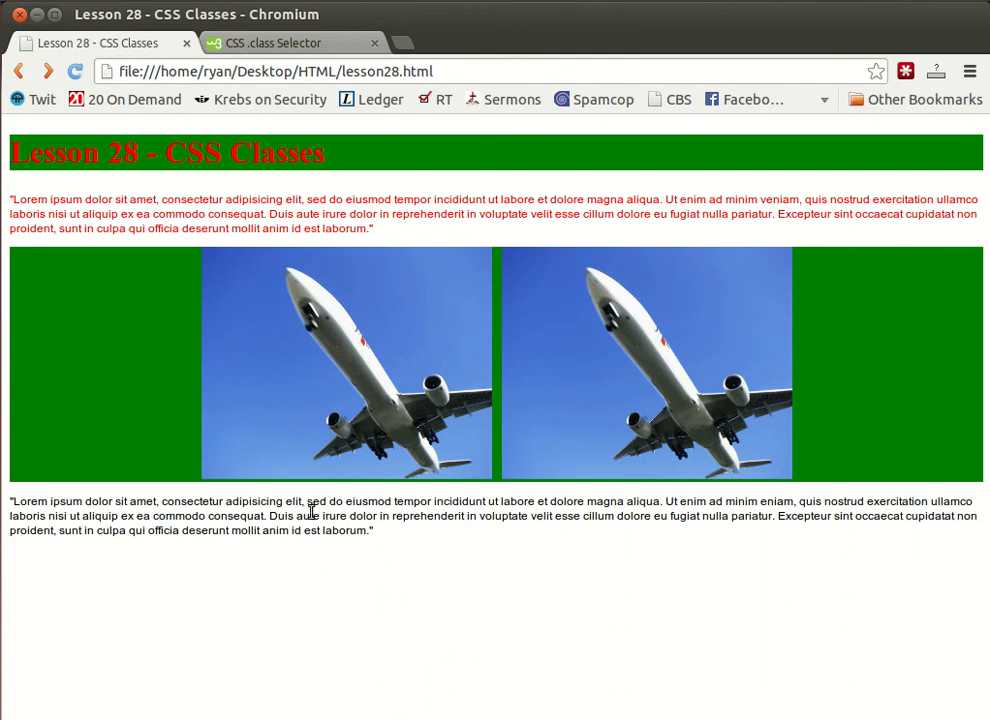